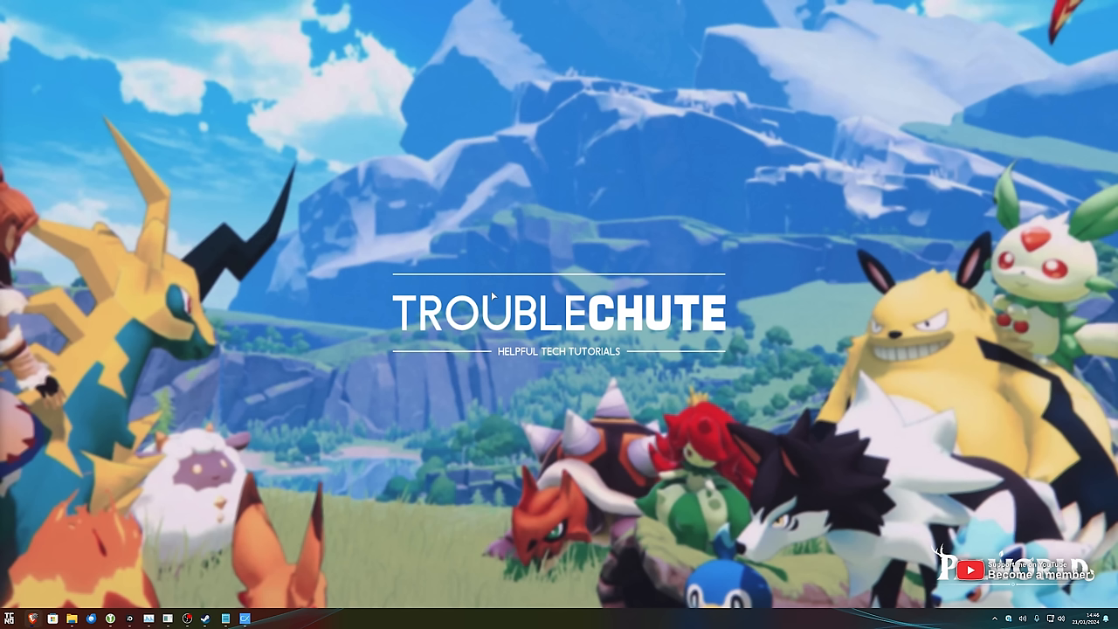
mouse_move(440, 300)
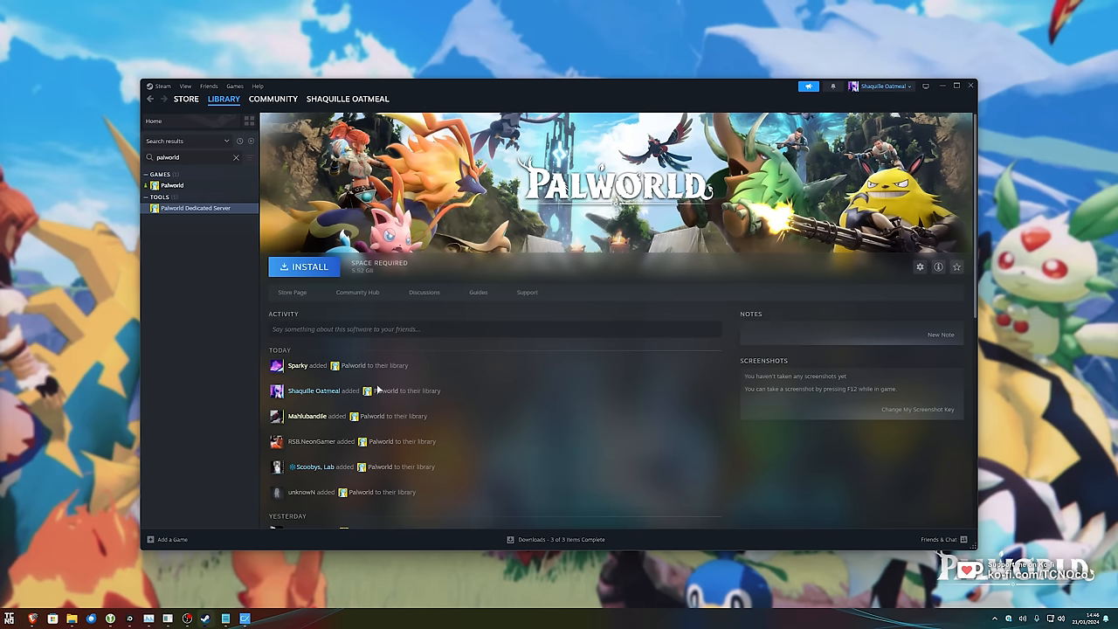
Select the Palworld Dedicated Server entry in the Steam library.
left_click(957, 84)
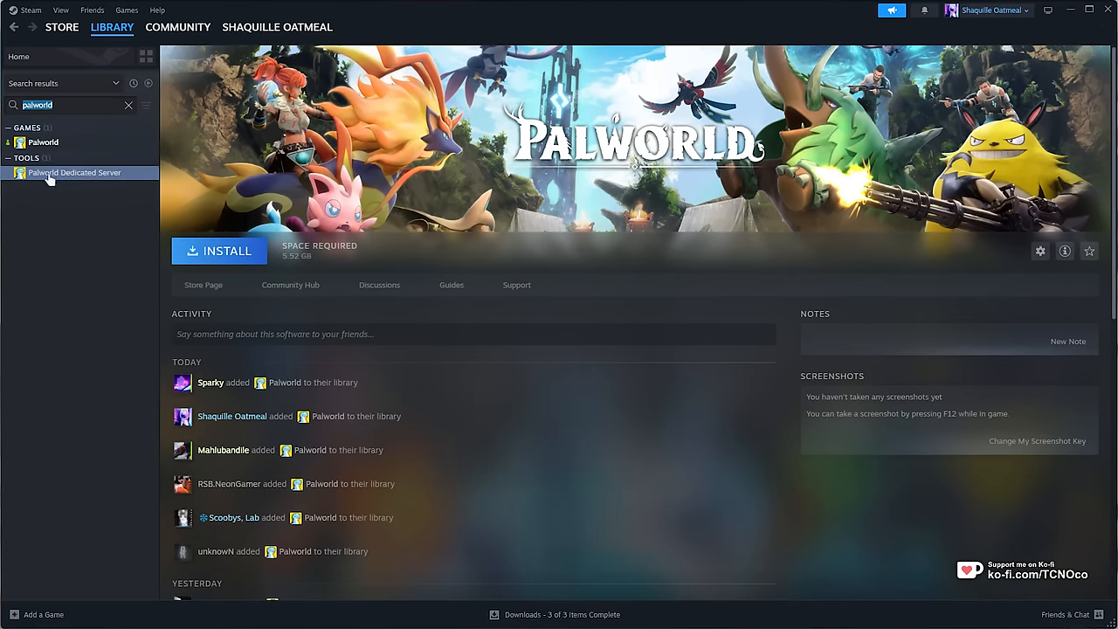
mouse_move(220, 252)
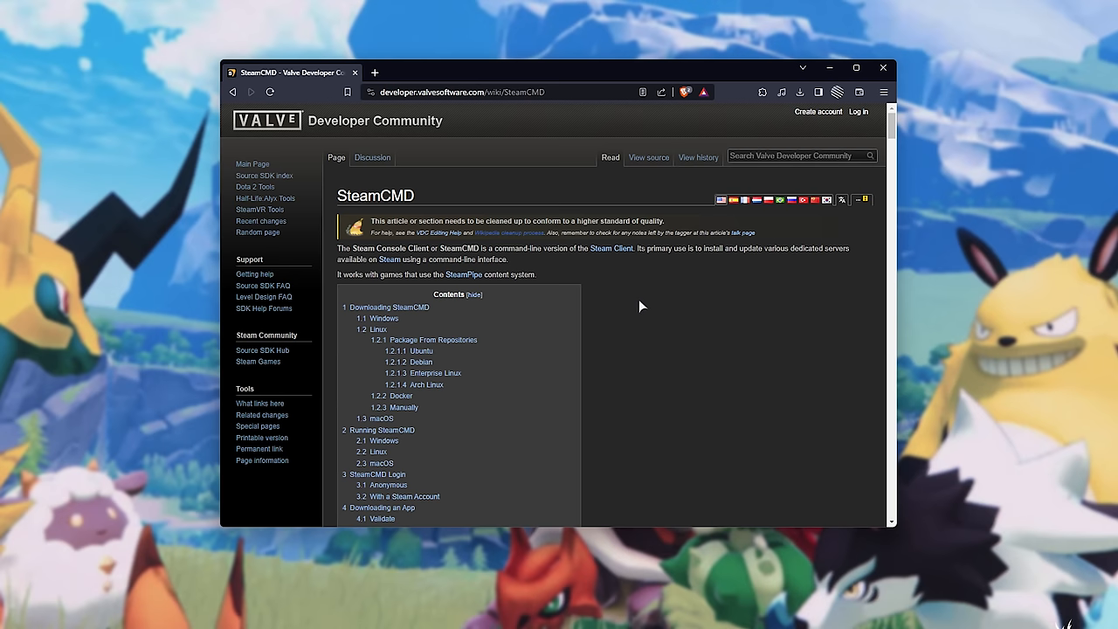
mouse_move(679, 340)
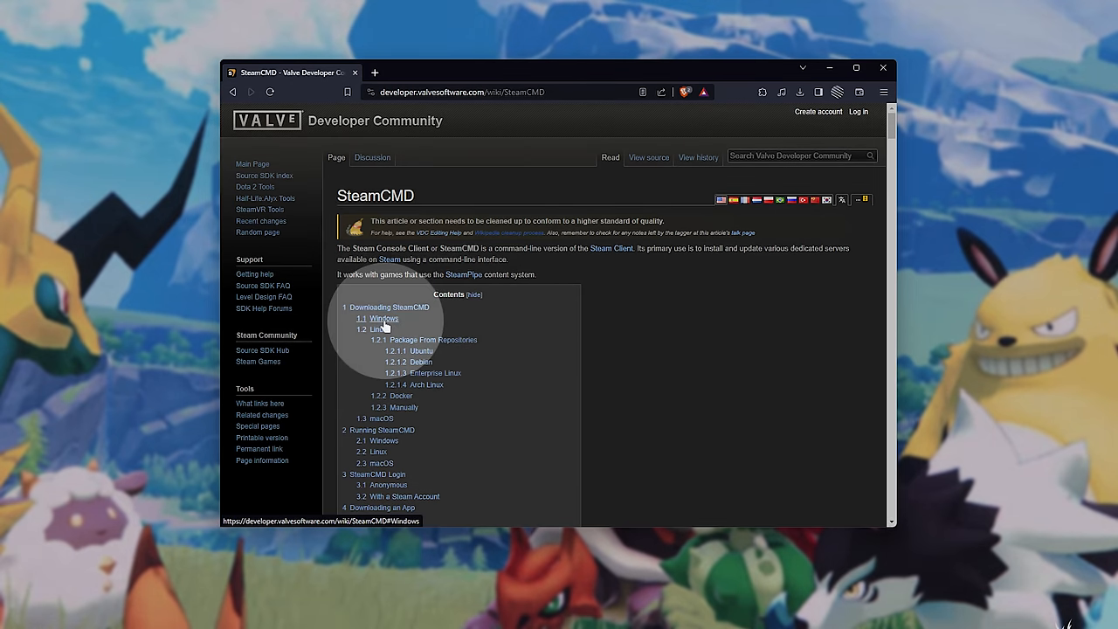
Jump to the Windows download section of the SteamCMD wiki page.
left_click(382, 318)
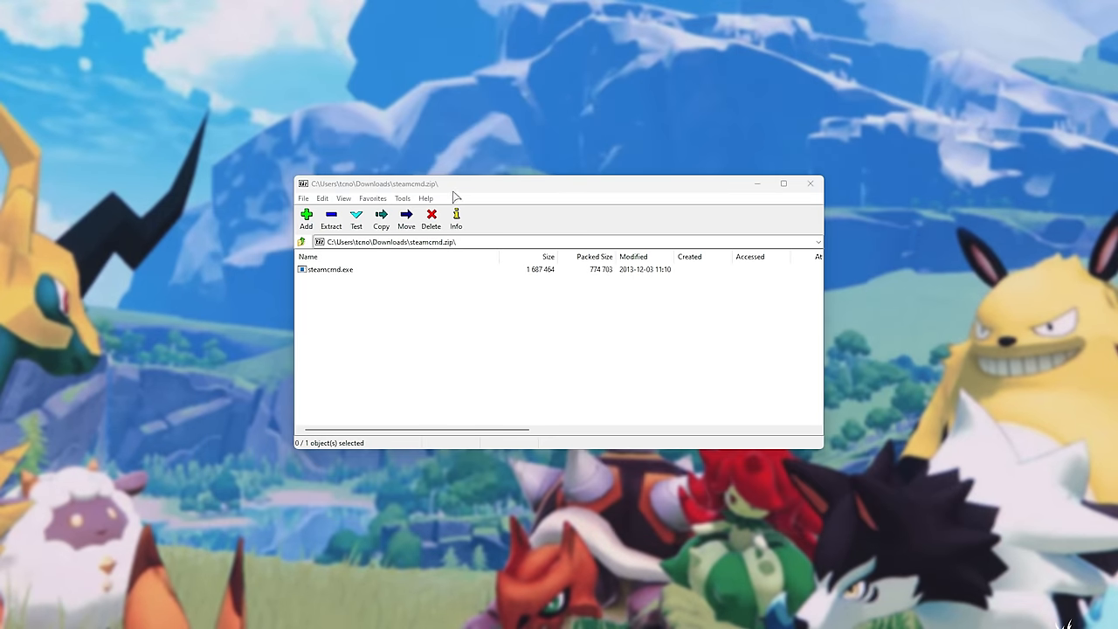
Create a new Palworld folder on the desktop for the server files.
left_click(330, 269)
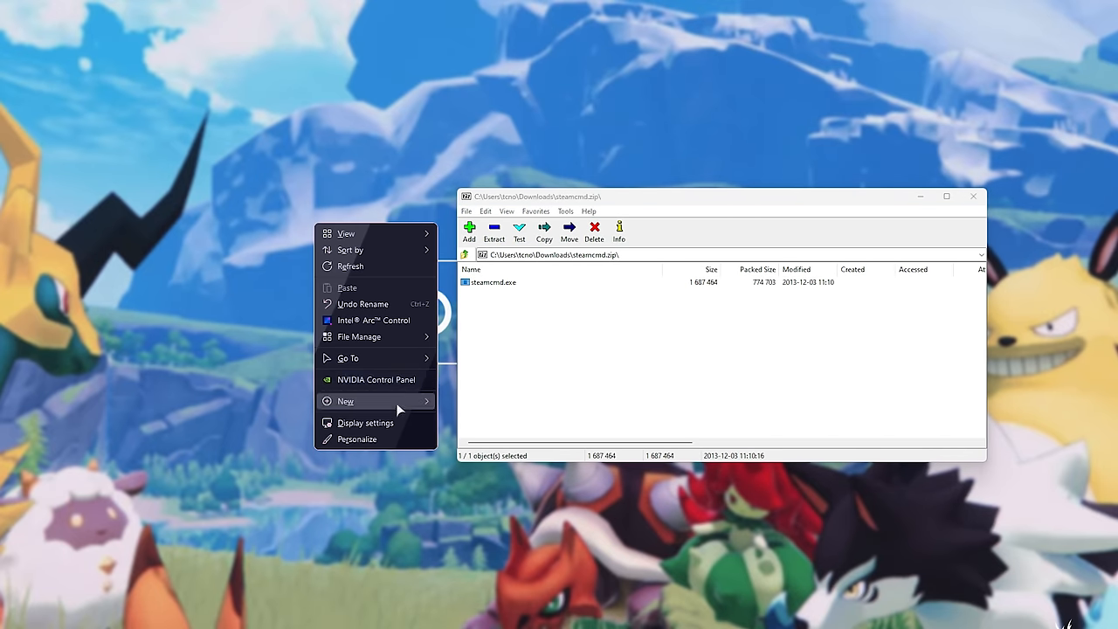
left_click(346, 400)
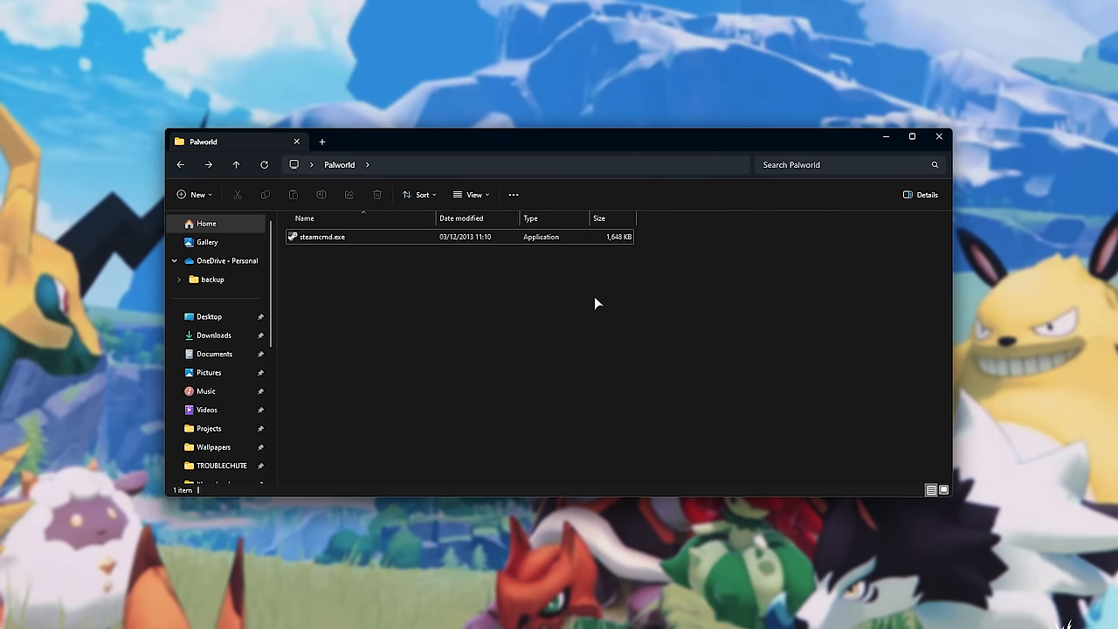
Create a new text document in the folder and rename it to start.bat, accepting the extension change.
right_click(598, 304)
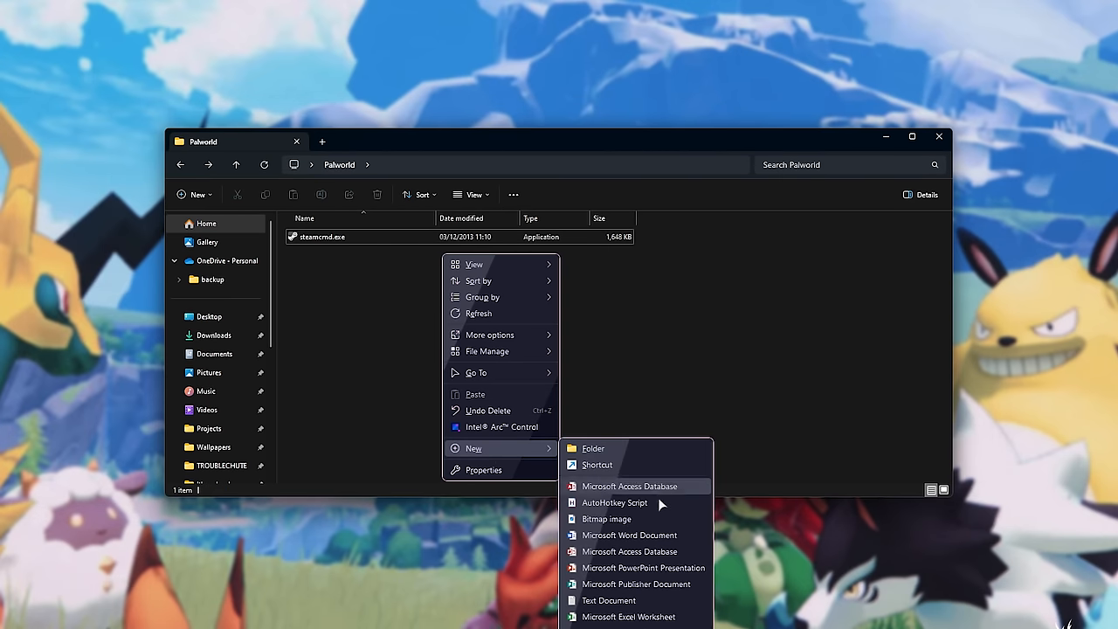
left_click(608, 601)
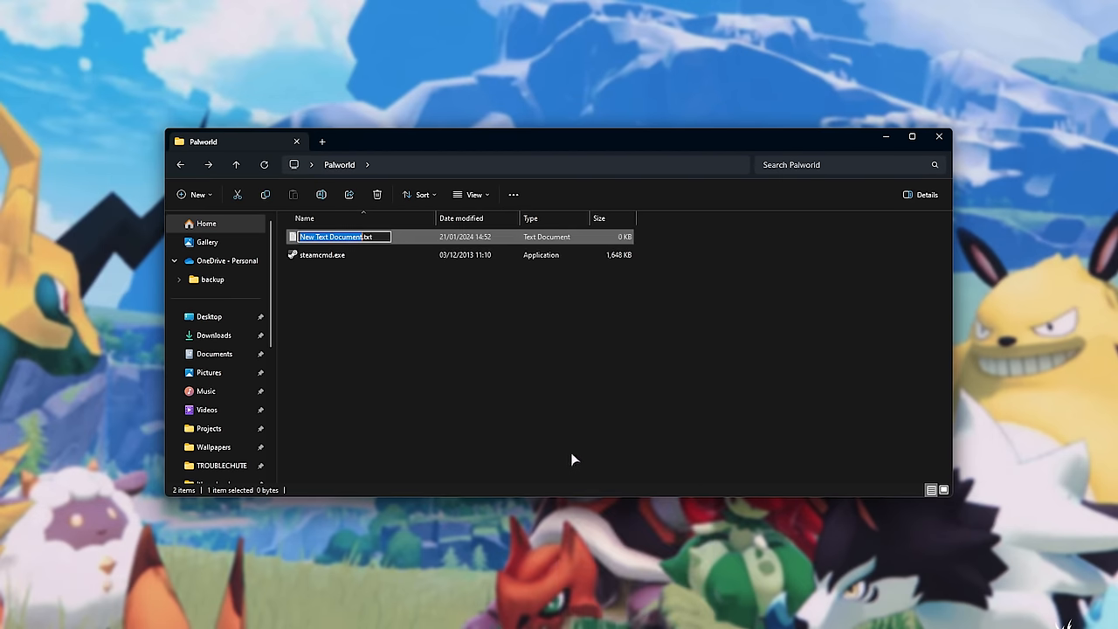
type("start.bat")
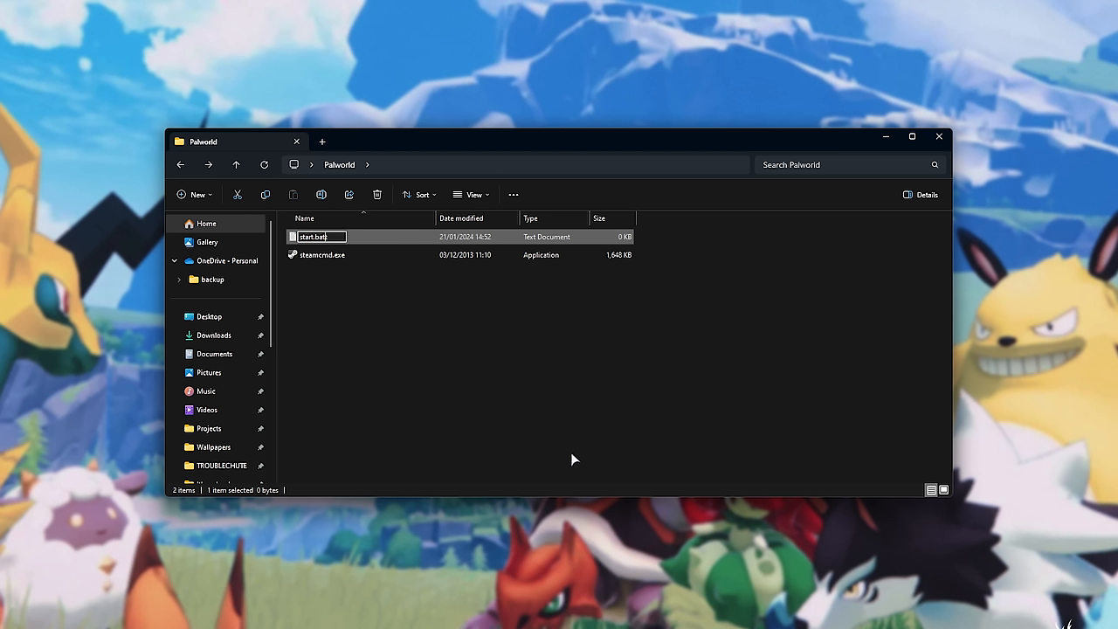
key("Enter")
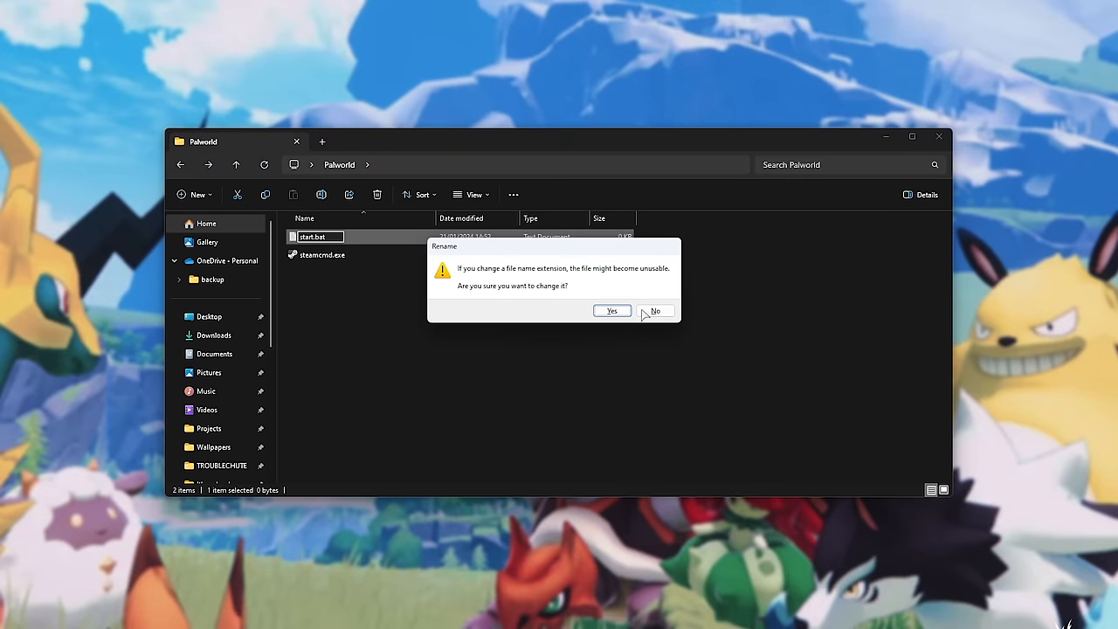
left_click(612, 311)
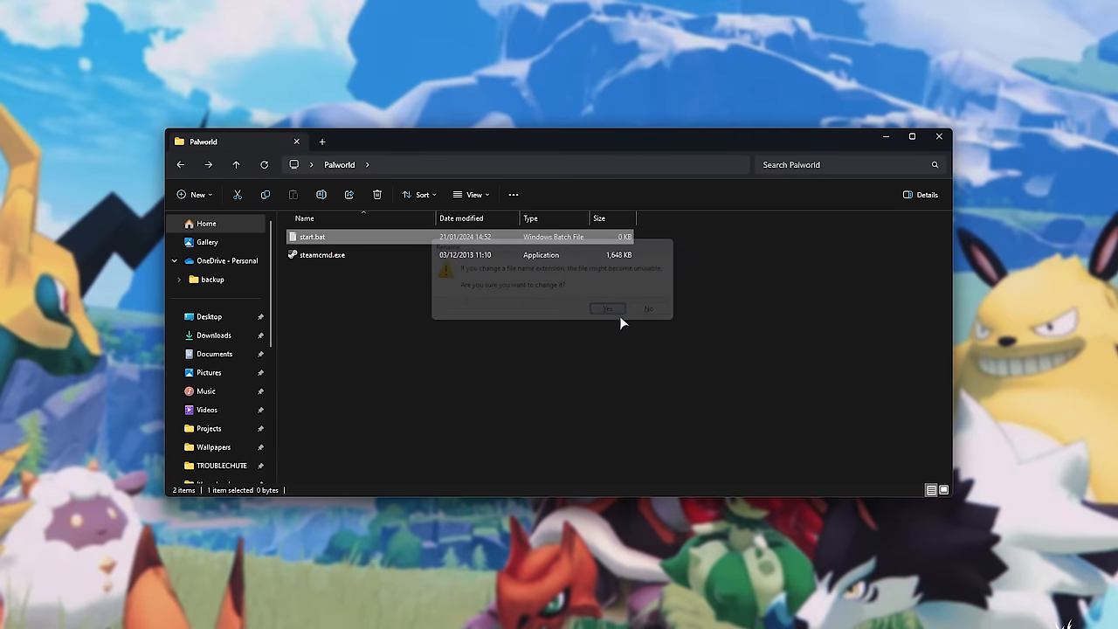
left_click(606, 307)
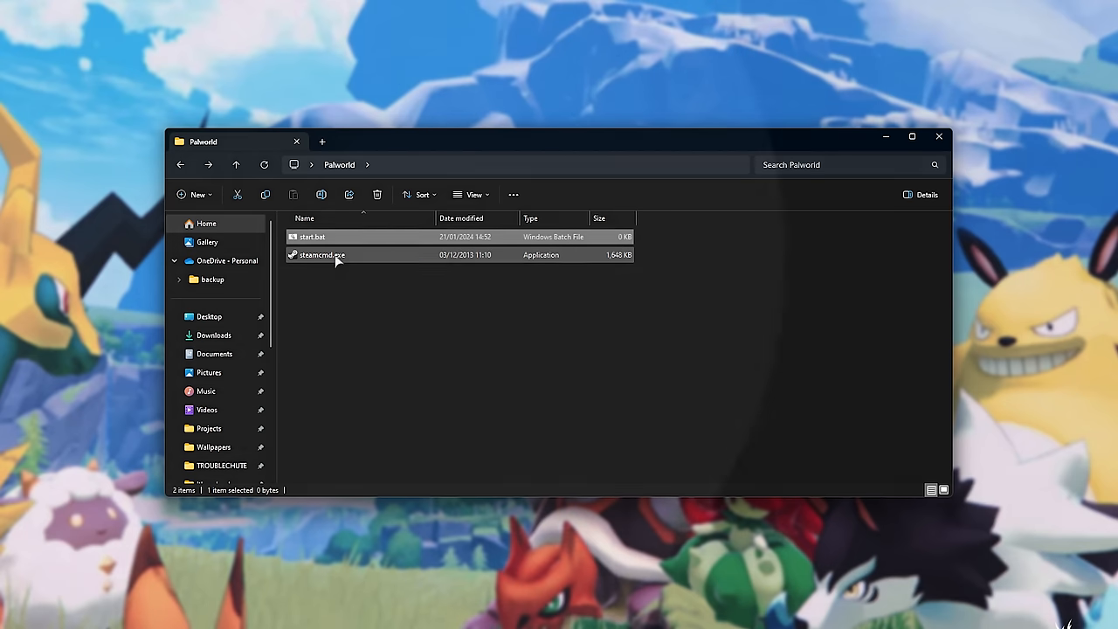
Make file name extensions visible in the folder view.
left_click(470, 194)
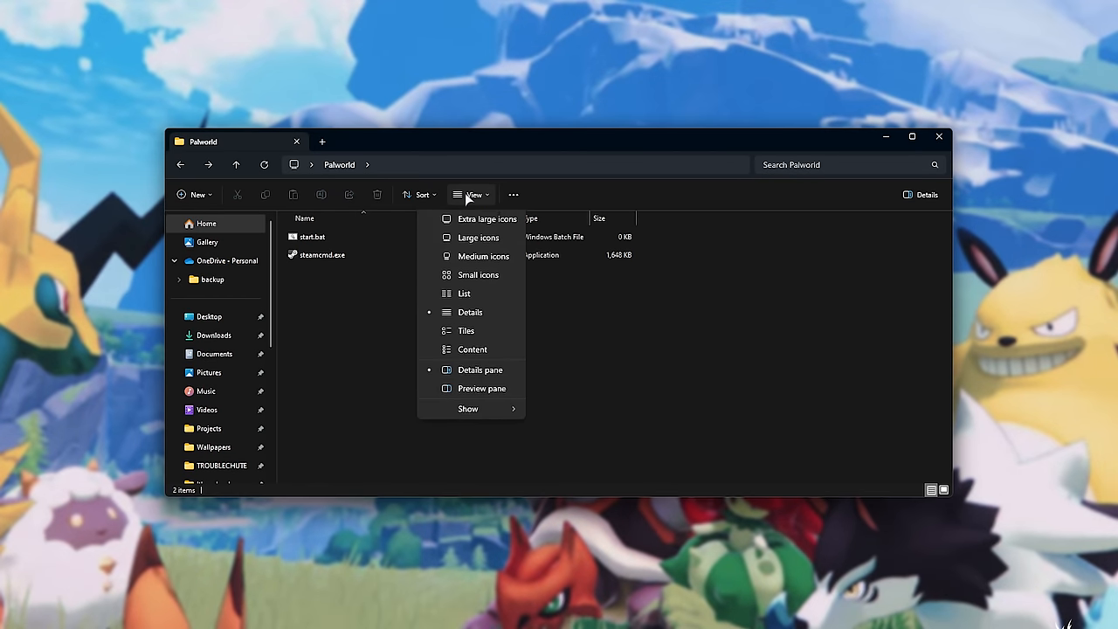
left_click(468, 409)
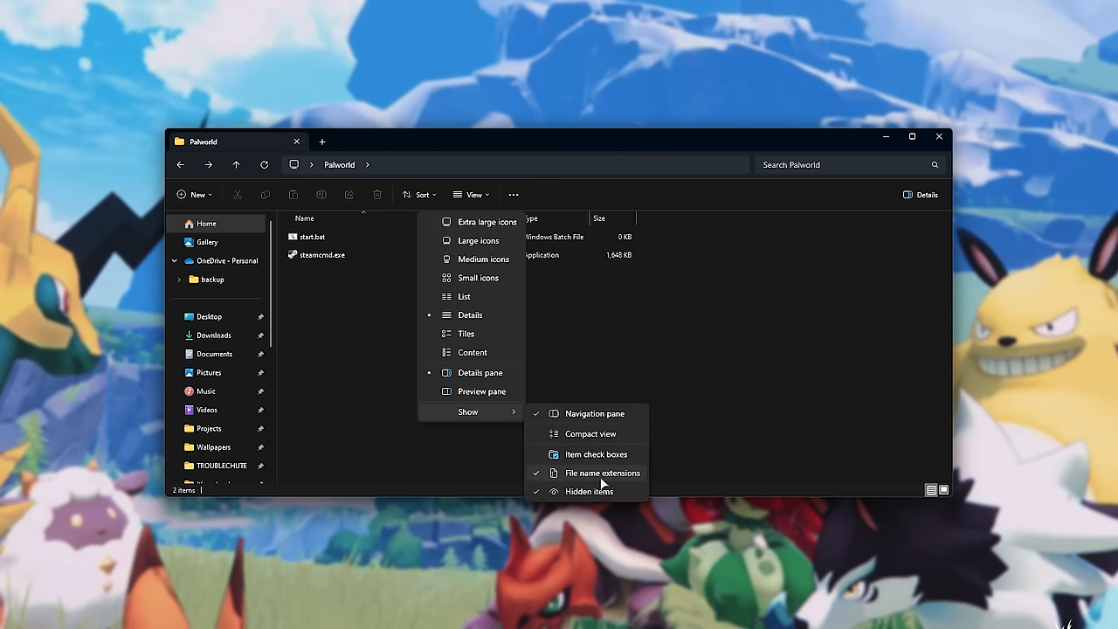
mouse_move(594, 497)
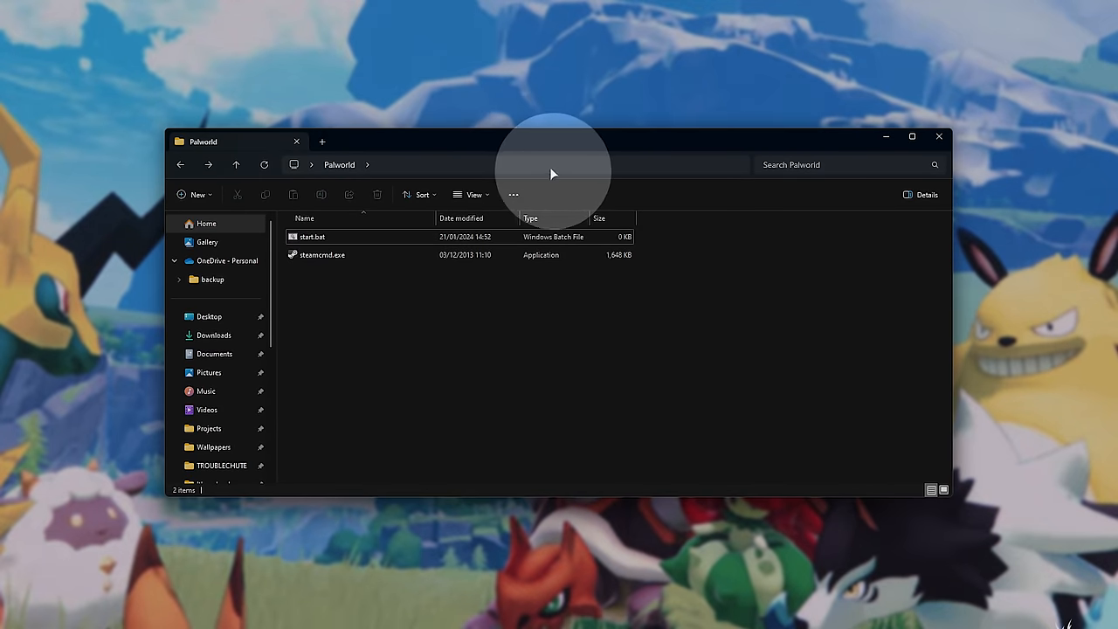
mouse_move(795, 262)
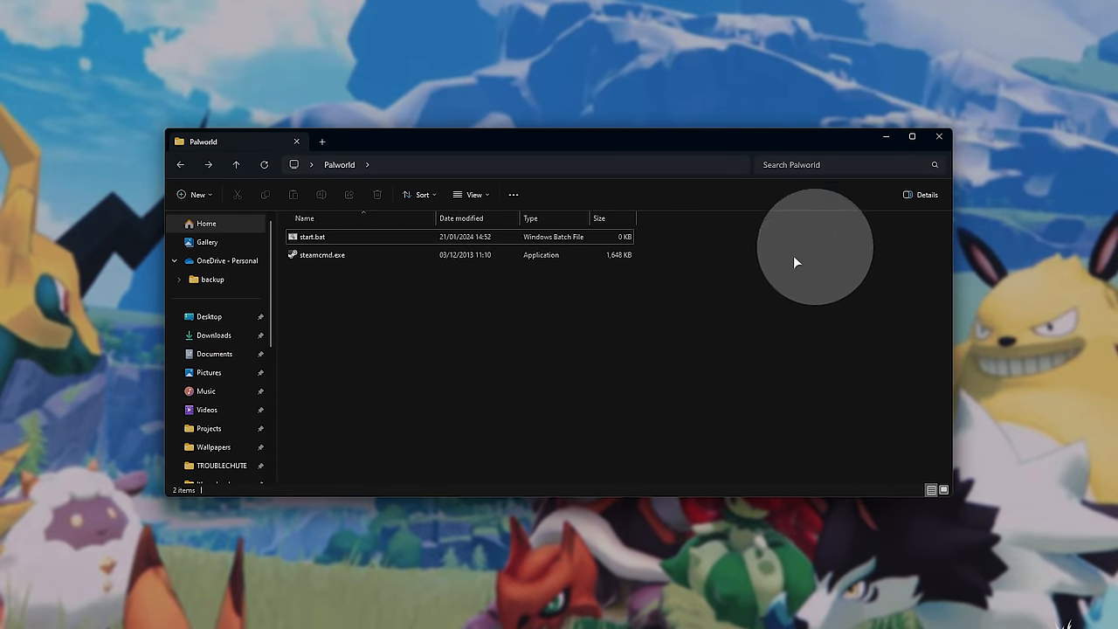
Open start.bat in Notepad for editing.
left_click(311, 237)
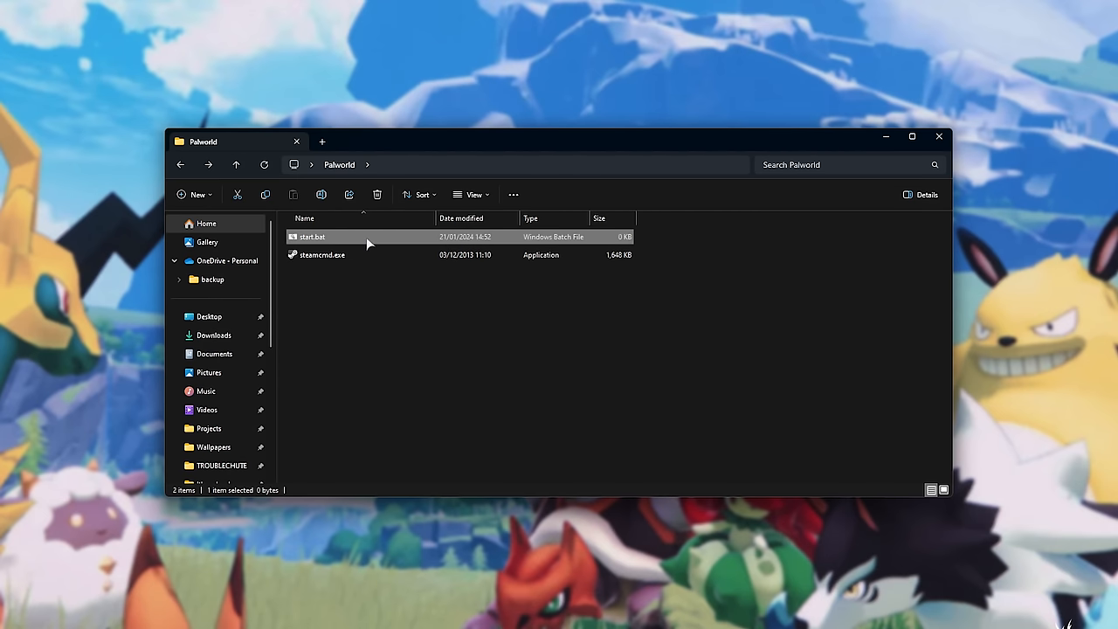
right_click(311, 238)
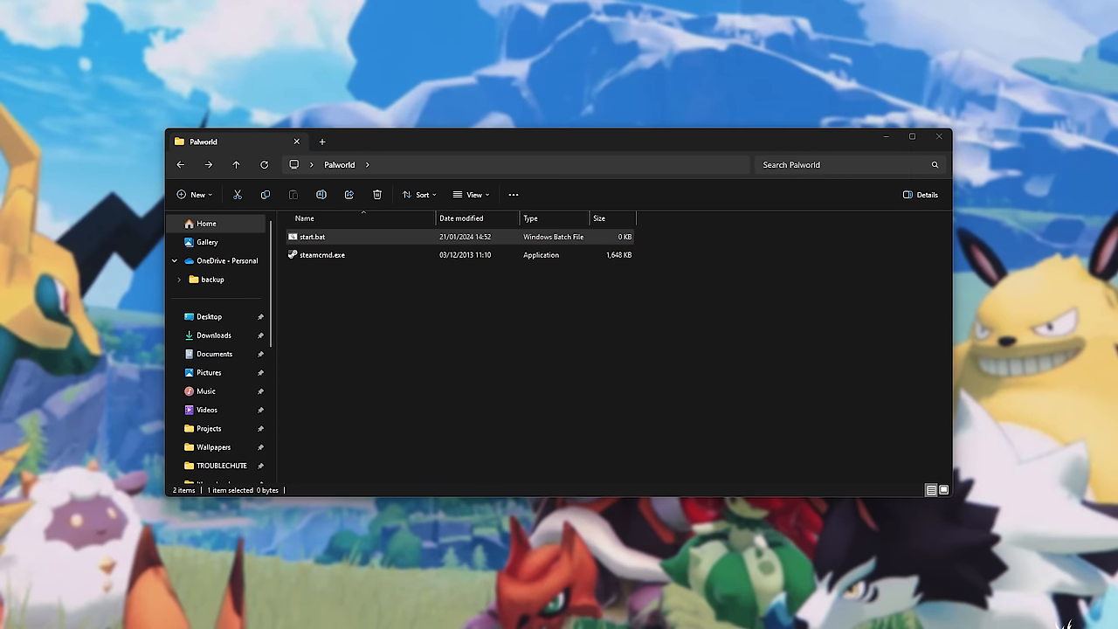
double_click(311, 237)
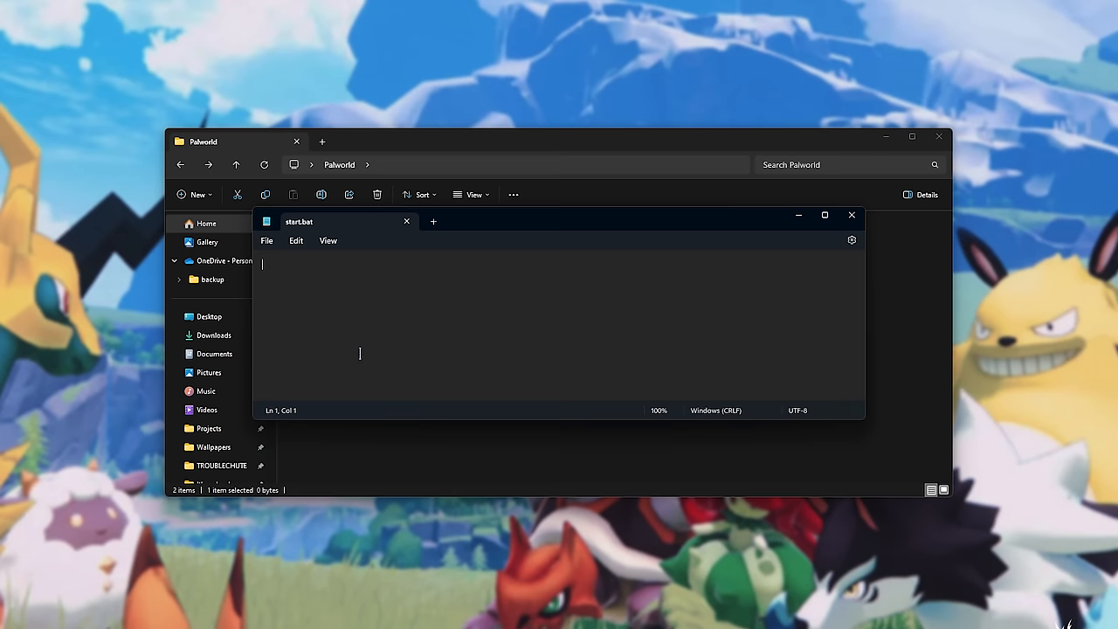
mouse_move(636, 332)
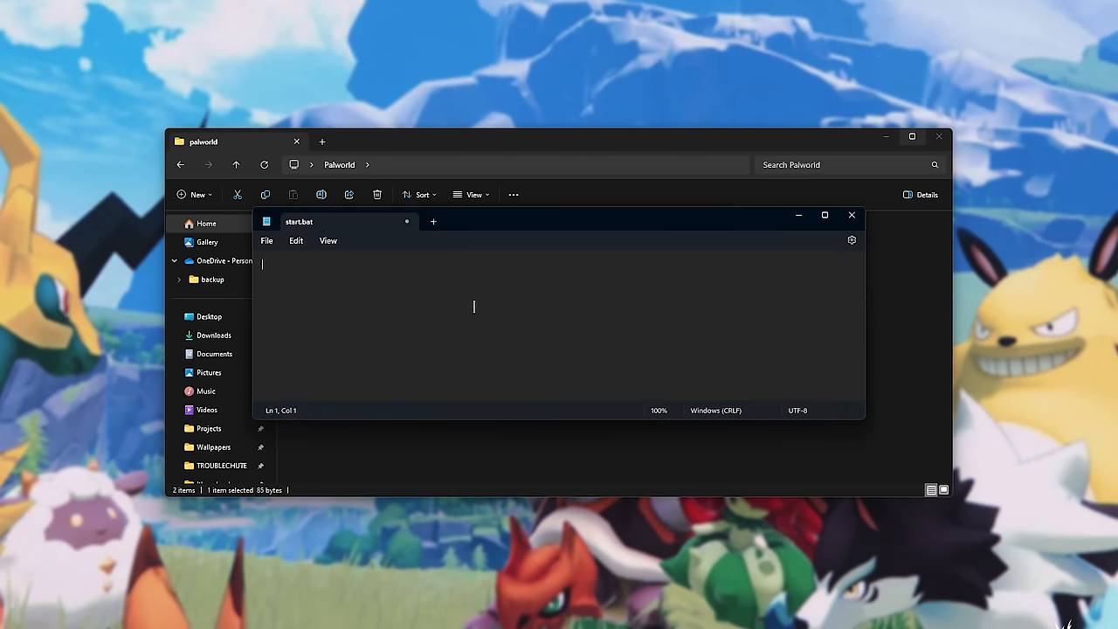
Enter 'steamcmd.exe +login anonymous +app_update 2394010 +quit' as the batch command.
type("steamcmd.exe +login anonymous +app_update 2394010 +quit")
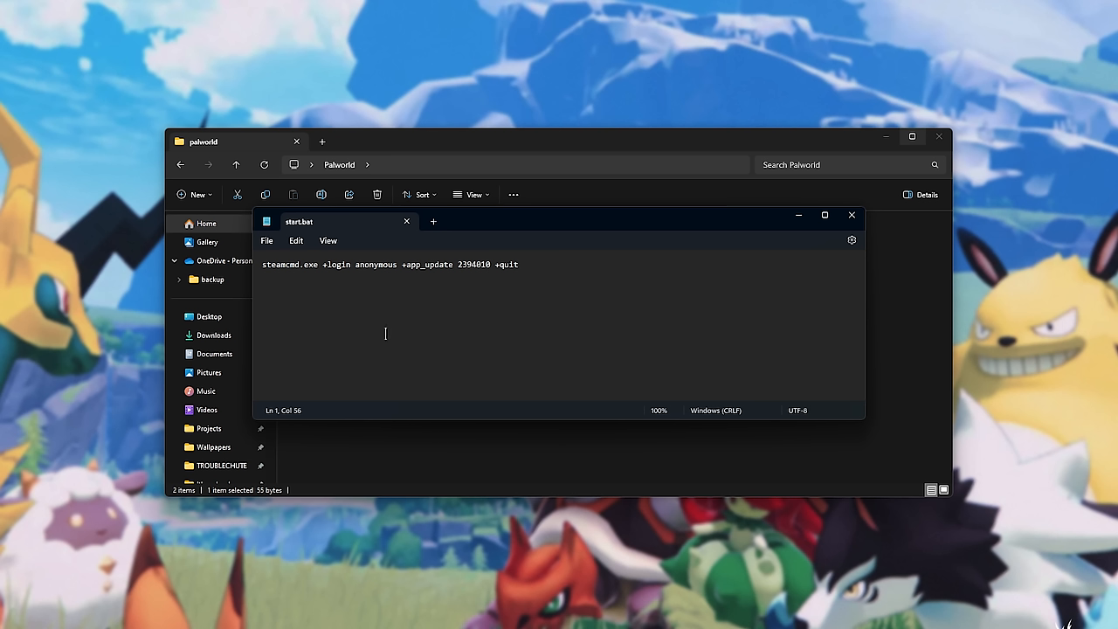
double_click(279, 263)
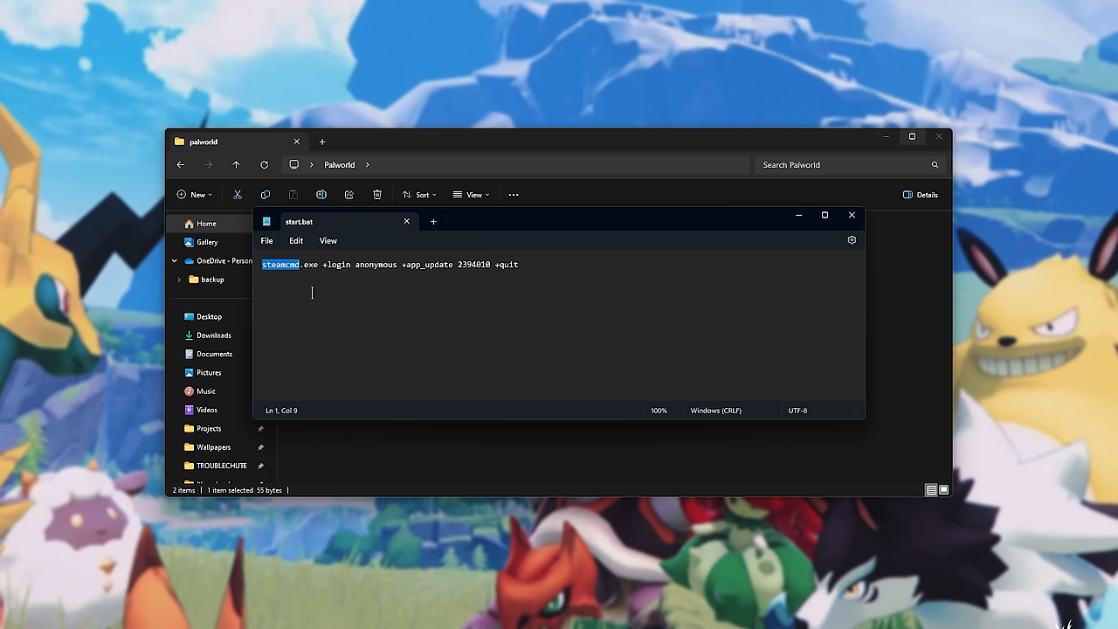
double_click(376, 264)
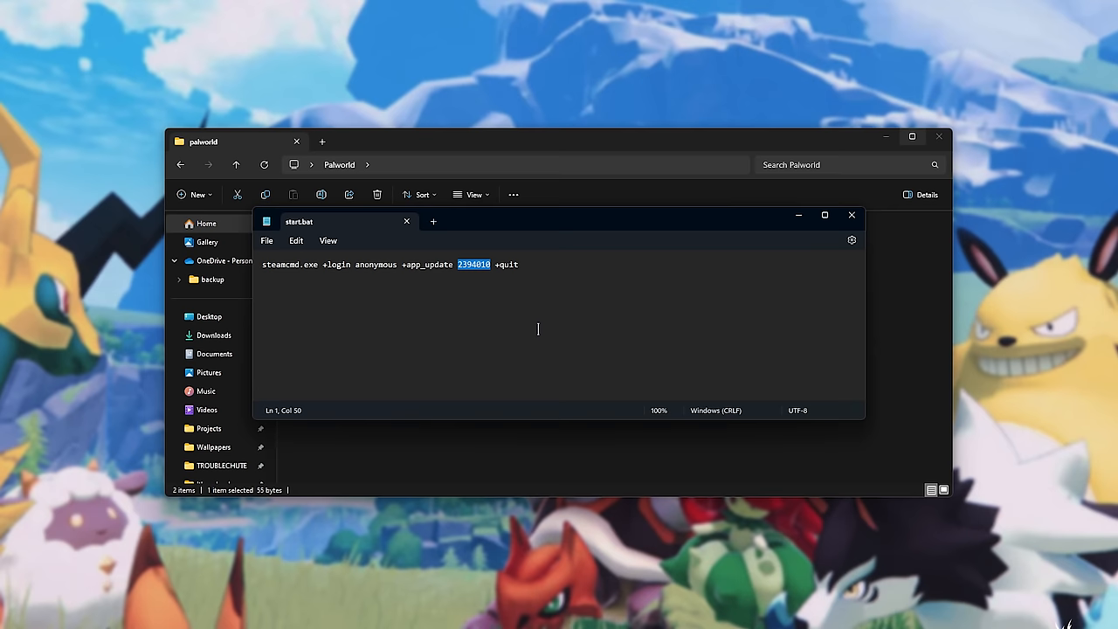
mouse_move(877, 222)
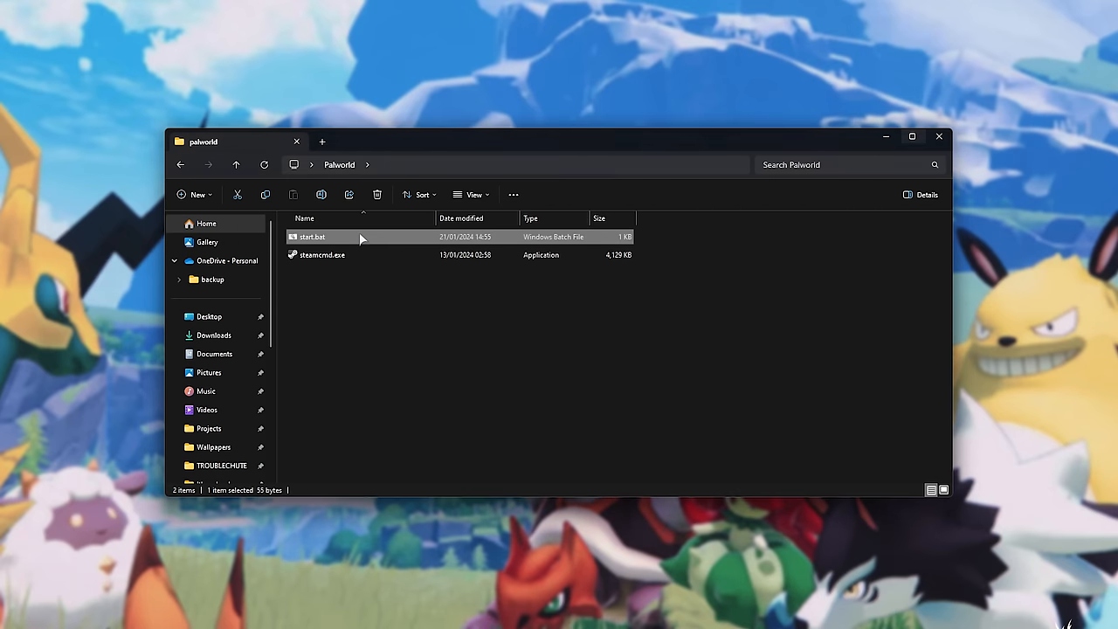
Run start.bat to download the server files, then browse into steamapps and back up to Palworld.
double_click(313, 237)
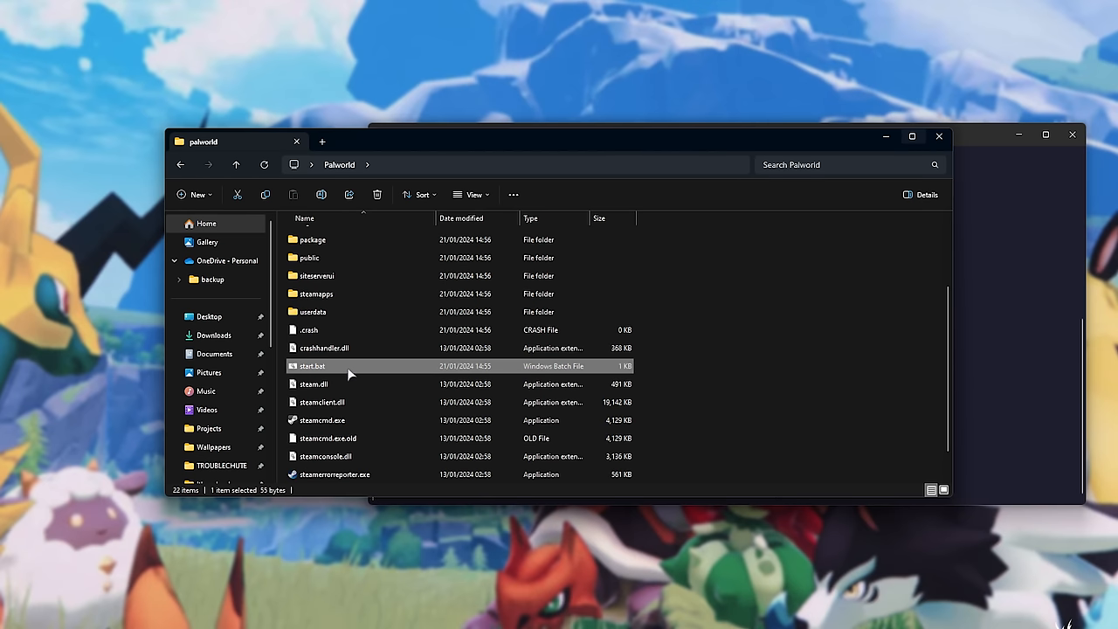
mouse_move(358, 370)
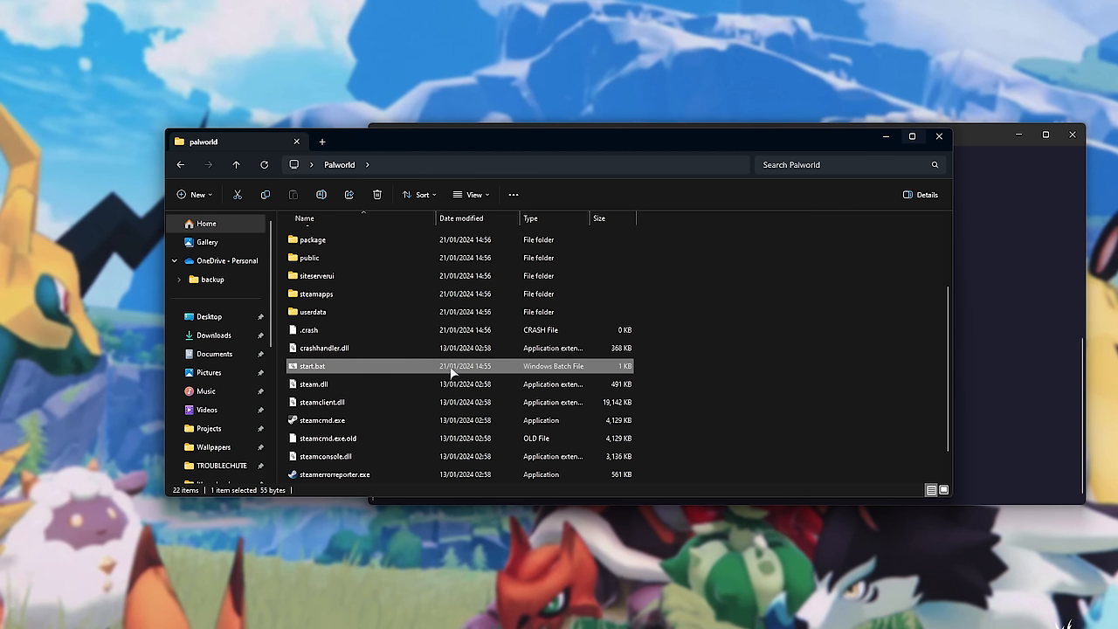
mouse_move(952, 270)
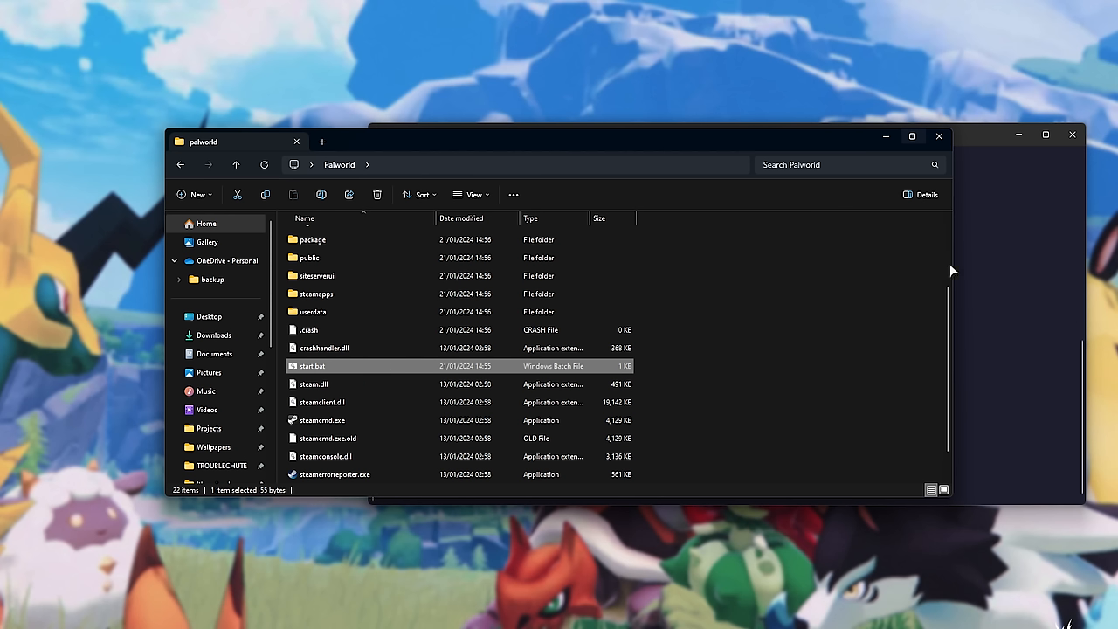
double_click(311, 365)
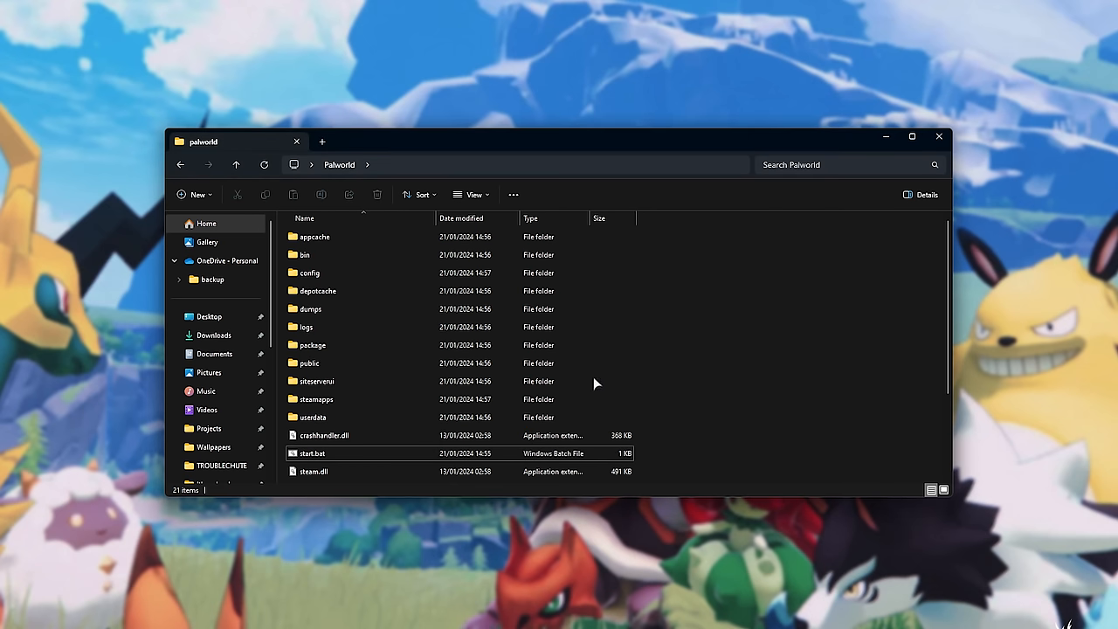
double_click(318, 398)
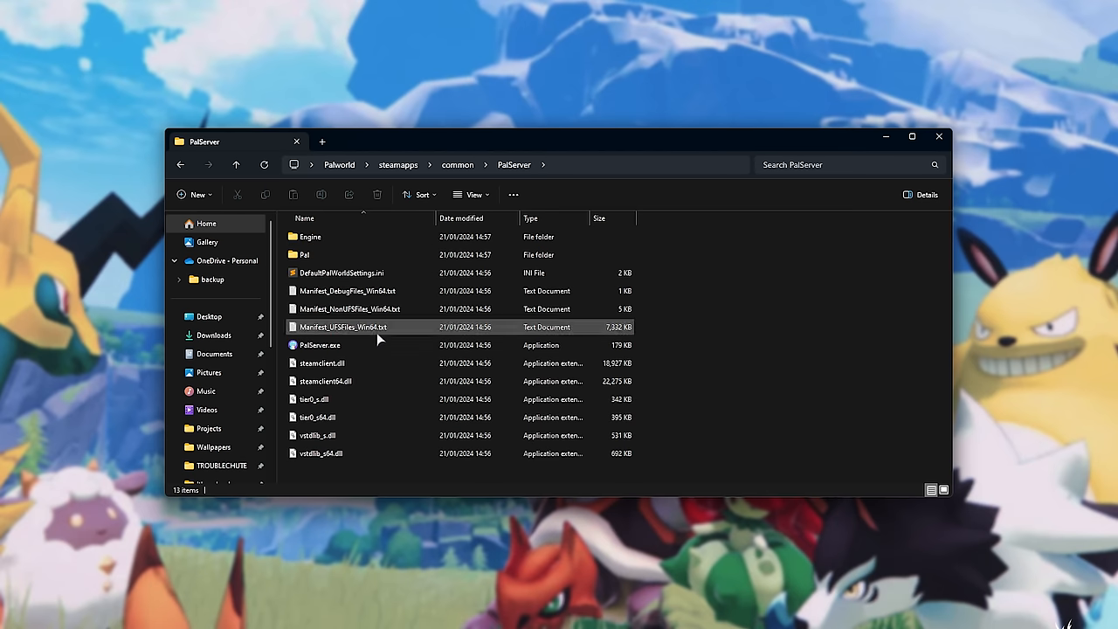
left_click(320, 346)
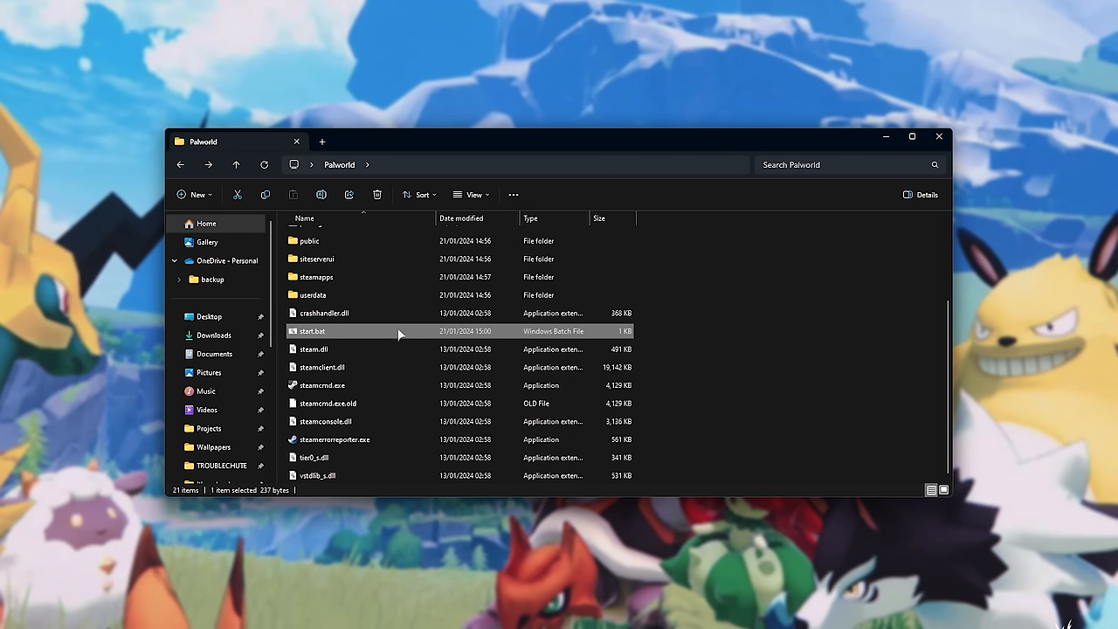
Run the server start batch file once to generate its files, then close the server window.
double_click(311, 330)
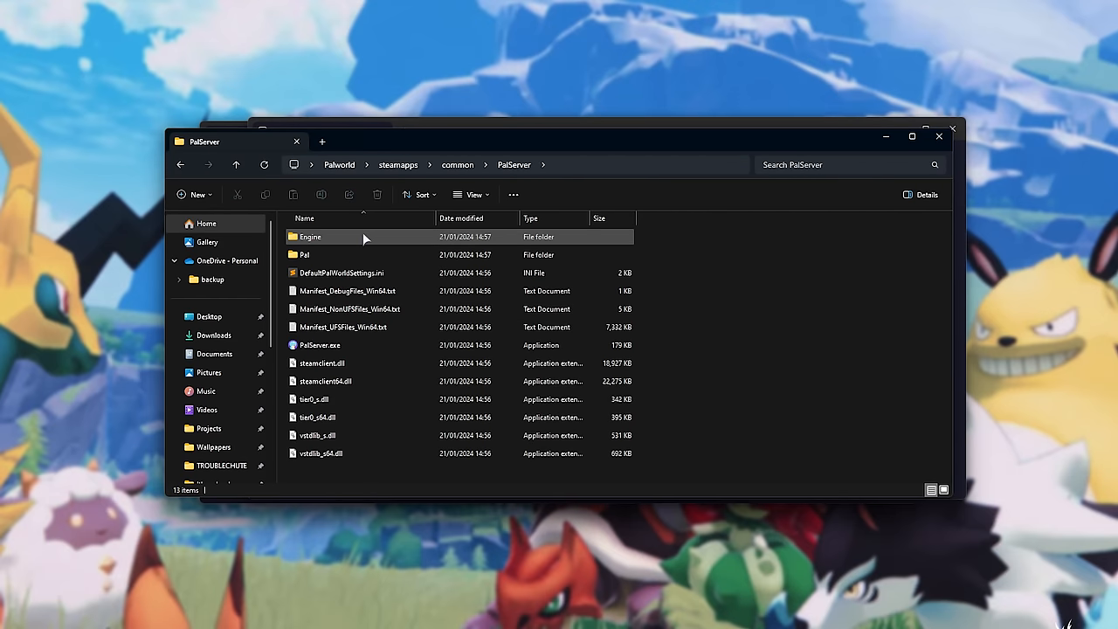
left_click(342, 273)
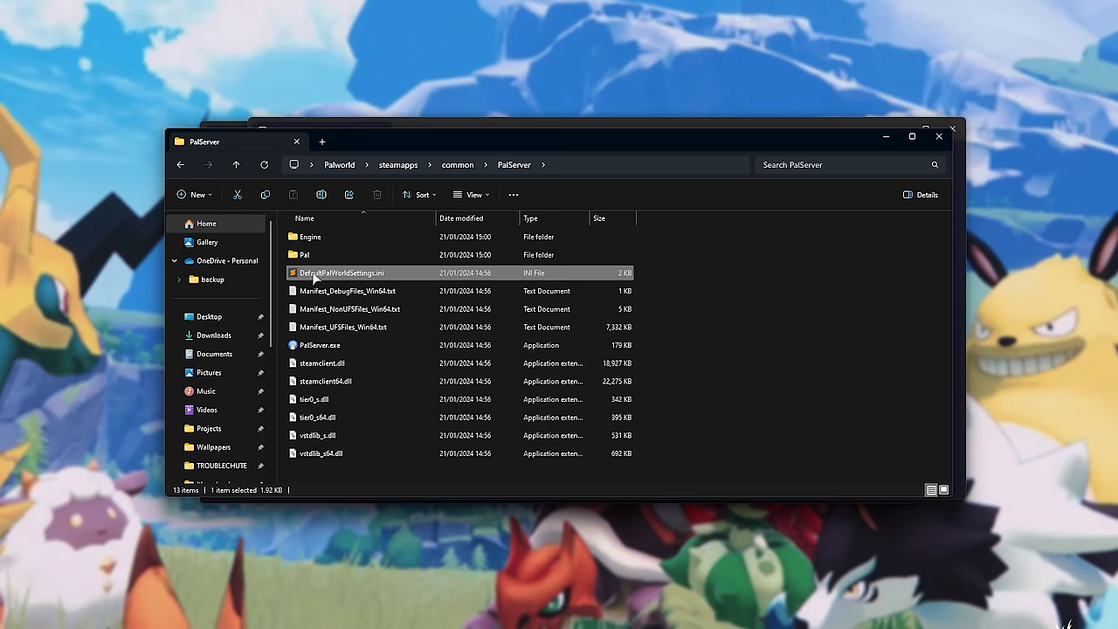
mouse_move(340, 273)
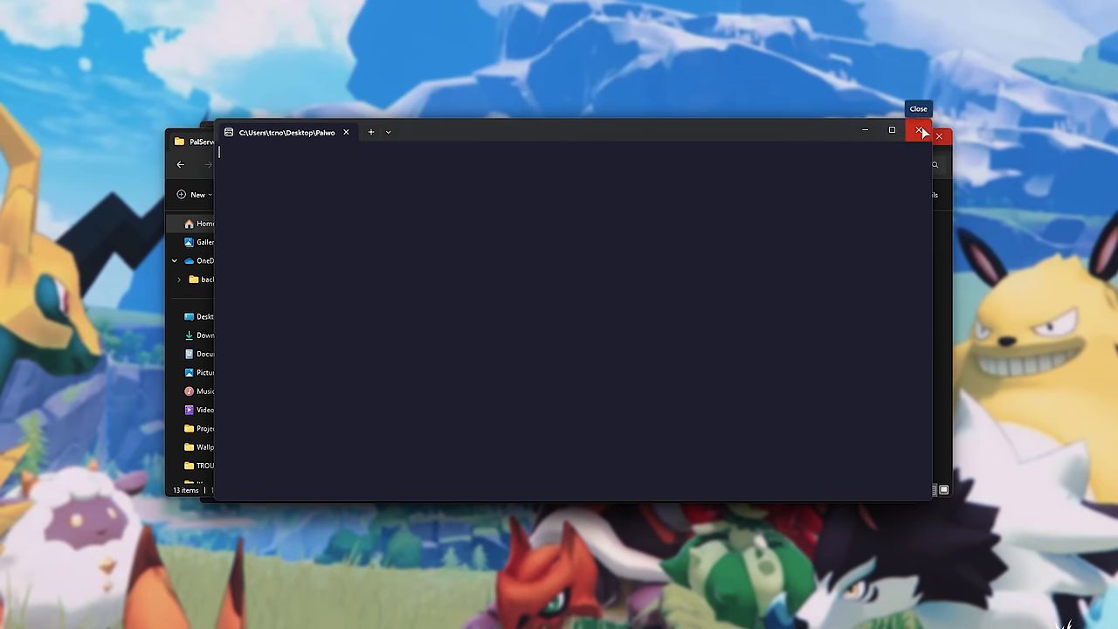
left_click(924, 136)
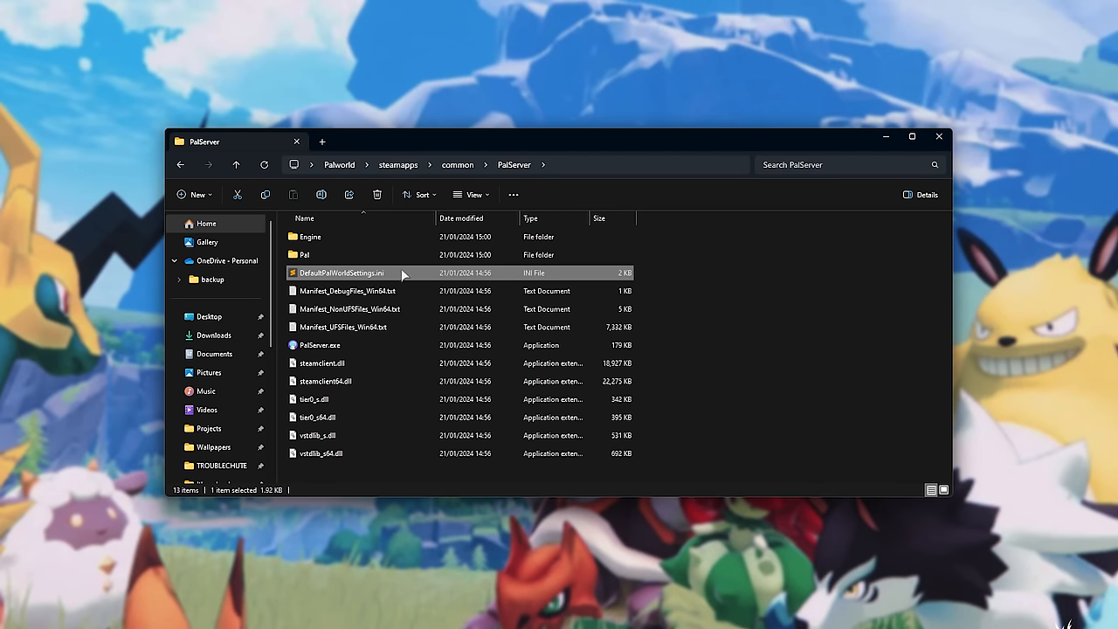
mouse_move(402, 277)
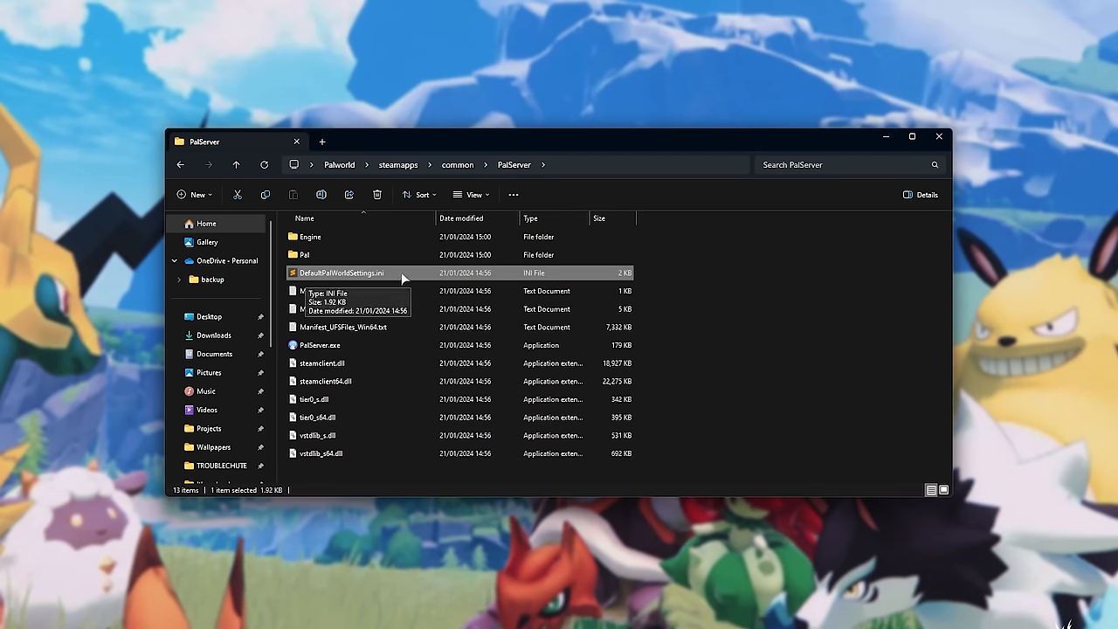
Open the default world settings and the server's PalWorldSettings.ini in Notepad.
double_click(341, 273)
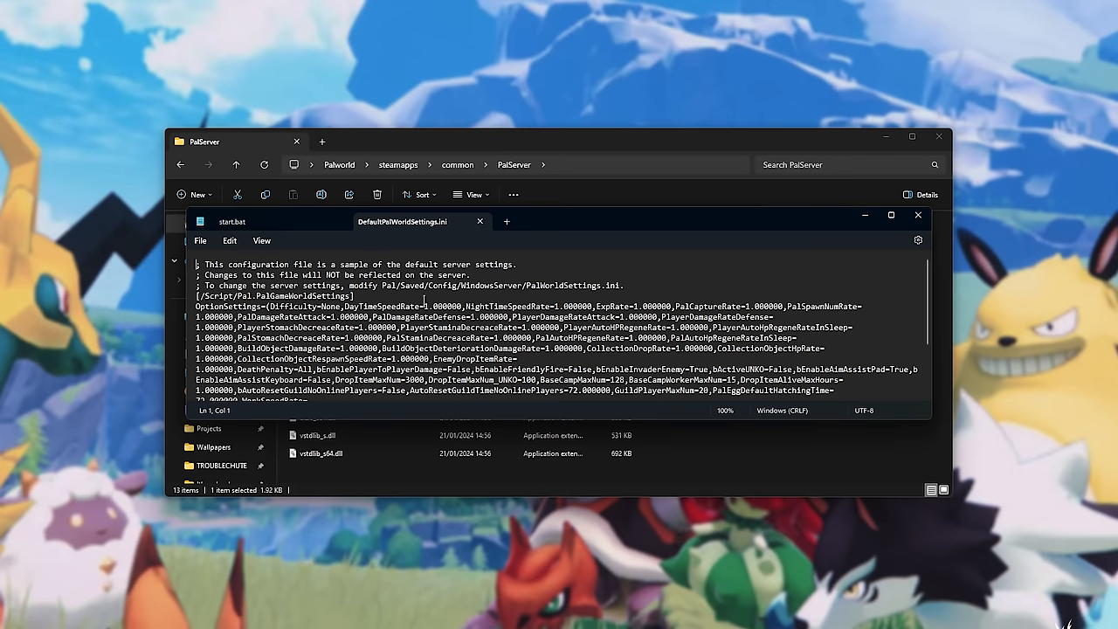
mouse_move(539, 219)
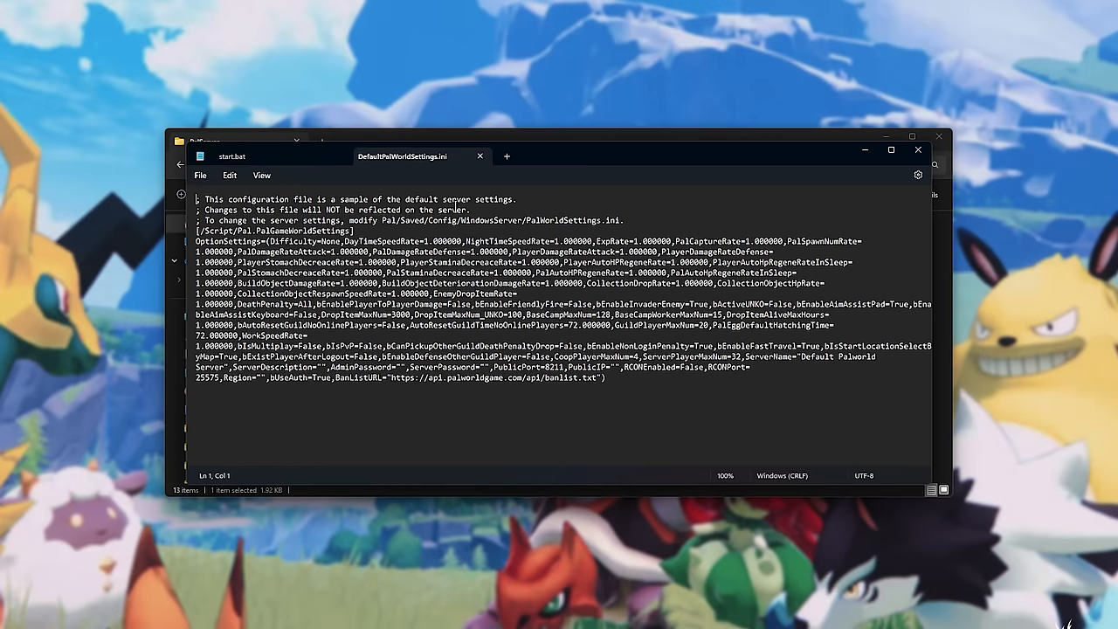
left_click(440, 248)
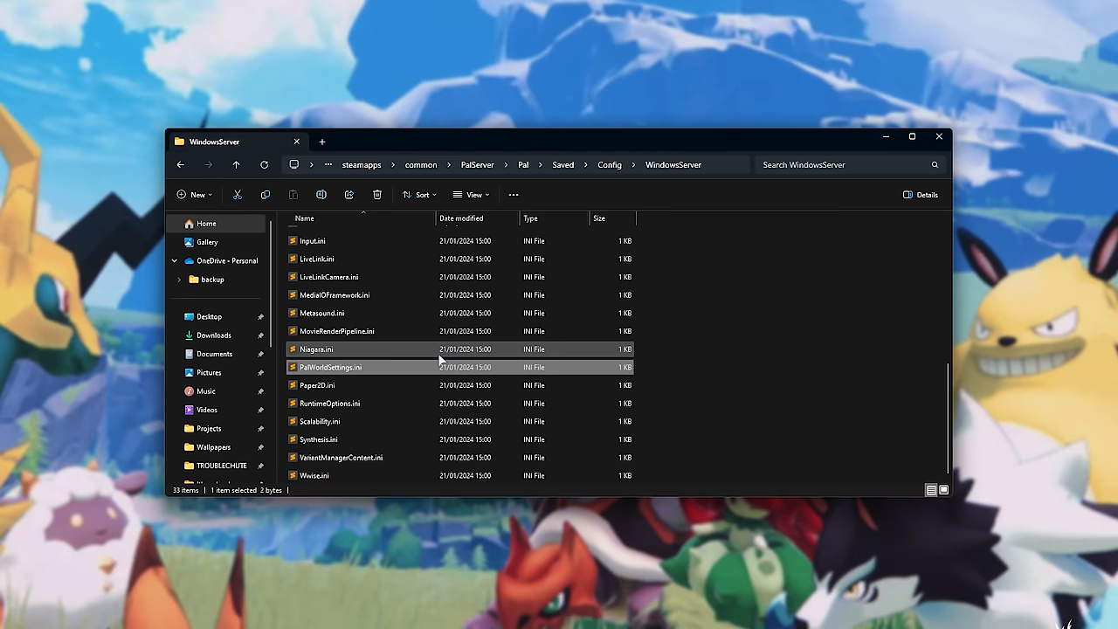
double_click(330, 367)
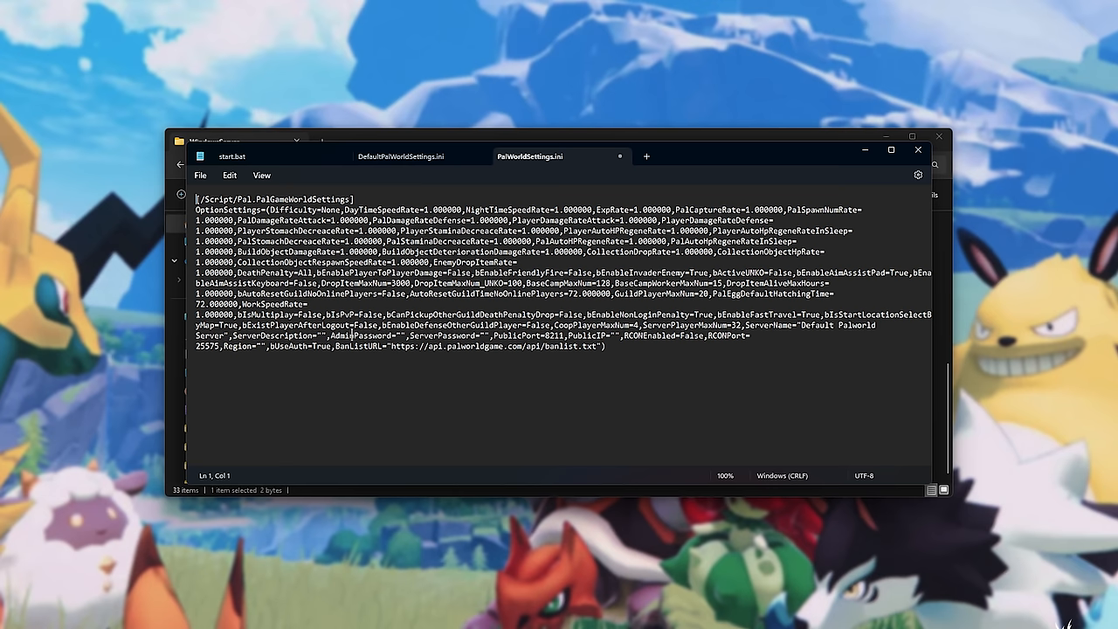
left_click(262, 175)
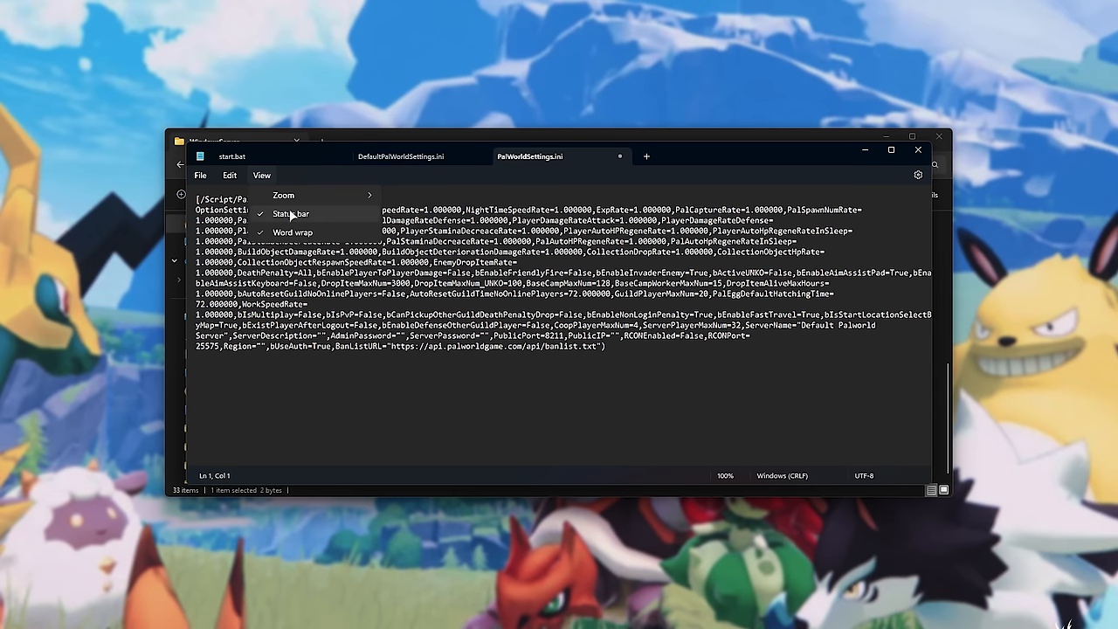
left_click(294, 232)
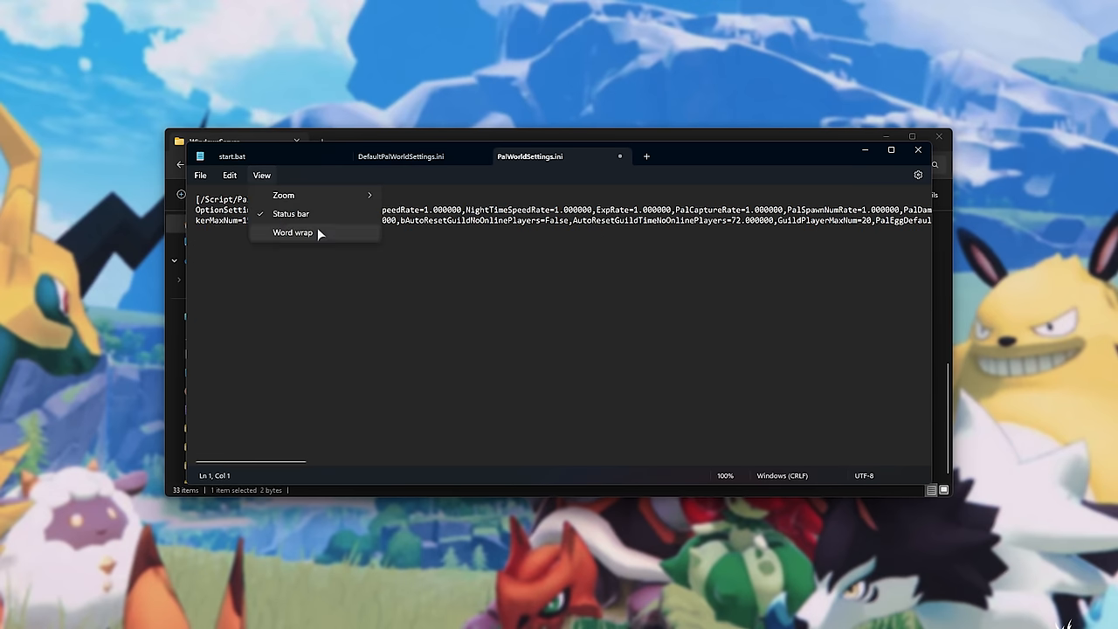
left_click(294, 232)
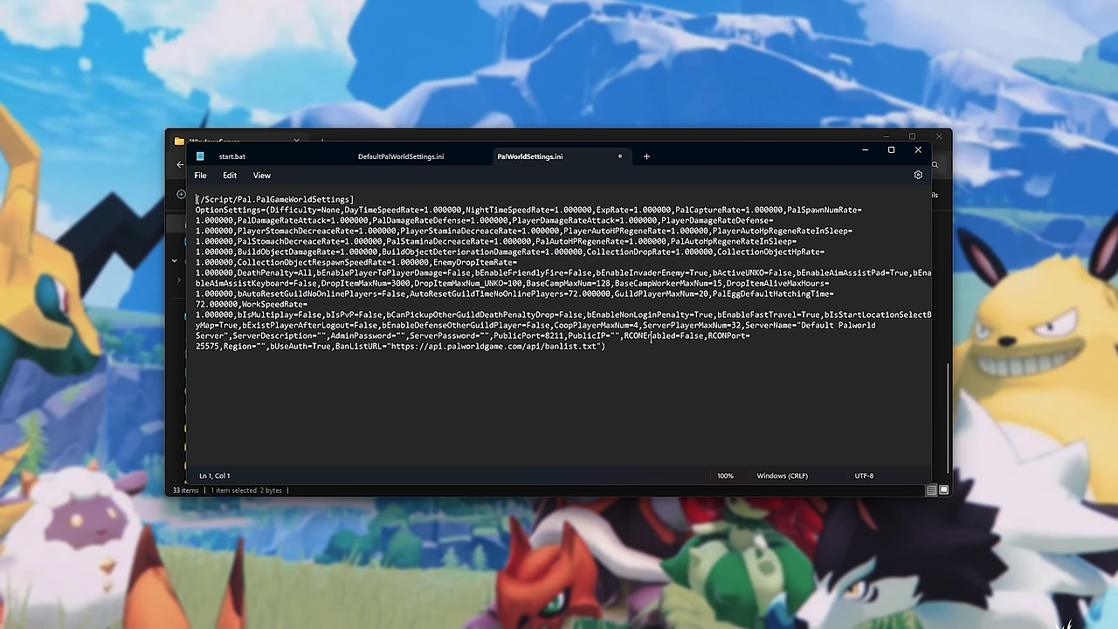
double_click(685, 325)
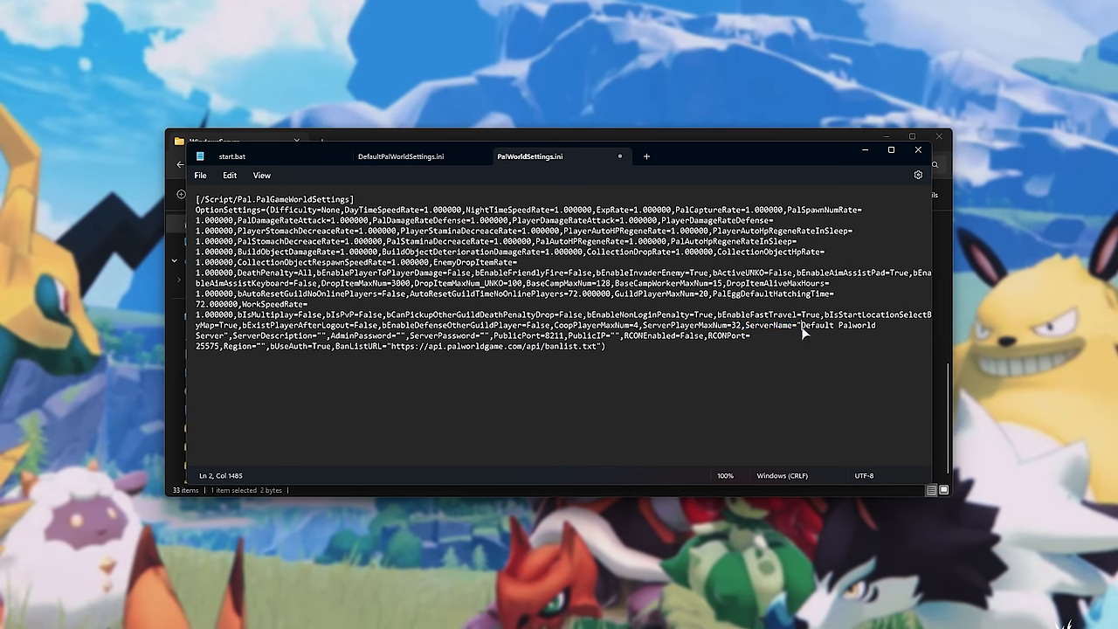
type("Treou")
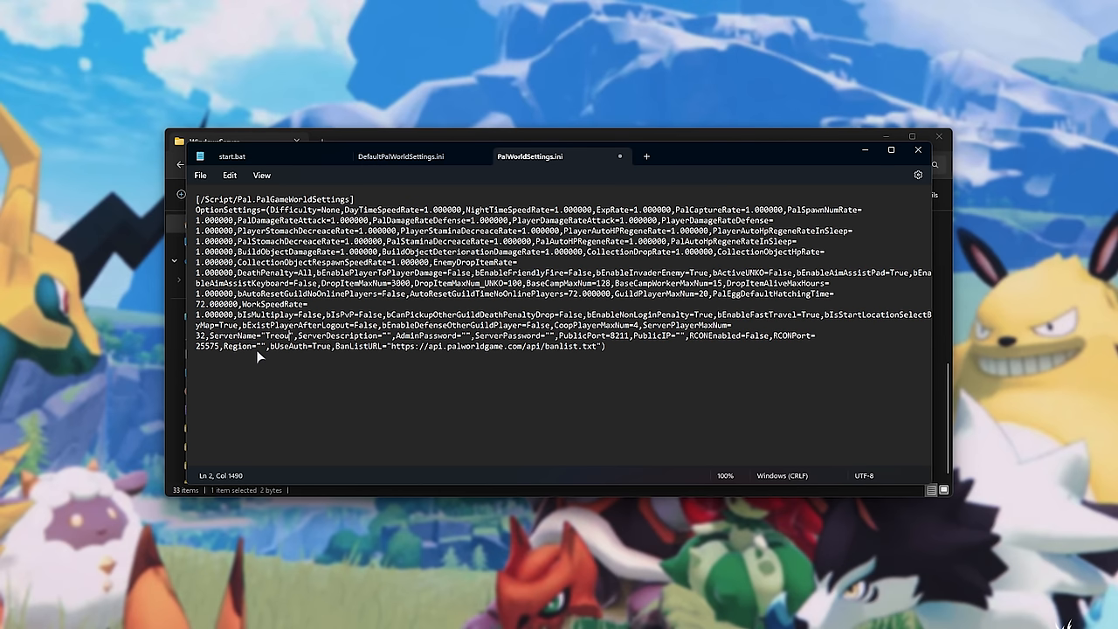
type("TroubleChute's Server")
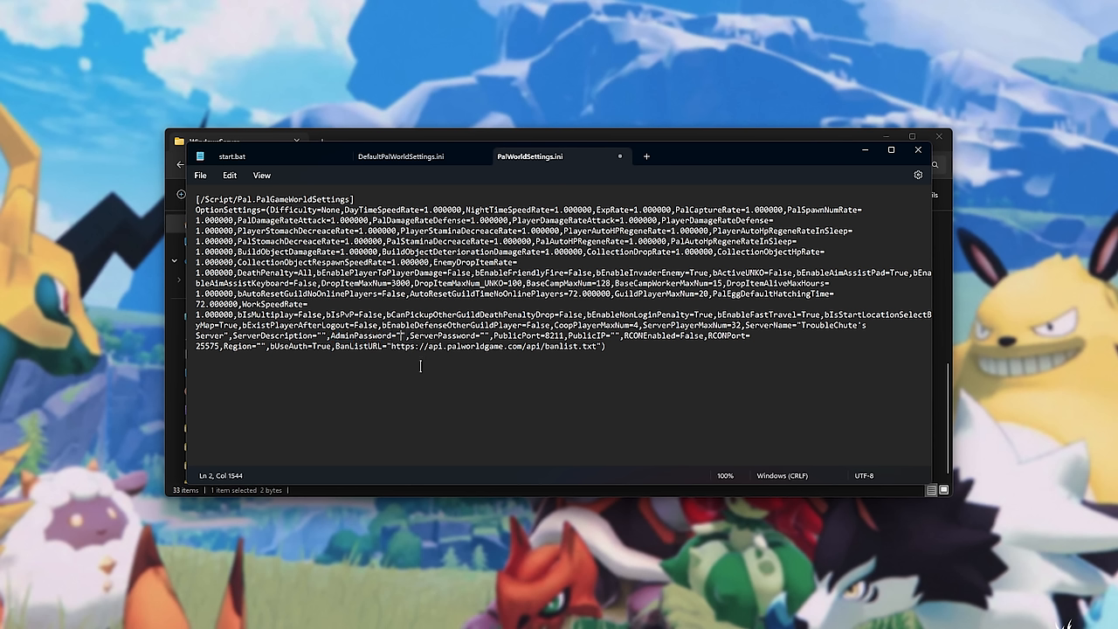
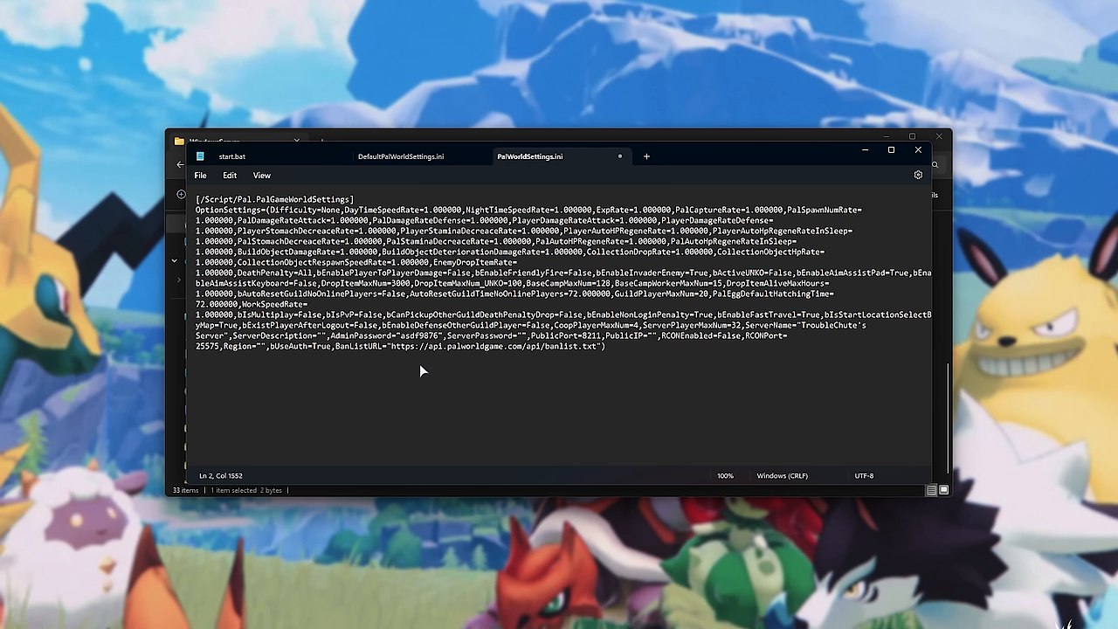
double_click(479, 335)
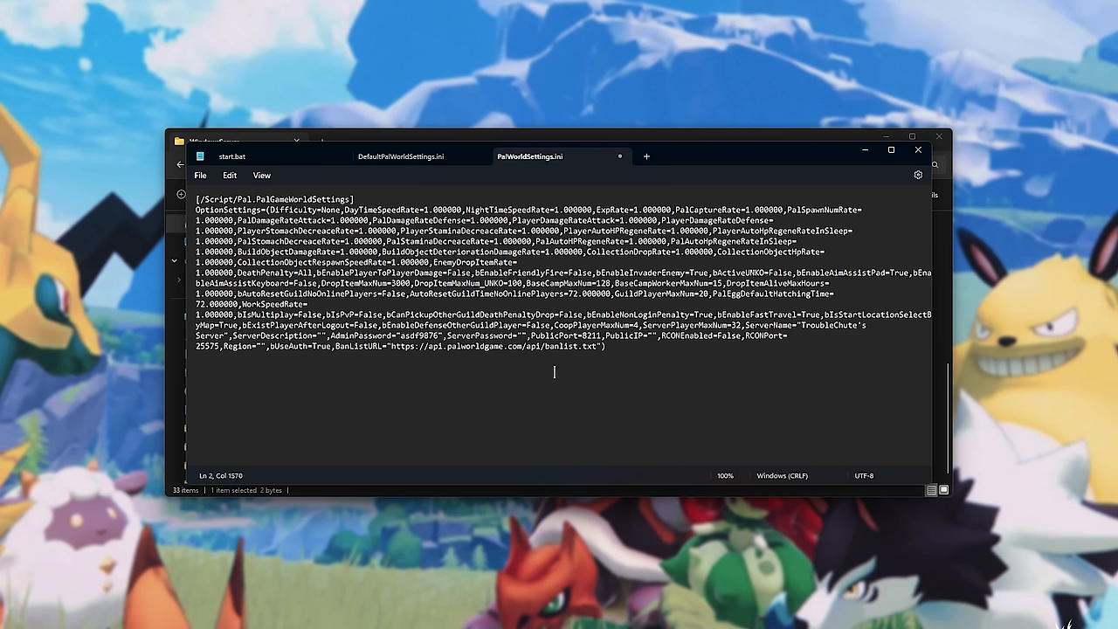
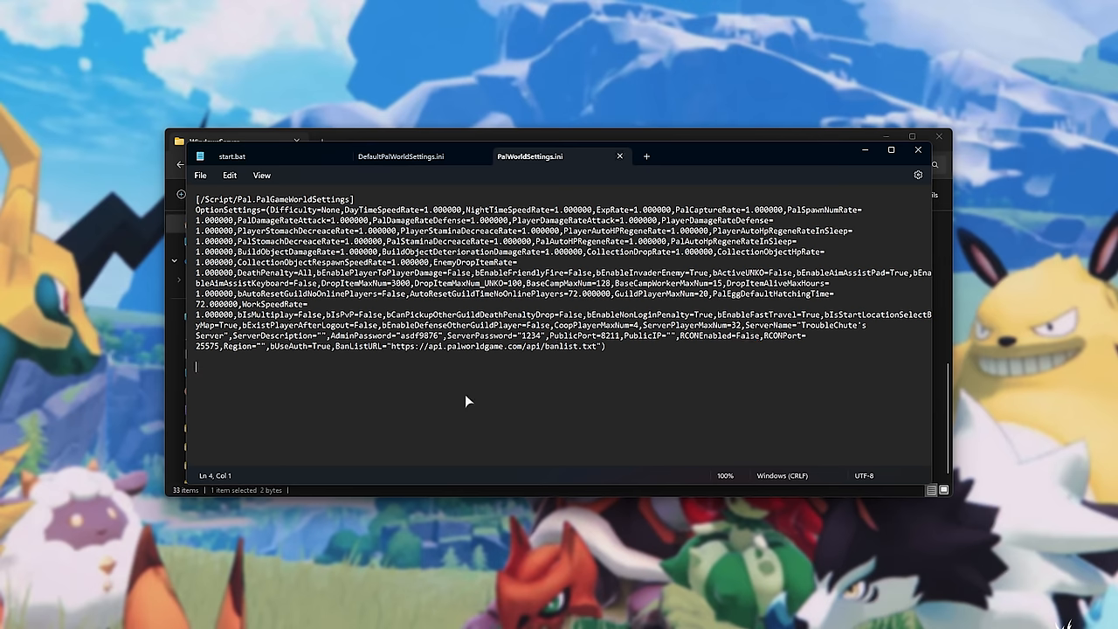
left_click(402, 155)
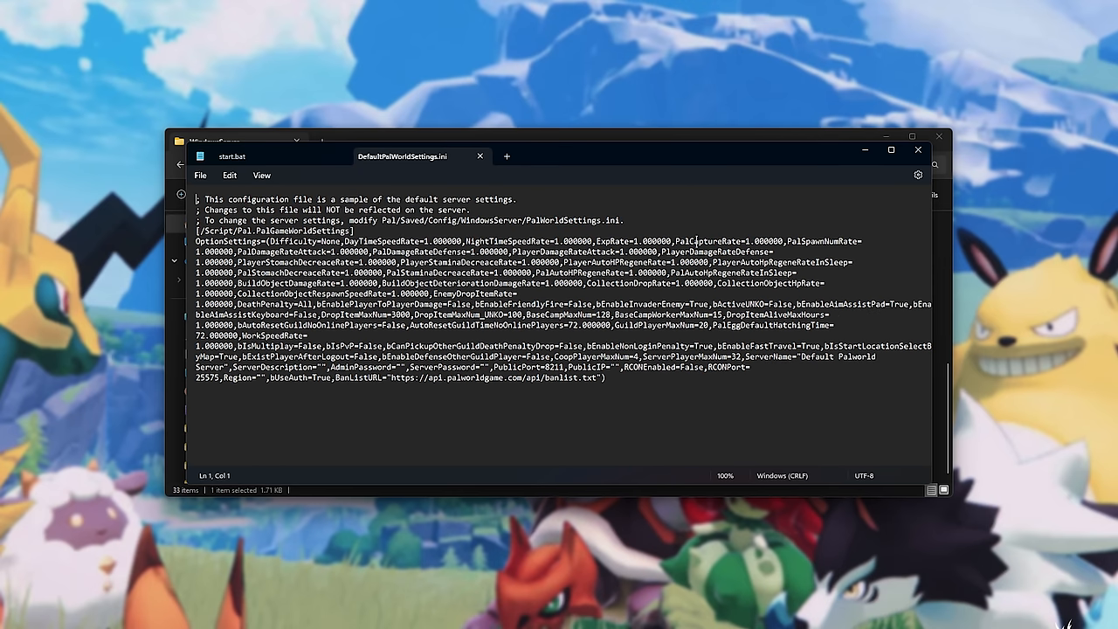
left_click(233, 156)
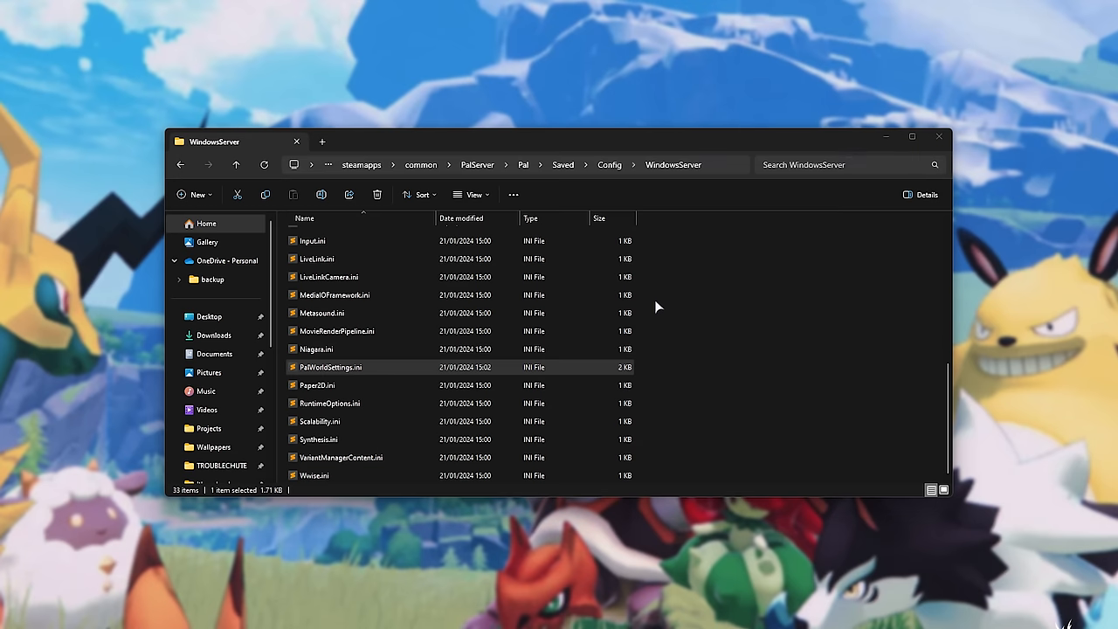
Go back up to the Palworld folder and run start.bat to start the server again.
left_click(419, 165)
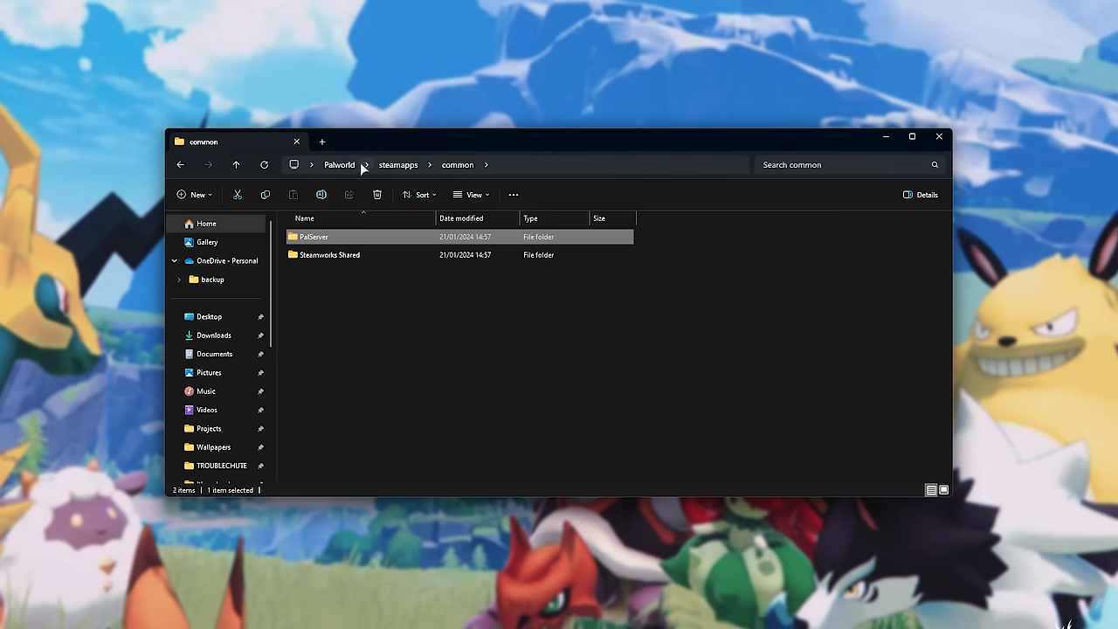
left_click(339, 164)
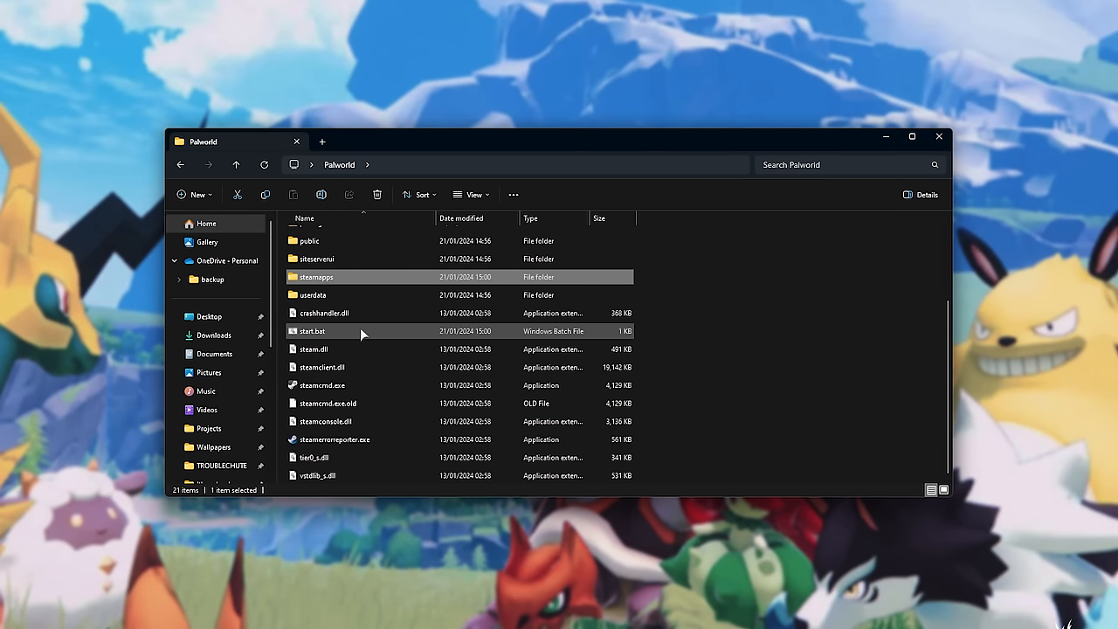
double_click(311, 330)
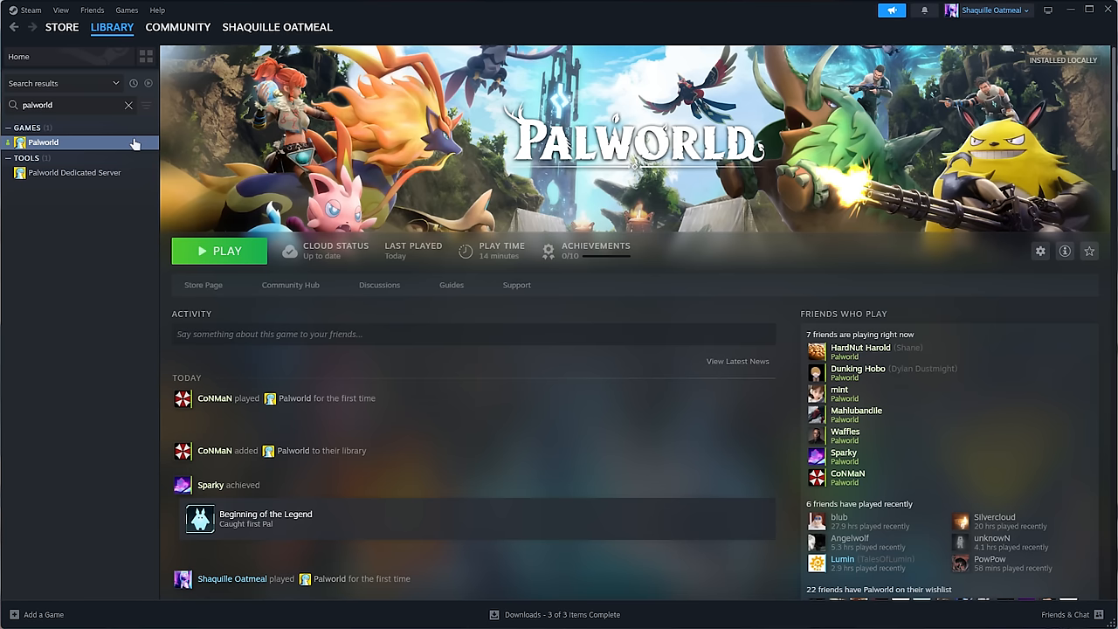
Launch Palworld, join via the multiplayer browser, create the character and confirm the respawn point.
left_click(221, 251)
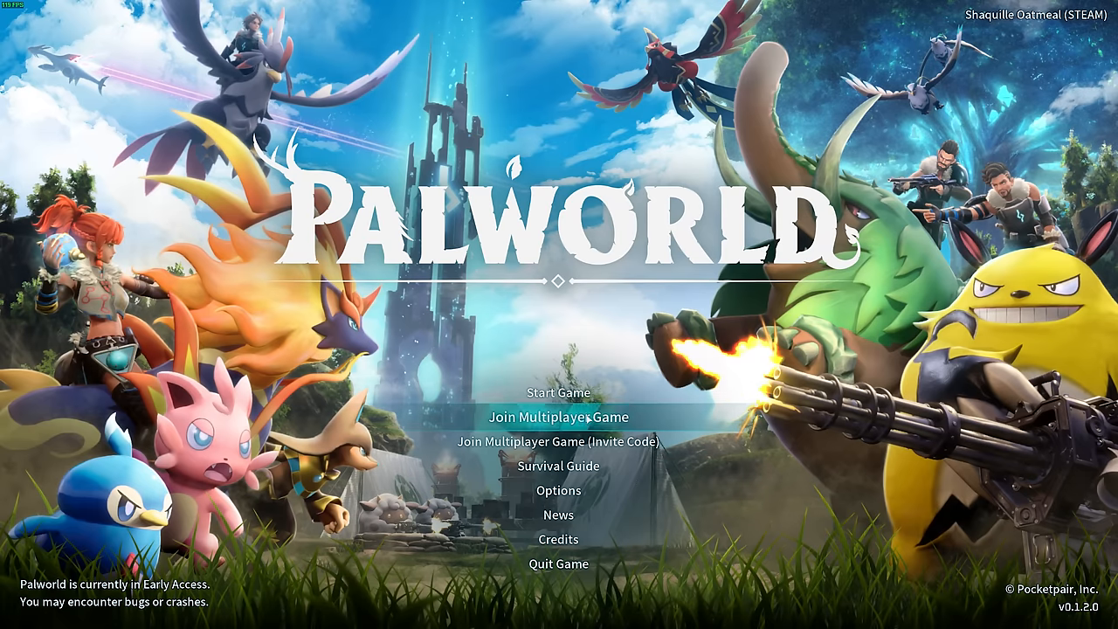
left_click(557, 416)
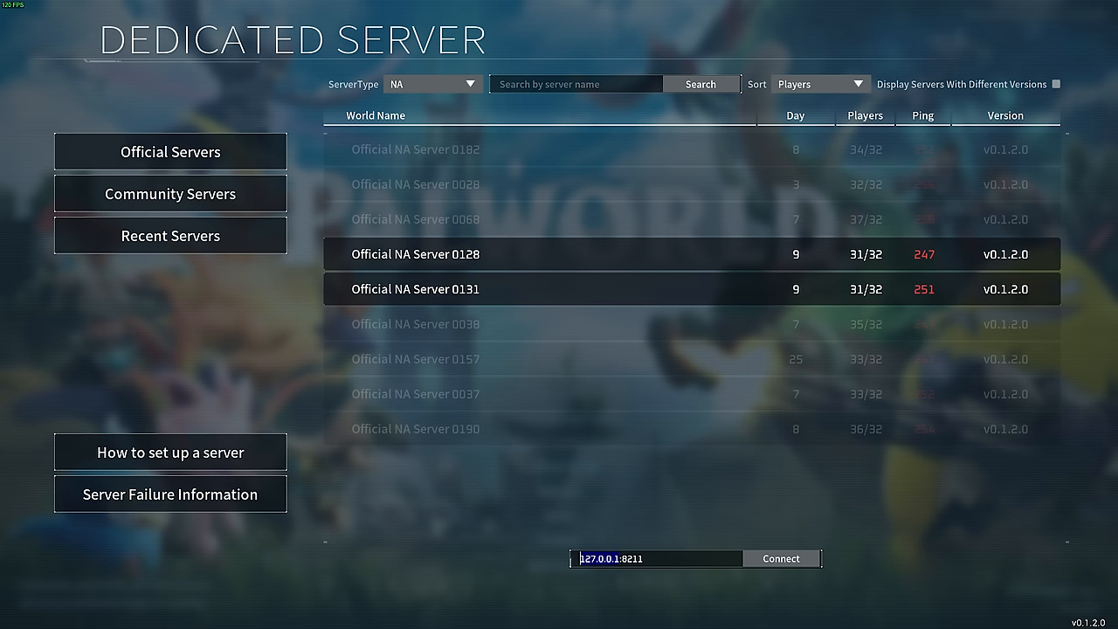
mouse_move(731, 472)
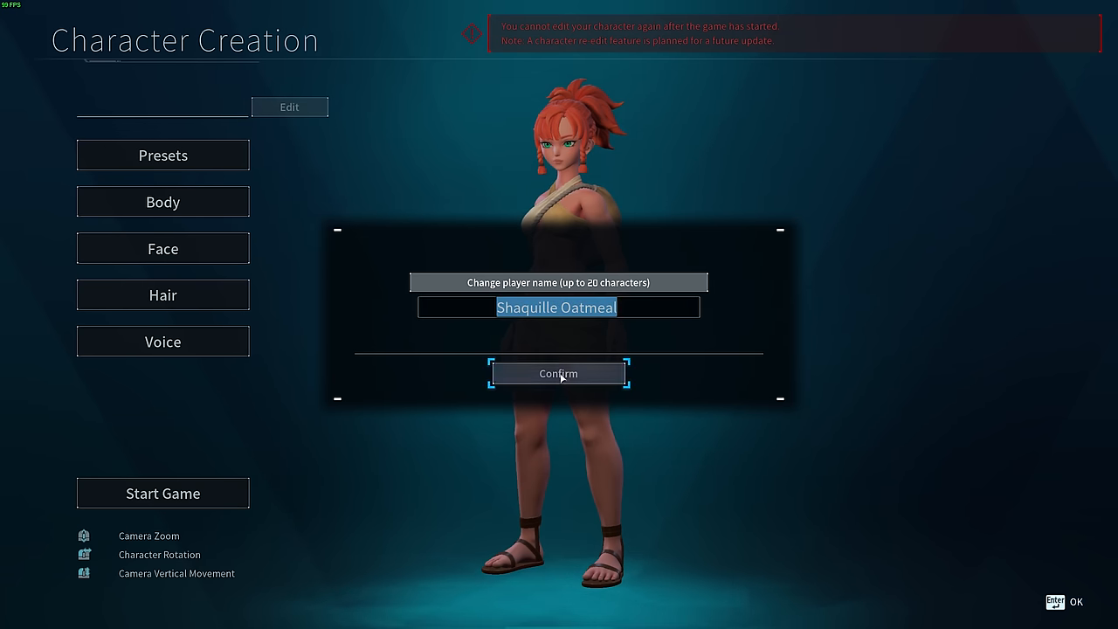
left_click(558, 374)
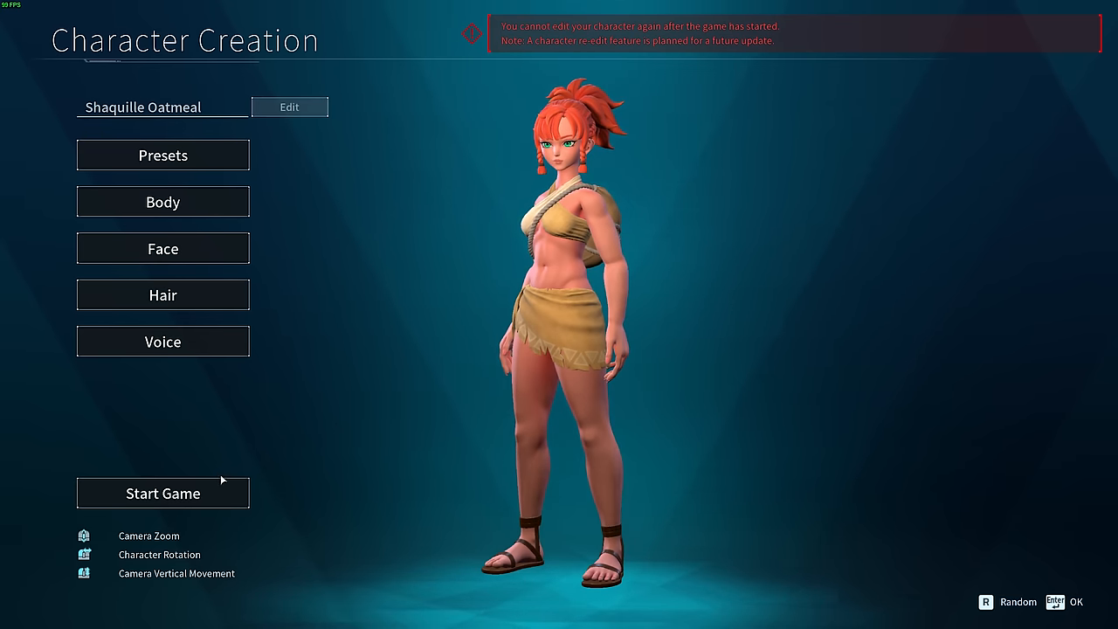
left_click(162, 492)
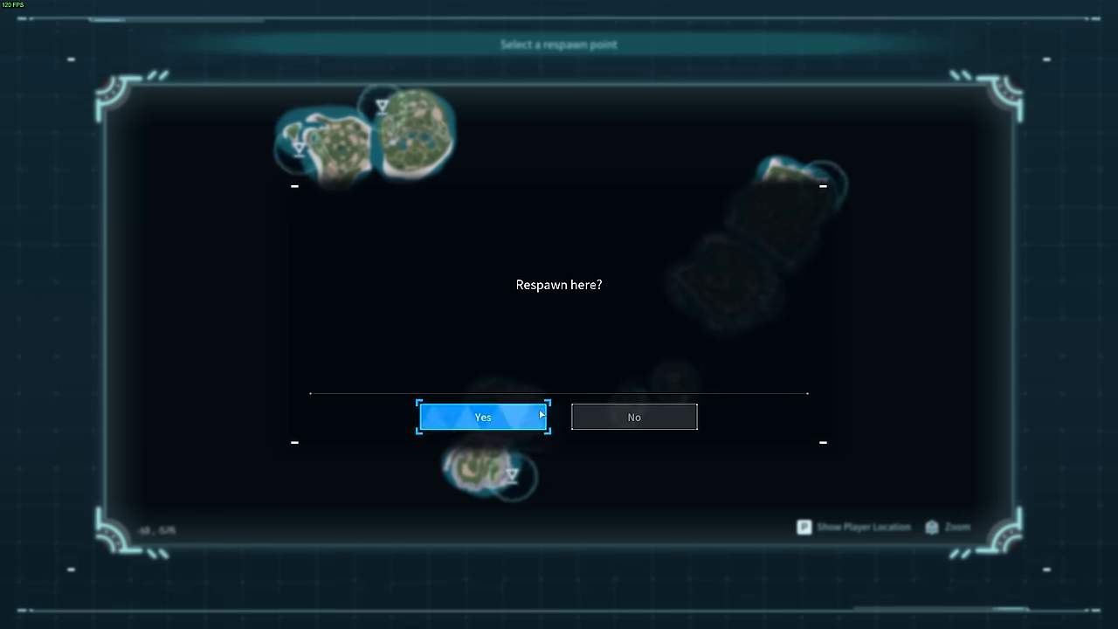
left_click(482, 416)
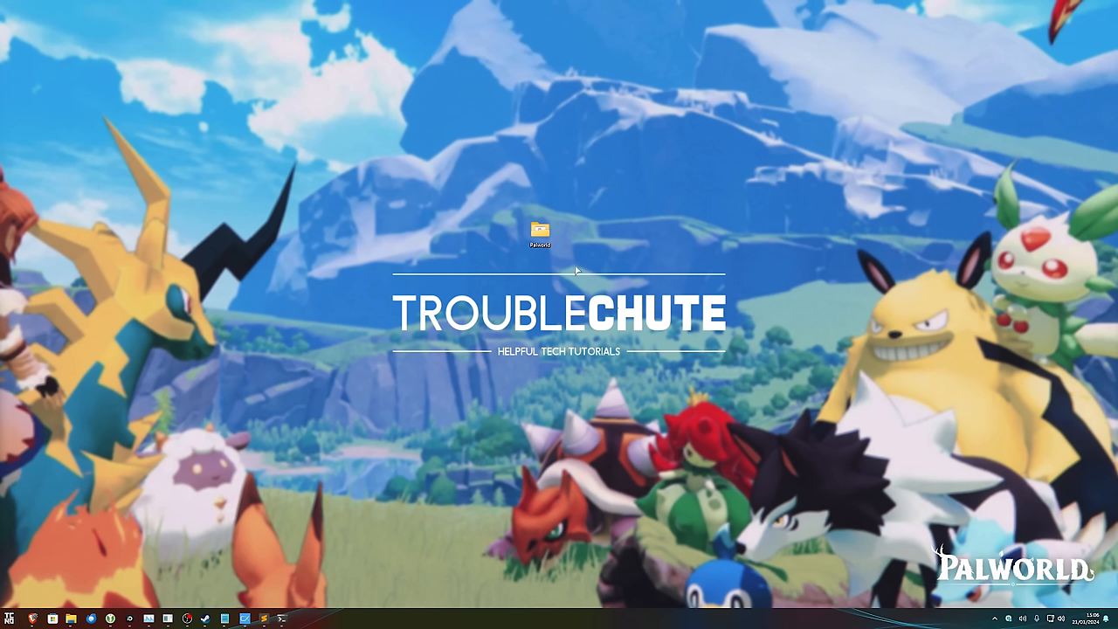
mouse_move(587, 266)
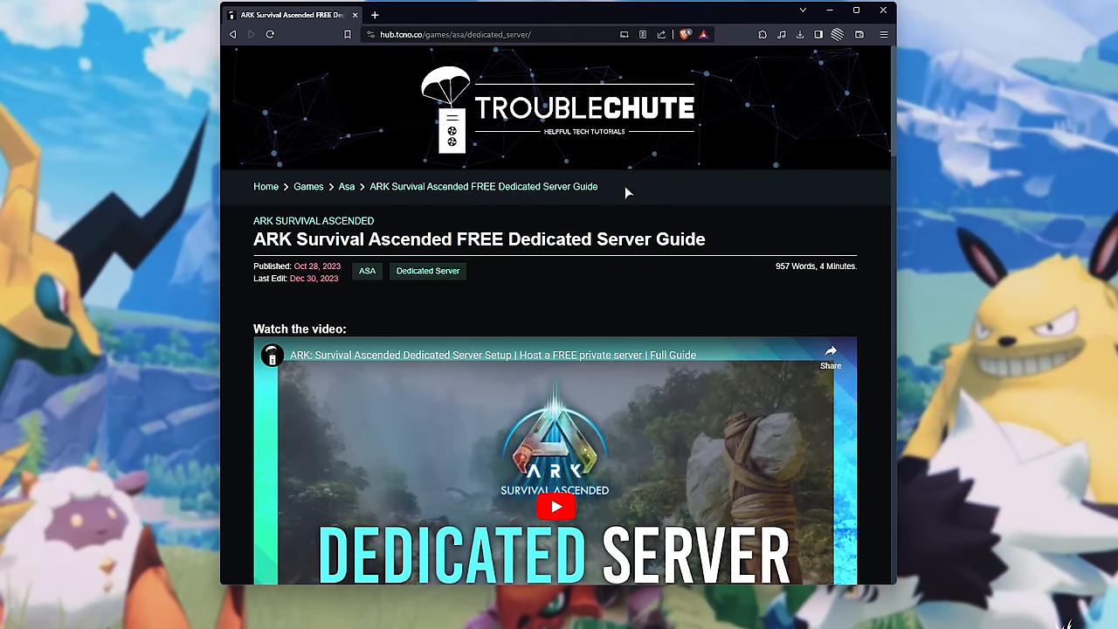
Scroll down the guide to the server download and config sections.
scroll("down", 3)
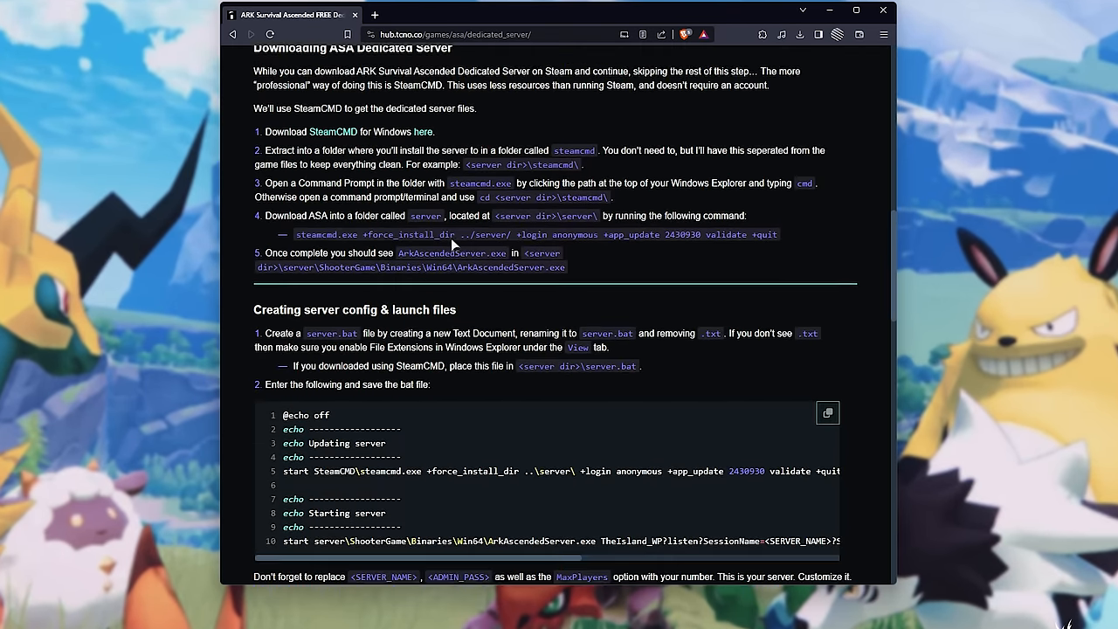
scroll("down", 3)
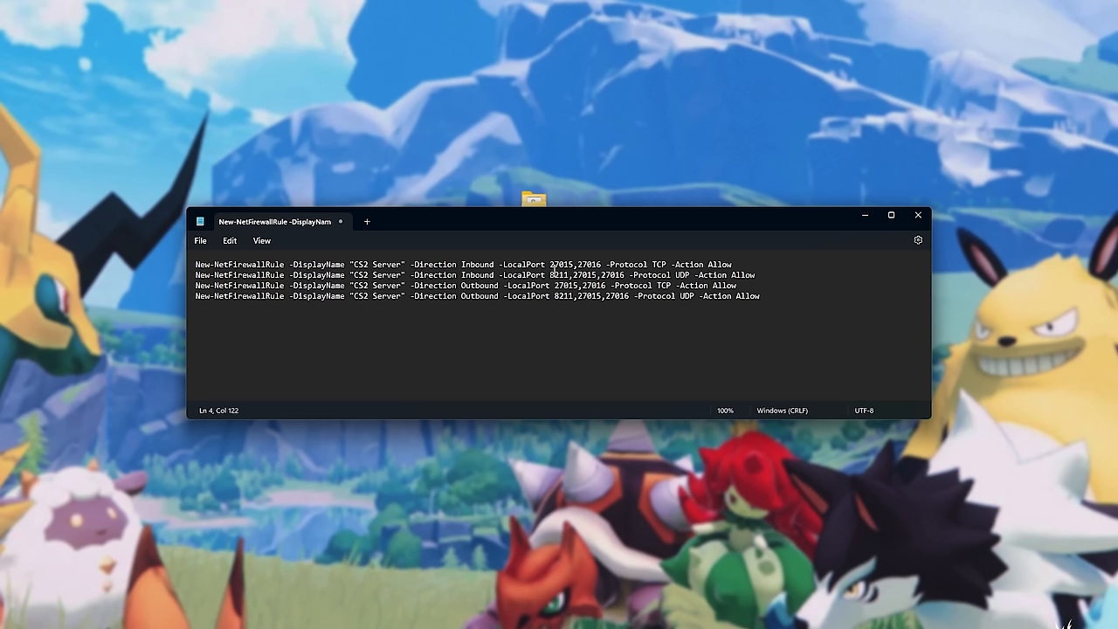
Add port 25575 to the firewall rule lines and select all four commands to copy.
double_click(575, 264)
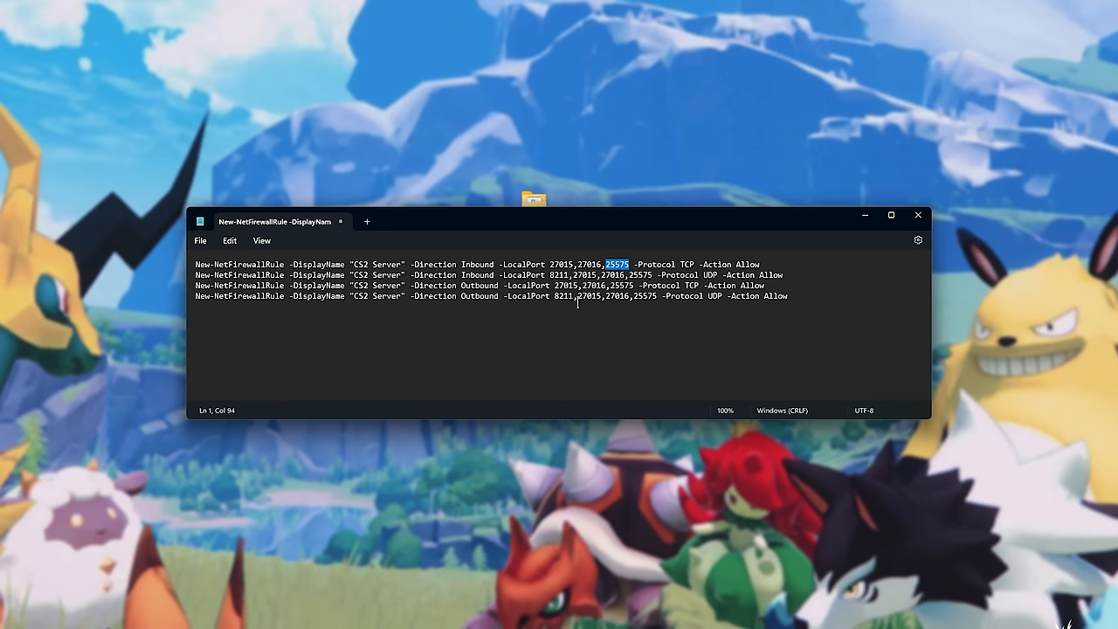
key("ctrl+a")
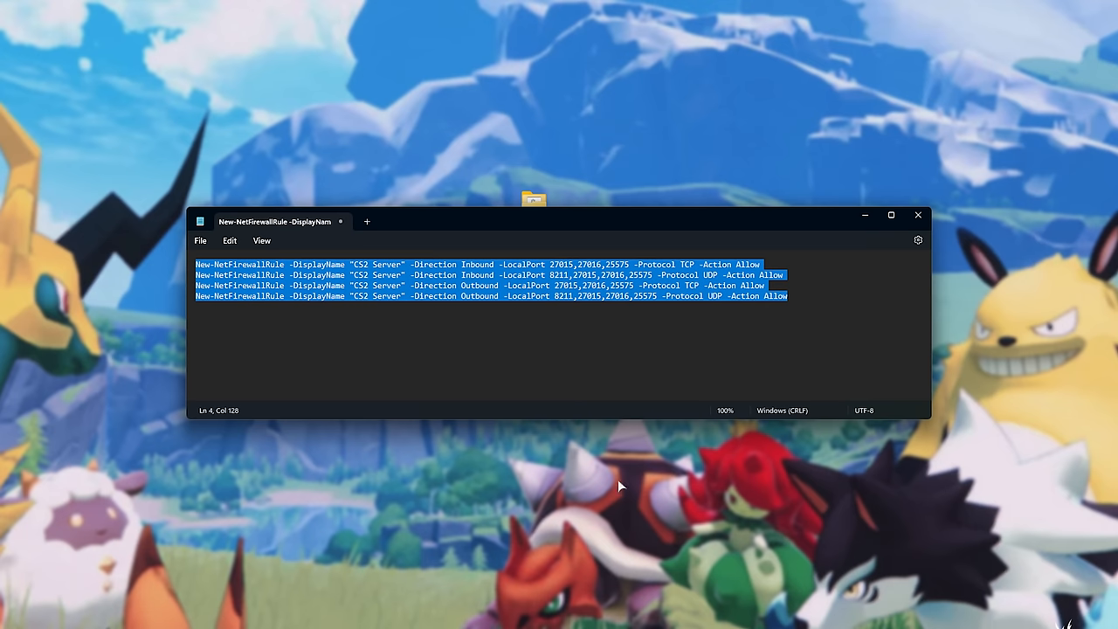
mouse_move(632, 497)
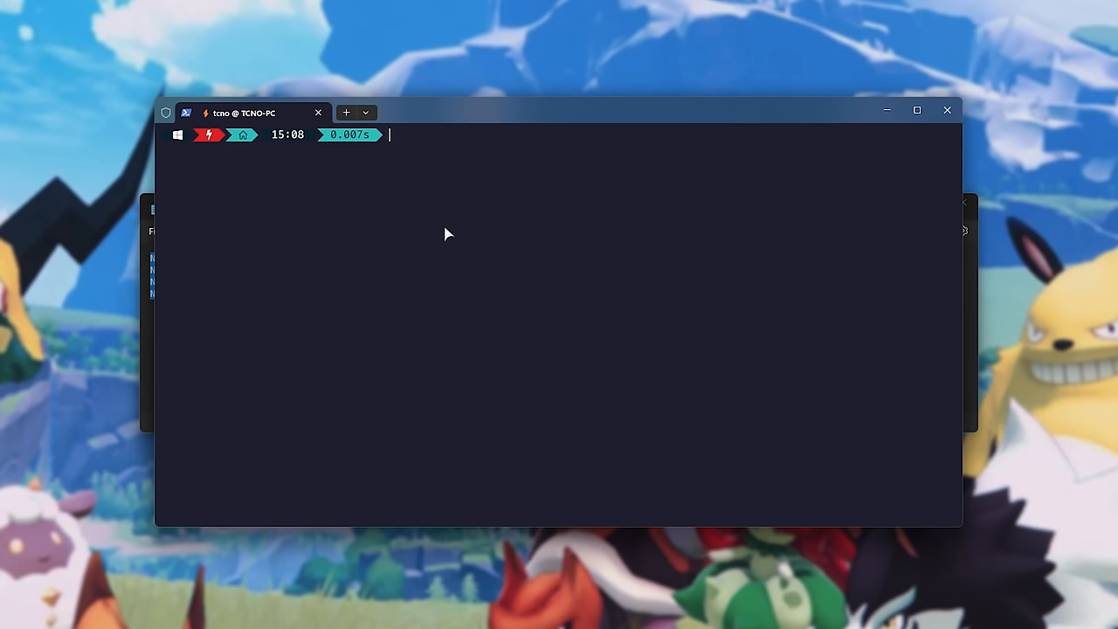
mouse_move(418, 143)
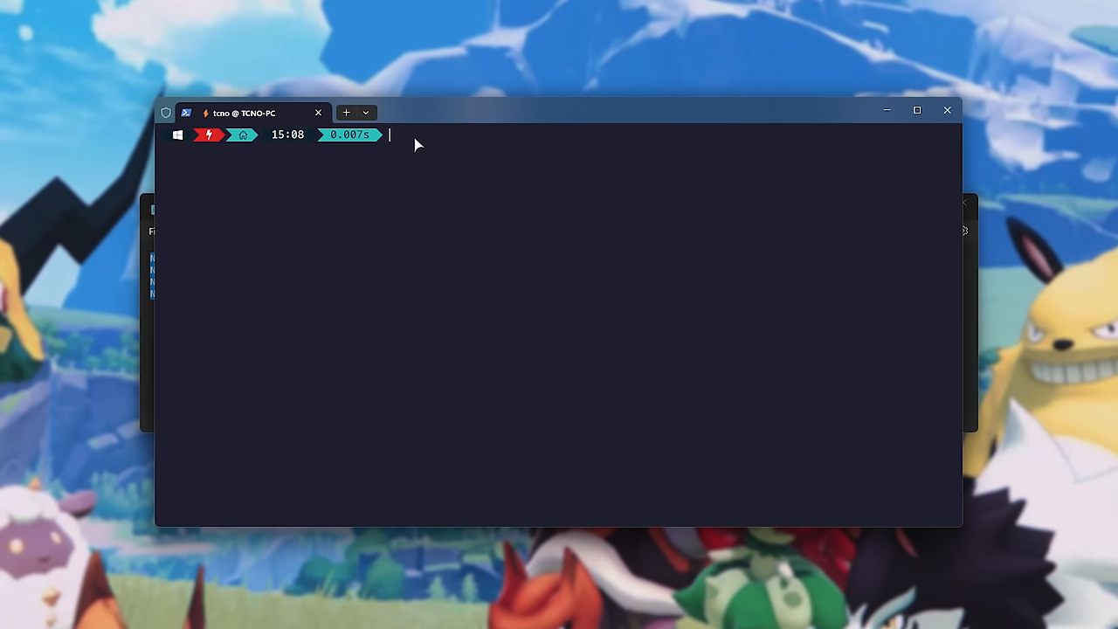
Paste the firewall rule commands into the admin terminal and rename 'CS2 Server' to 'Palworld' in Notepad.
left_click(365, 112)
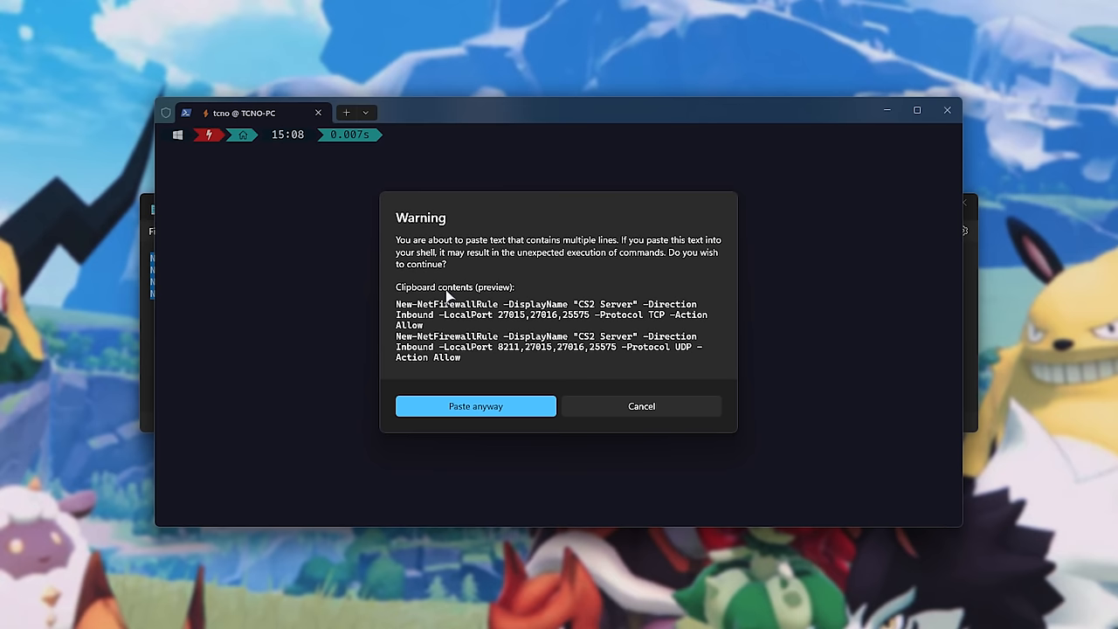
left_click(475, 405)
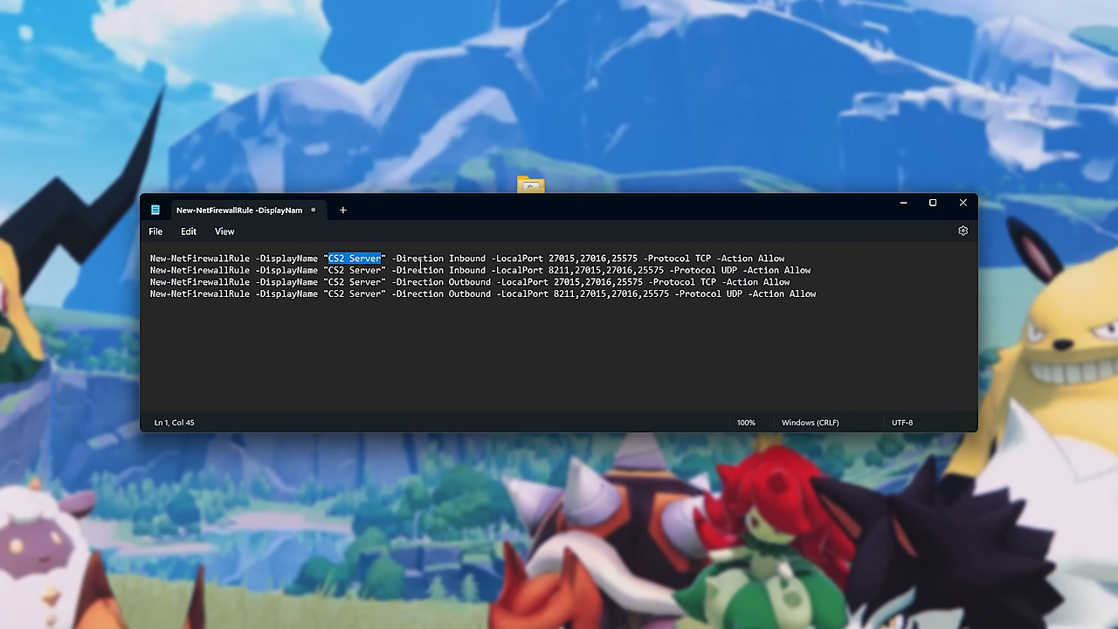
type("Palworld")
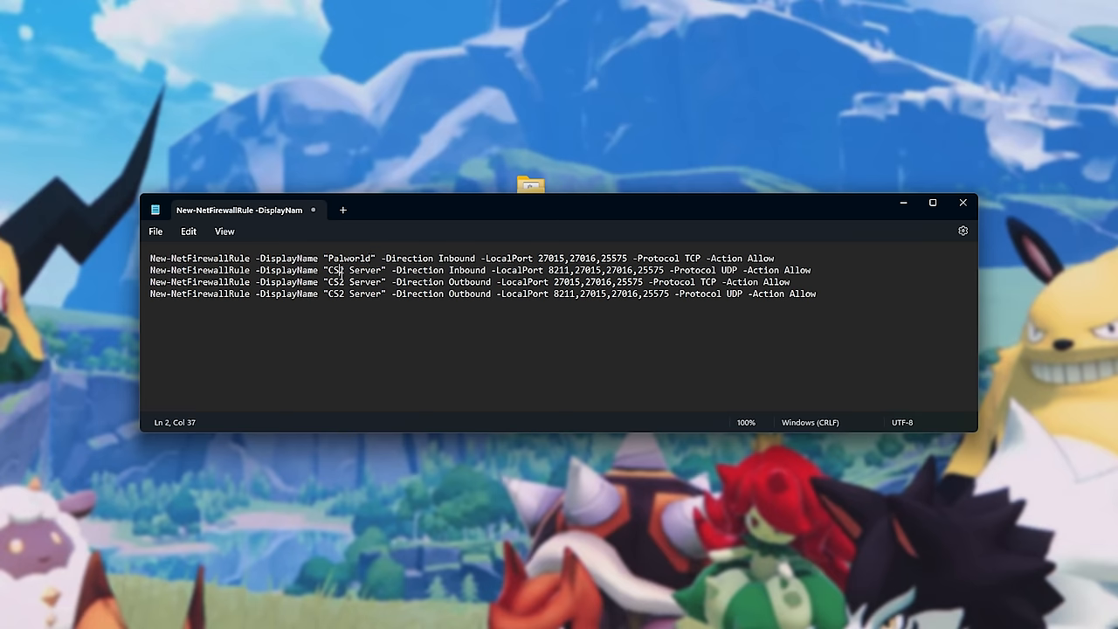
left_click(965, 203)
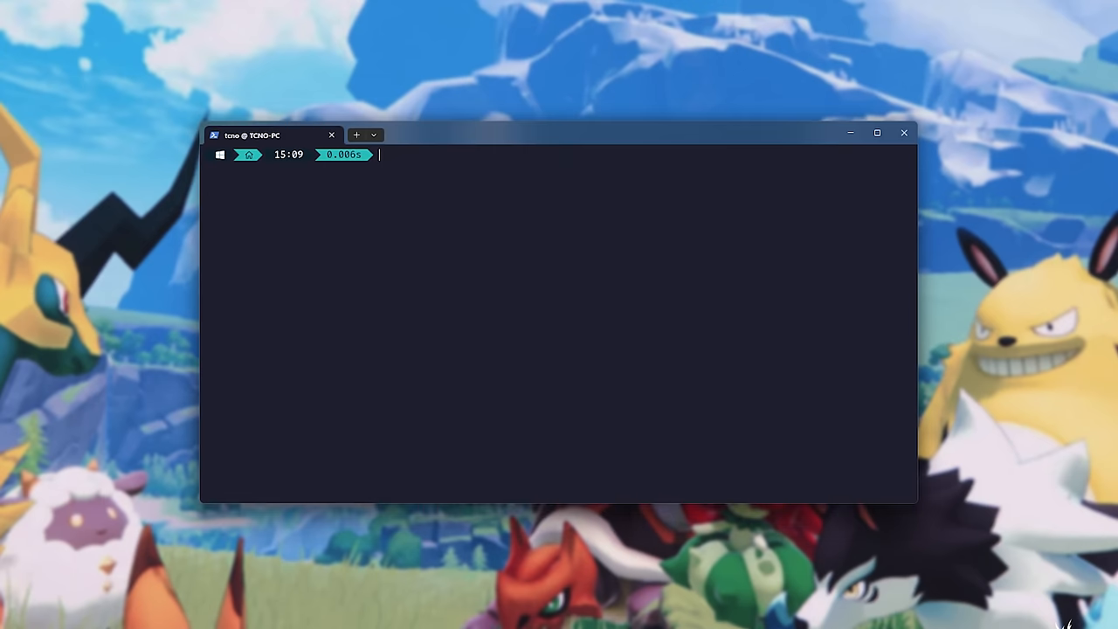
mouse_move(518, 187)
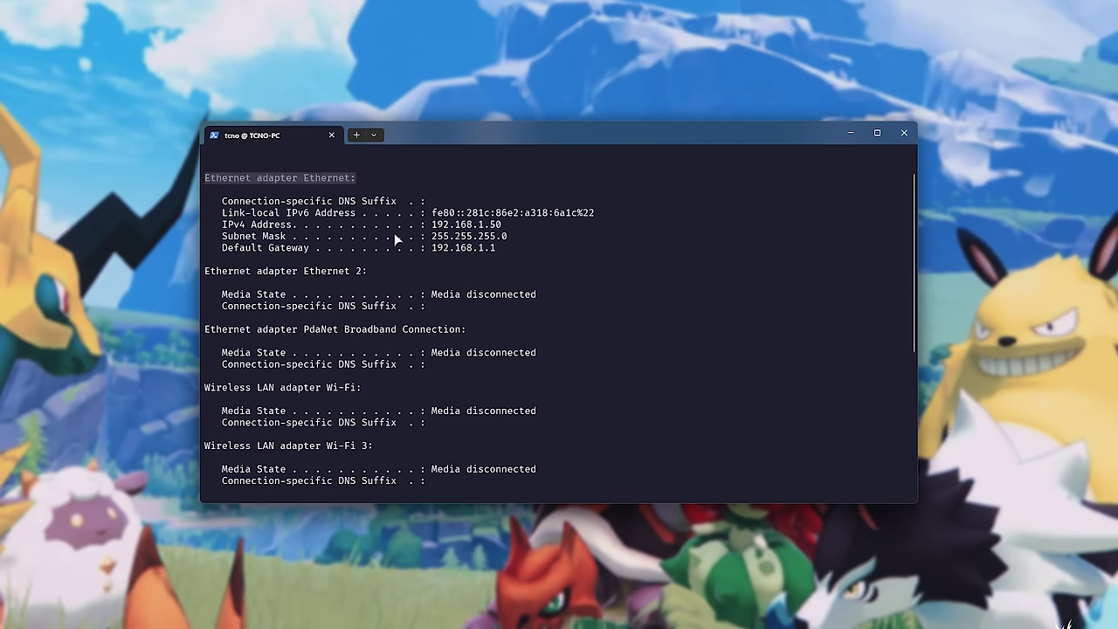
mouse_move(229, 224)
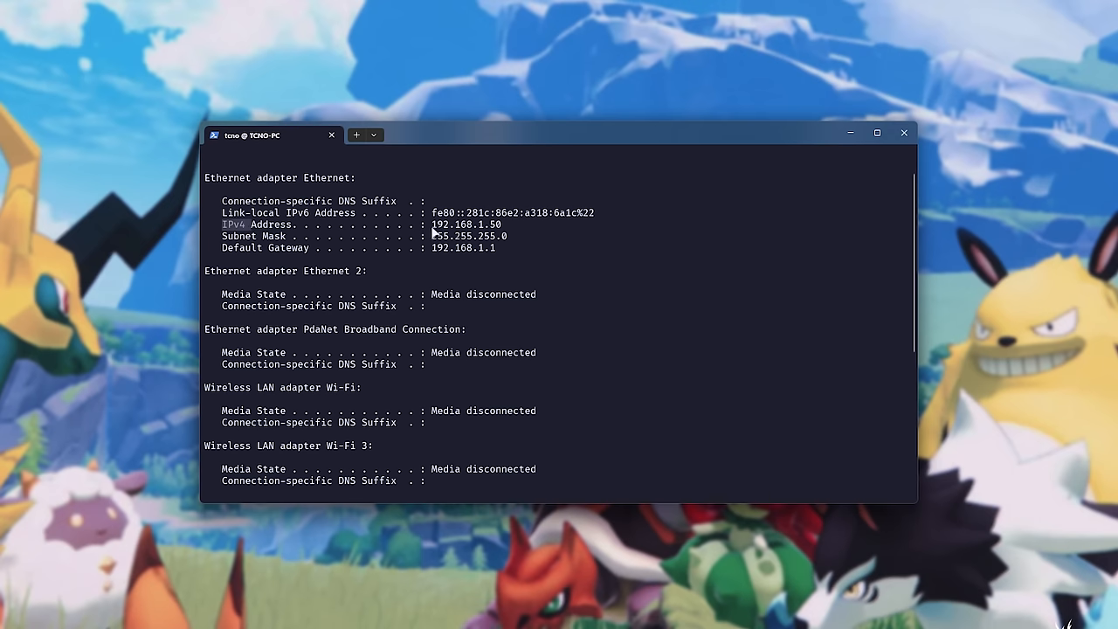
Run ipconfig and highlight the Ethernet IPv4 address 192.168.1.50 used with port 8211.
left_click_drag(432, 223, 504, 223)
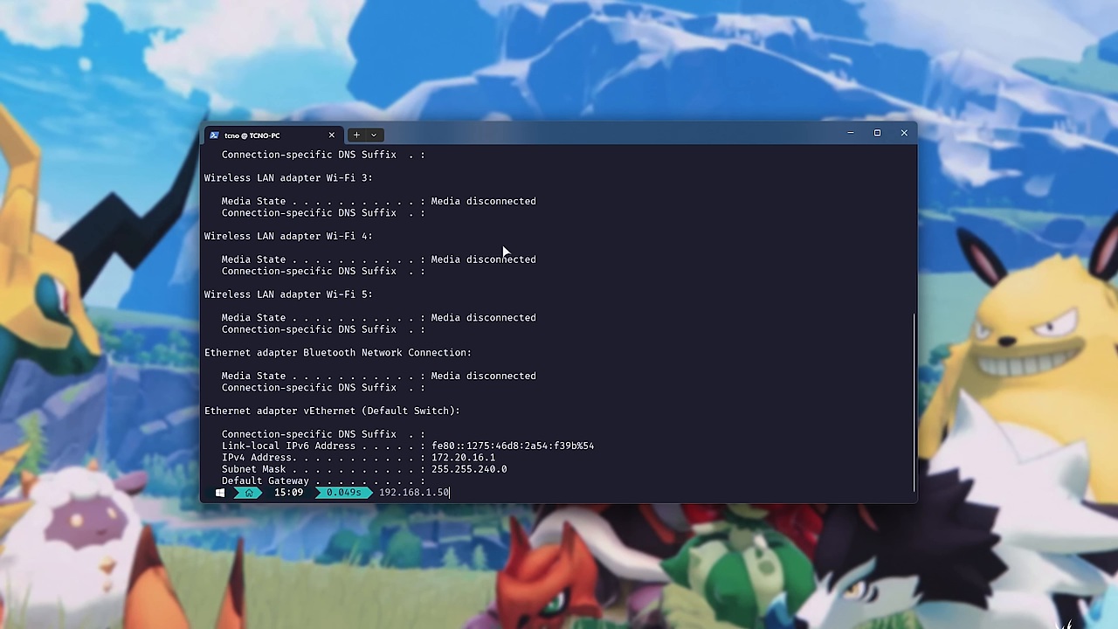
type(":8211")
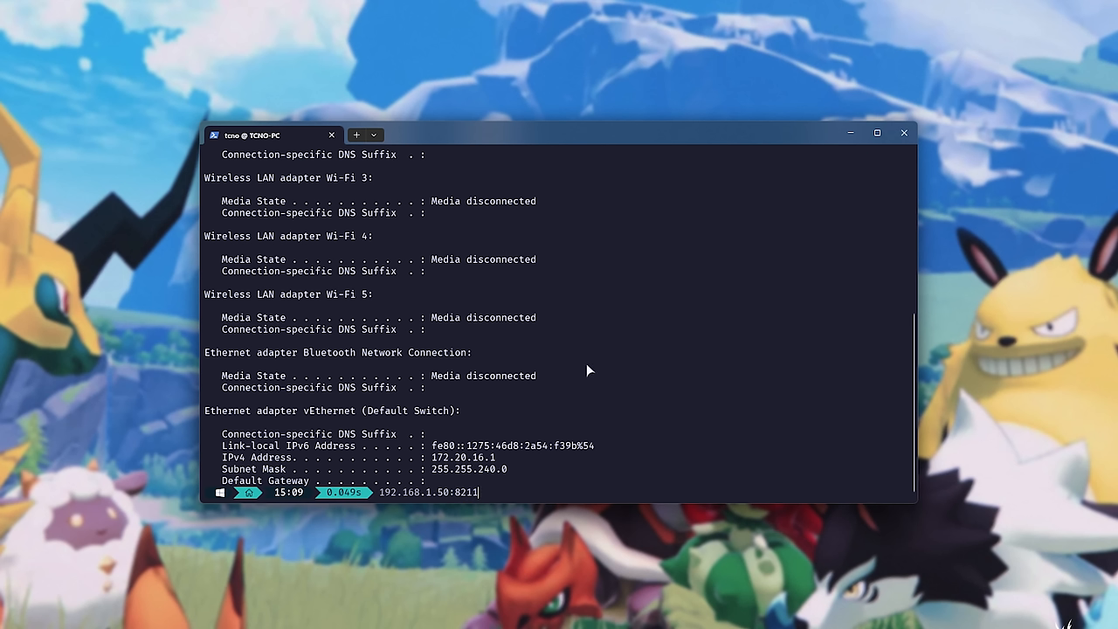
key("BackSpace")
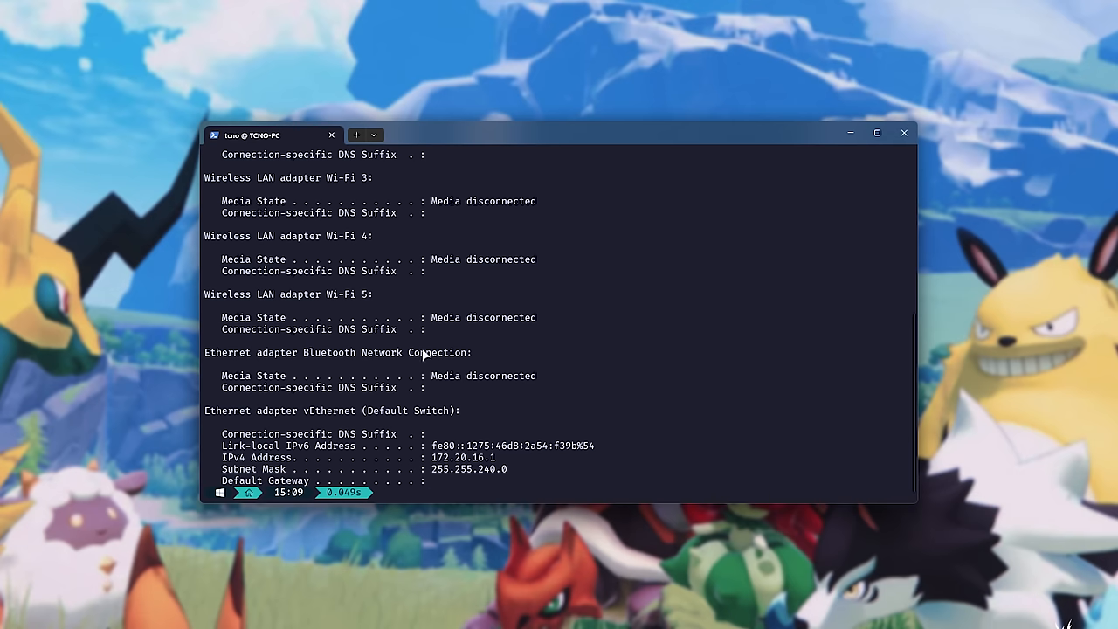
type("ipconfig")
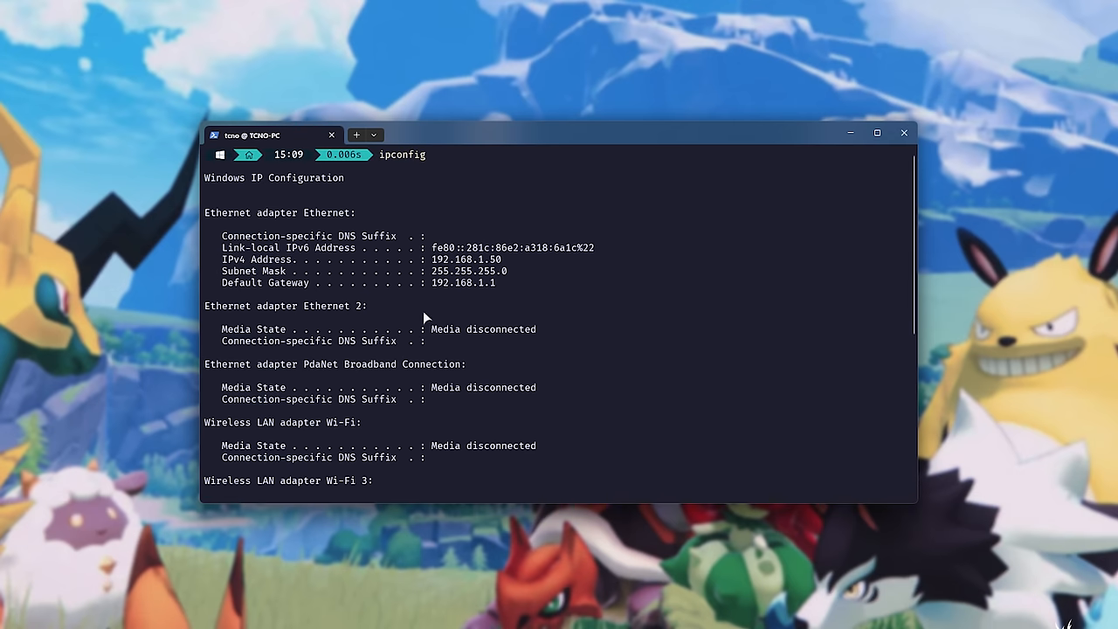
mouse_move(597, 267)
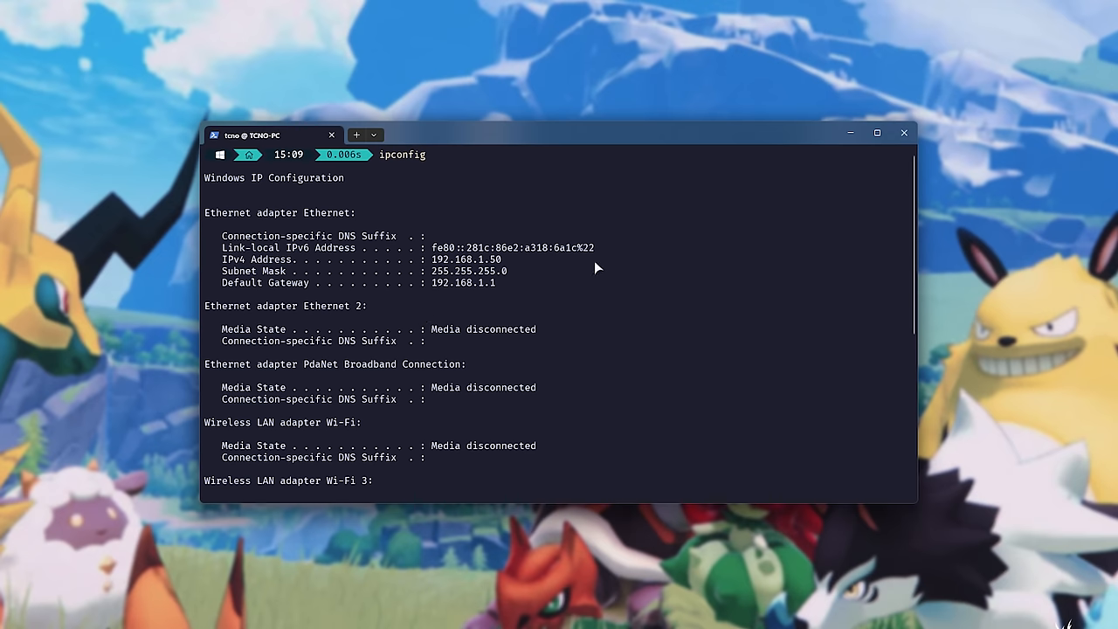
mouse_move(619, 141)
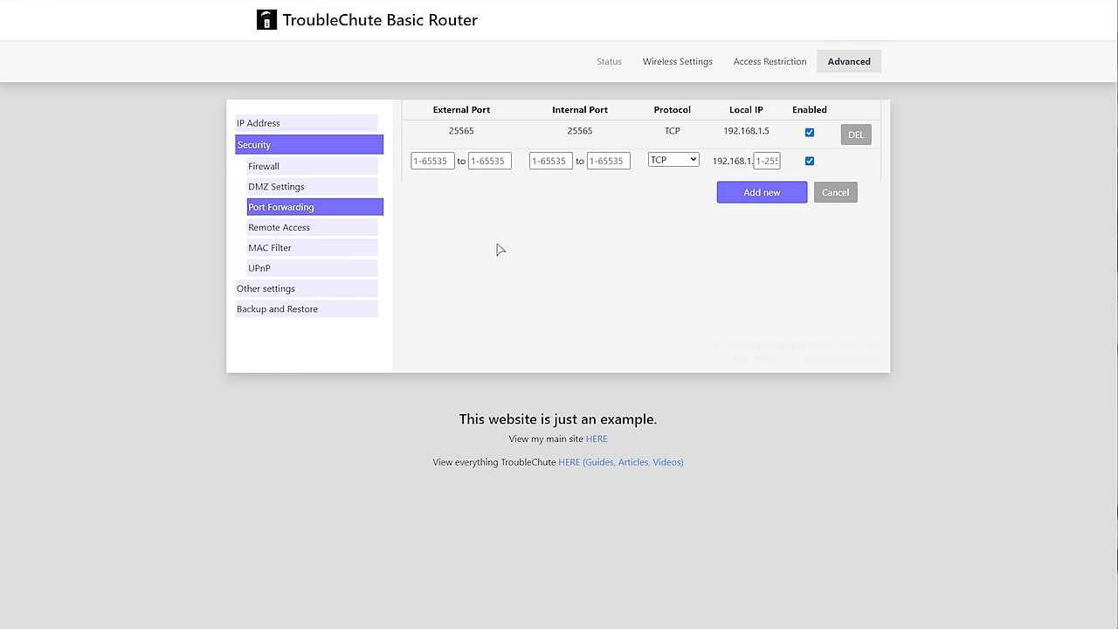
mouse_move(599, 190)
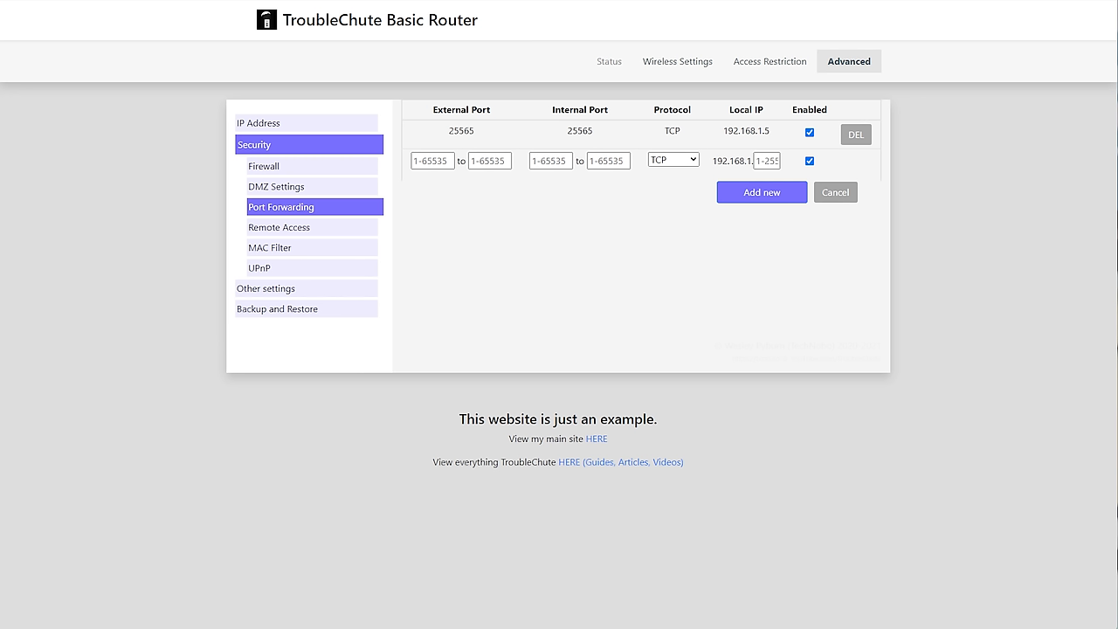
mouse_move(646, 198)
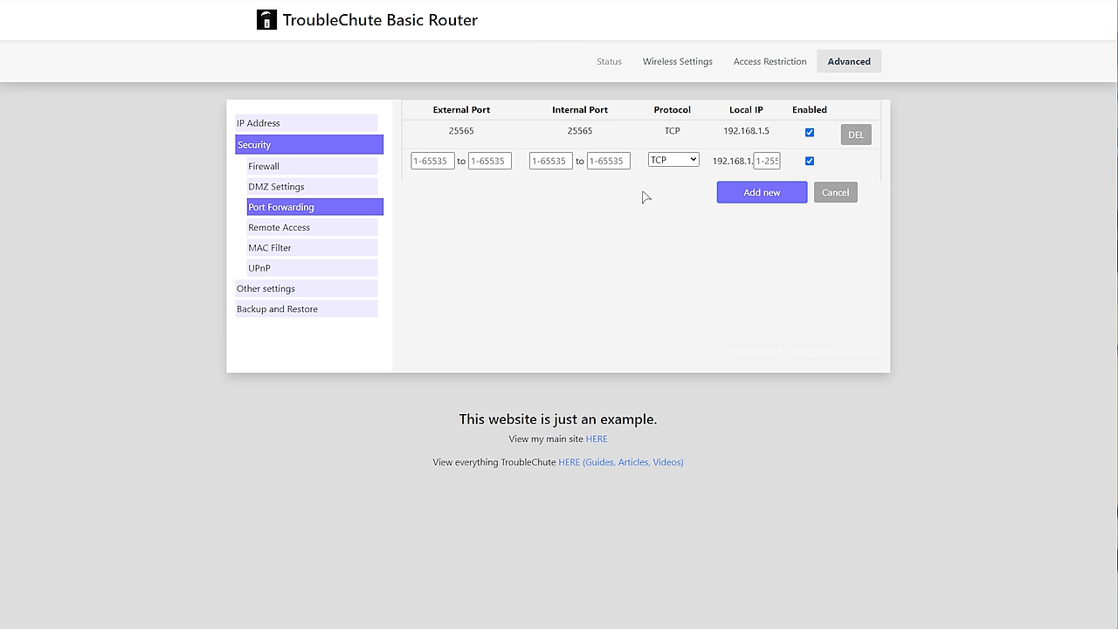
mouse_move(631, 220)
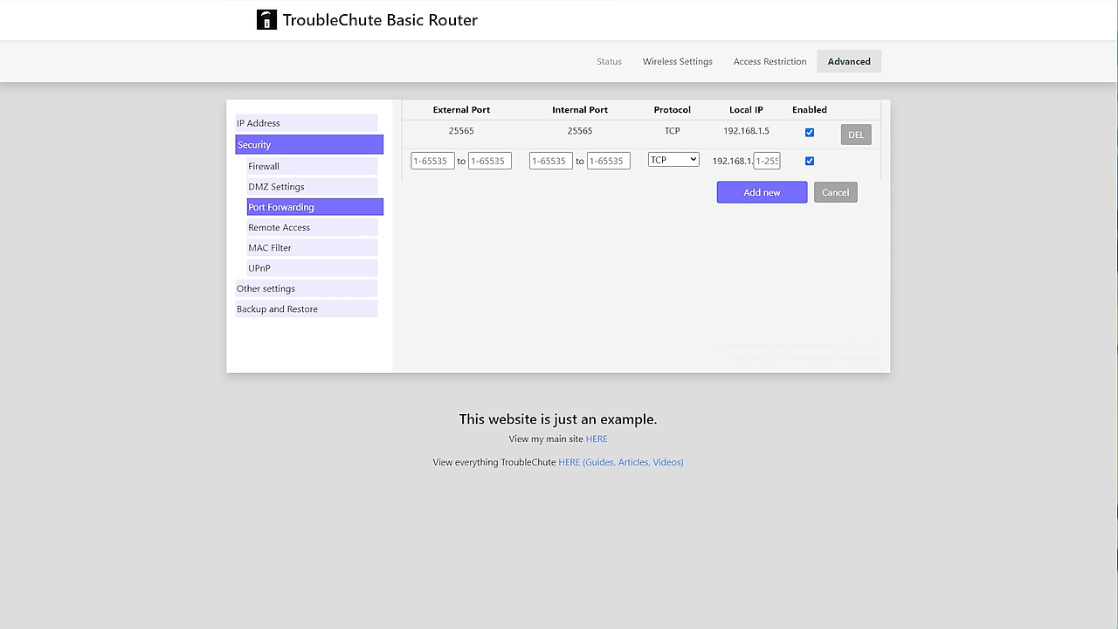
mouse_move(540, 237)
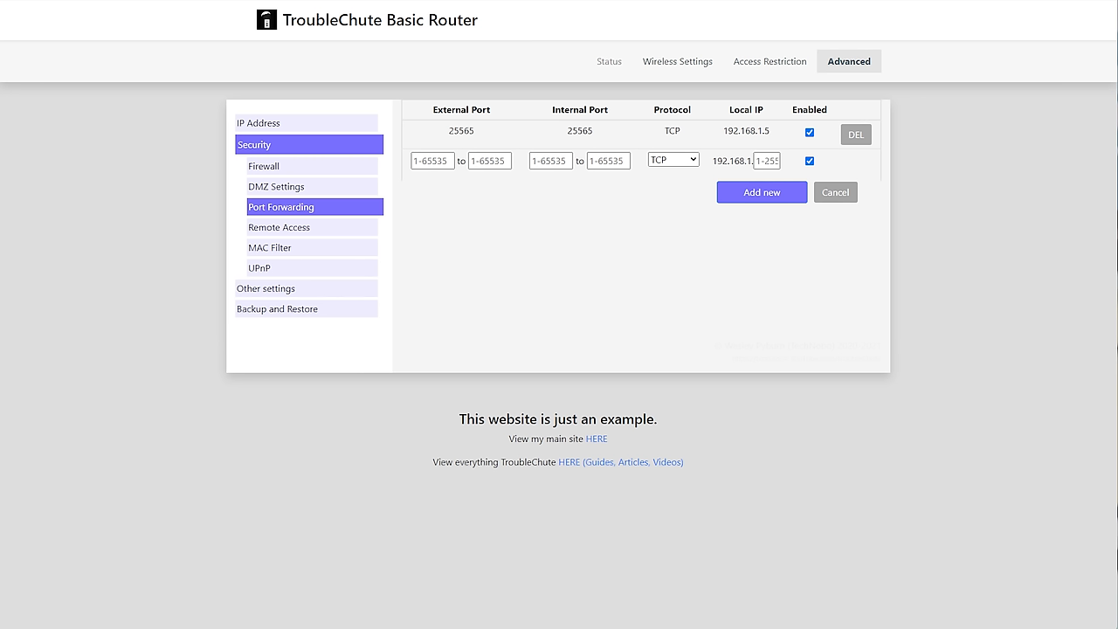
Enter port 8211 for the new forwarding rule and choose TCP as its protocol.
left_click(434, 161)
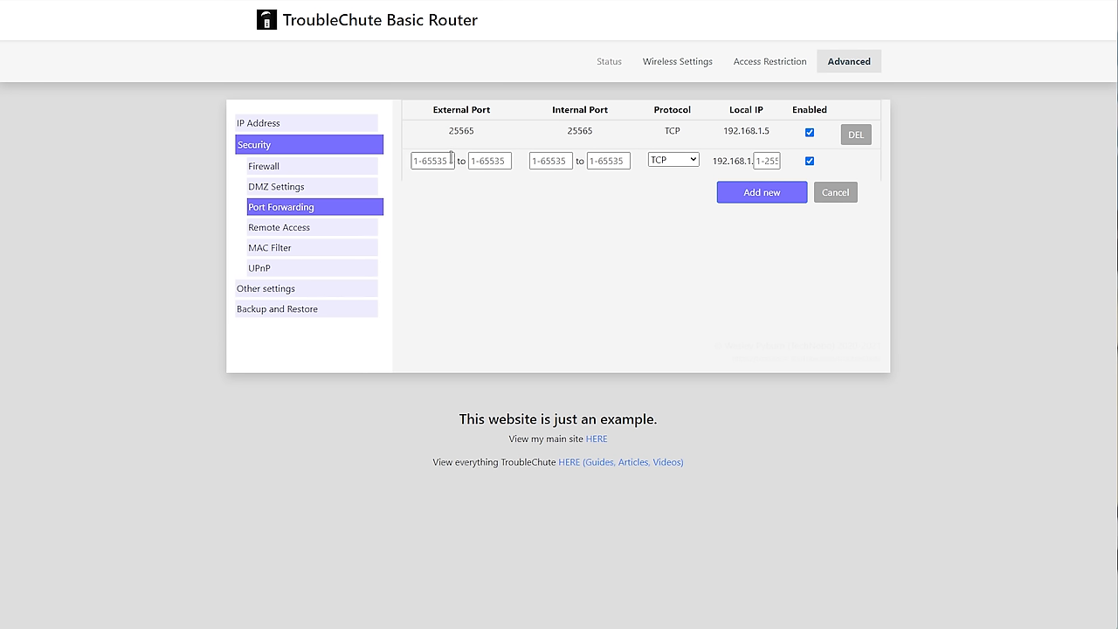
type("8211")
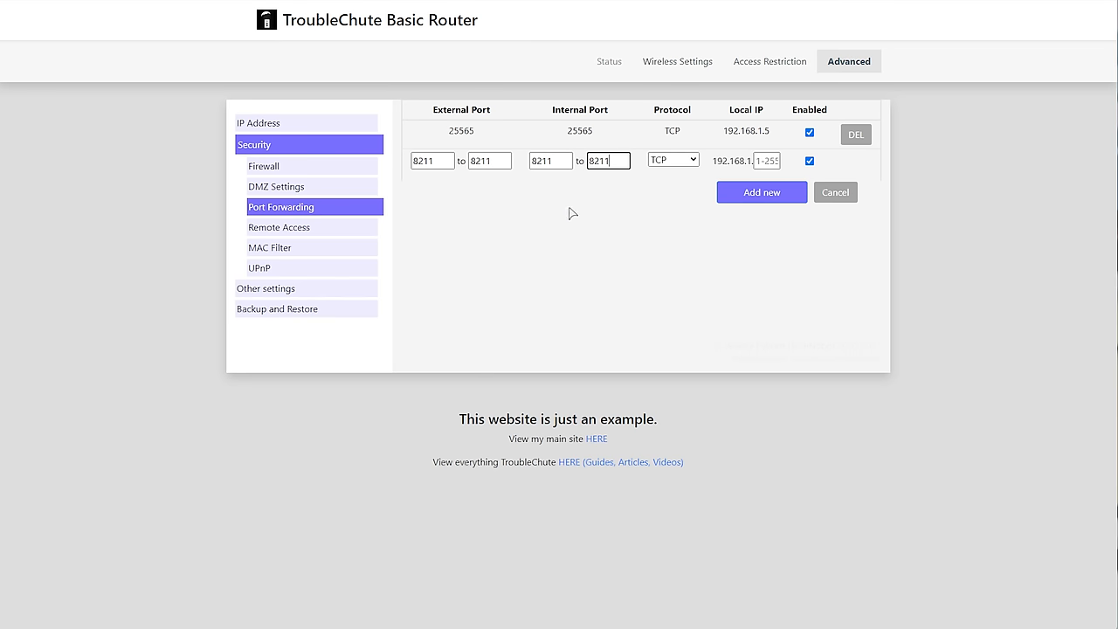
left_click(673, 159)
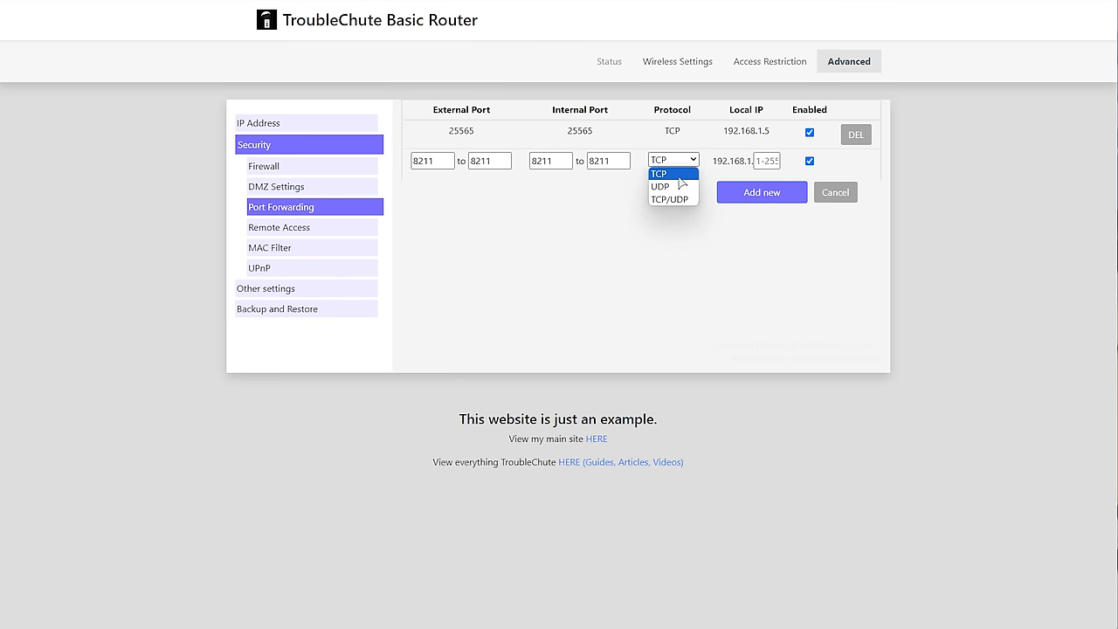
left_click(661, 185)
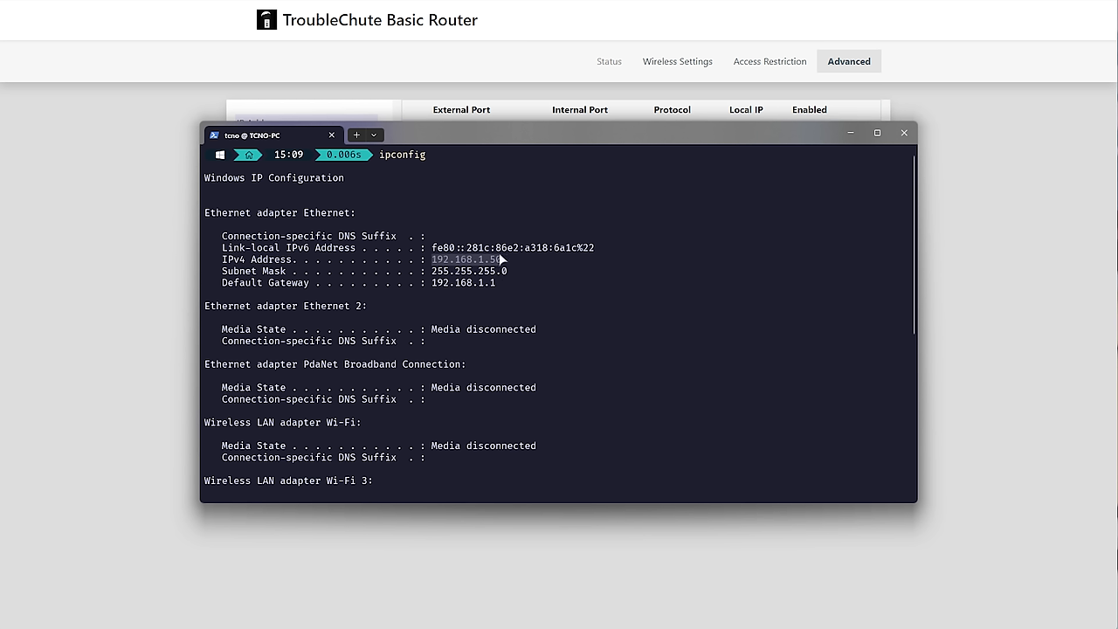
mouse_move(433, 266)
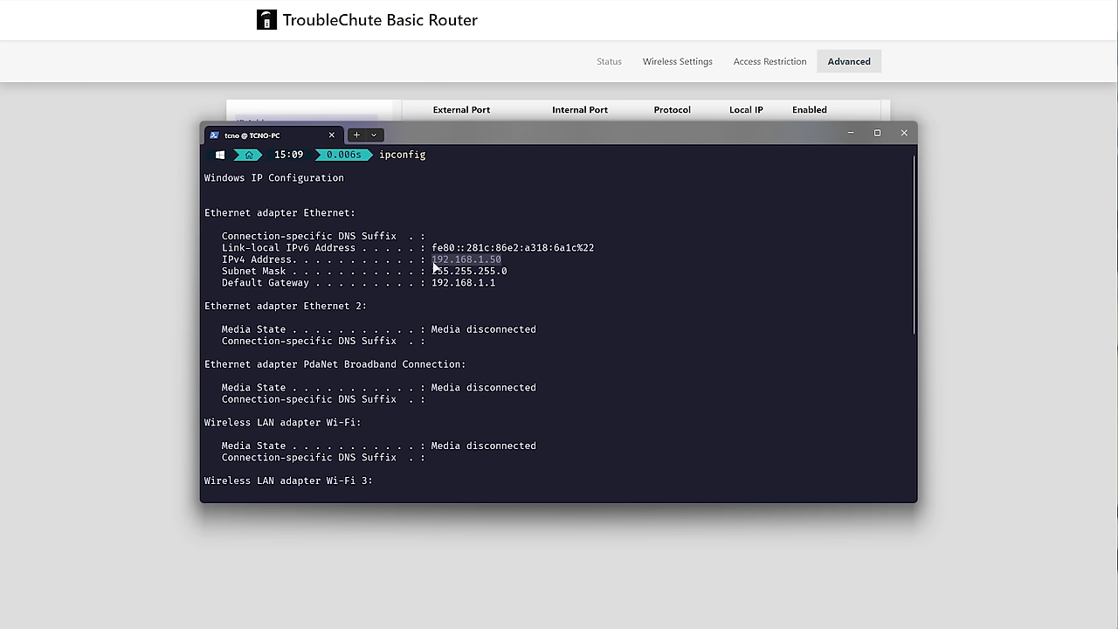
mouse_move(870, 118)
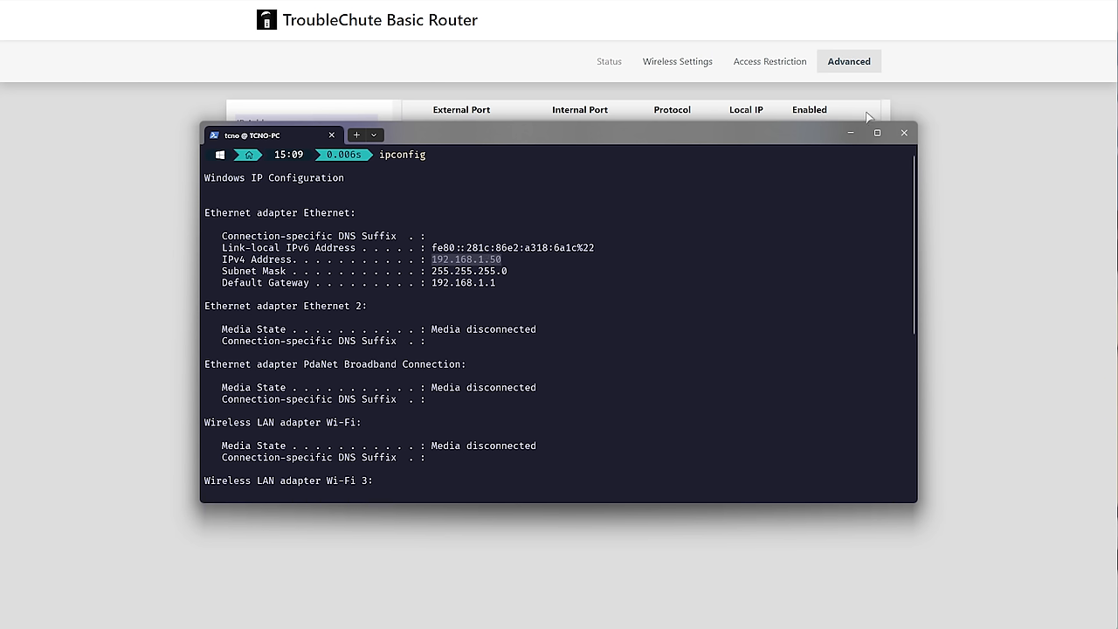
Add the UDP port 8211 forwarding rule to 192.168.1.50 on the router page.
left_click(903, 133)
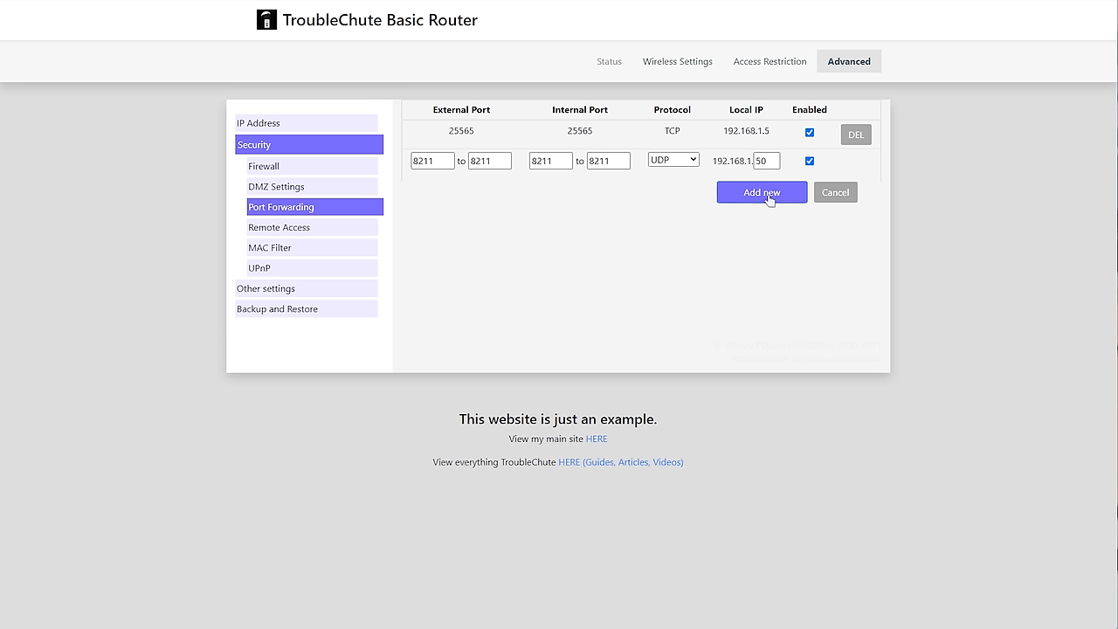
left_click(760, 191)
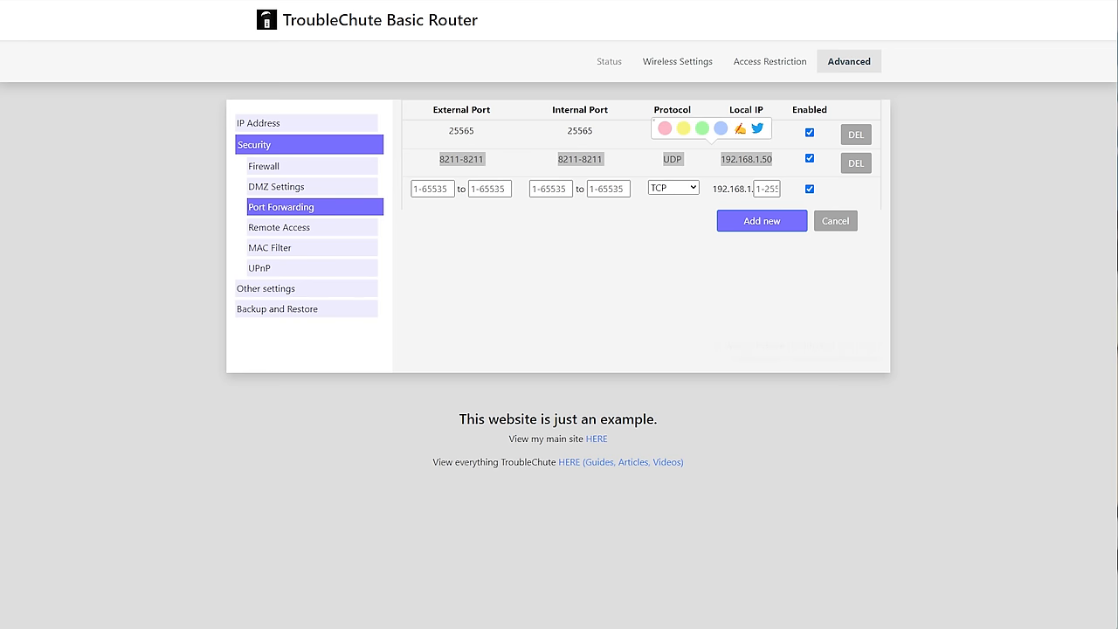
mouse_move(283, 224)
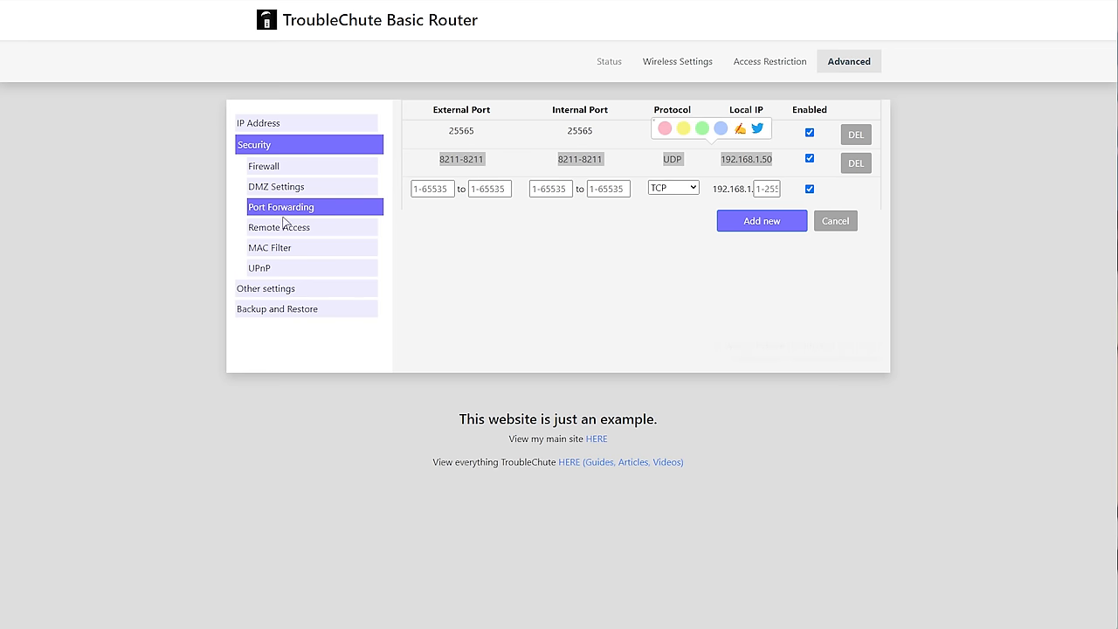
type("27015")
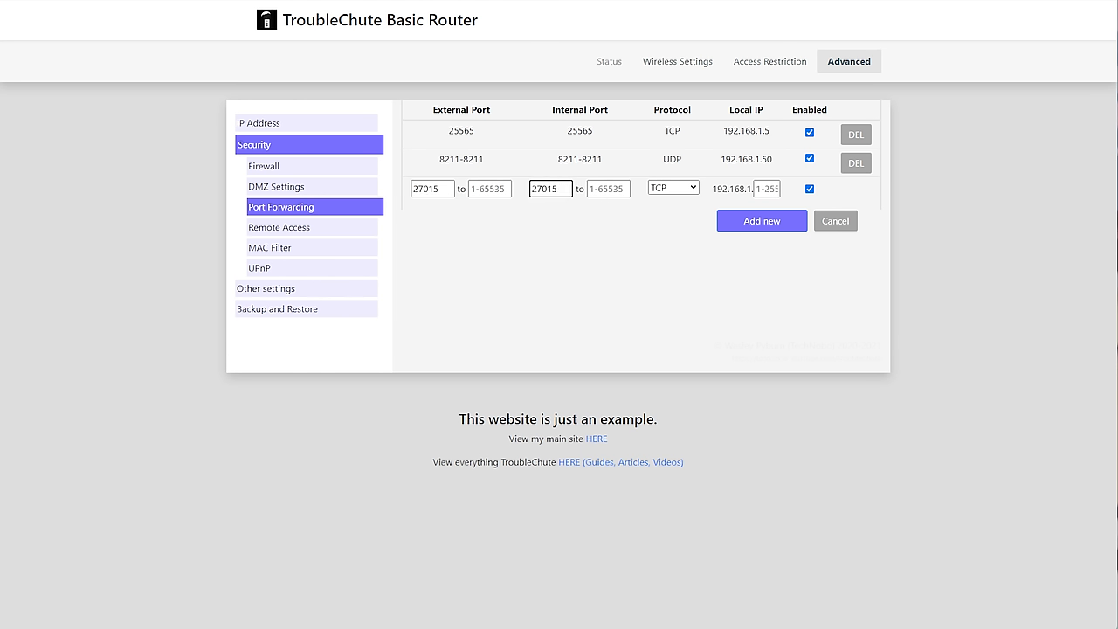
left_click(489, 188)
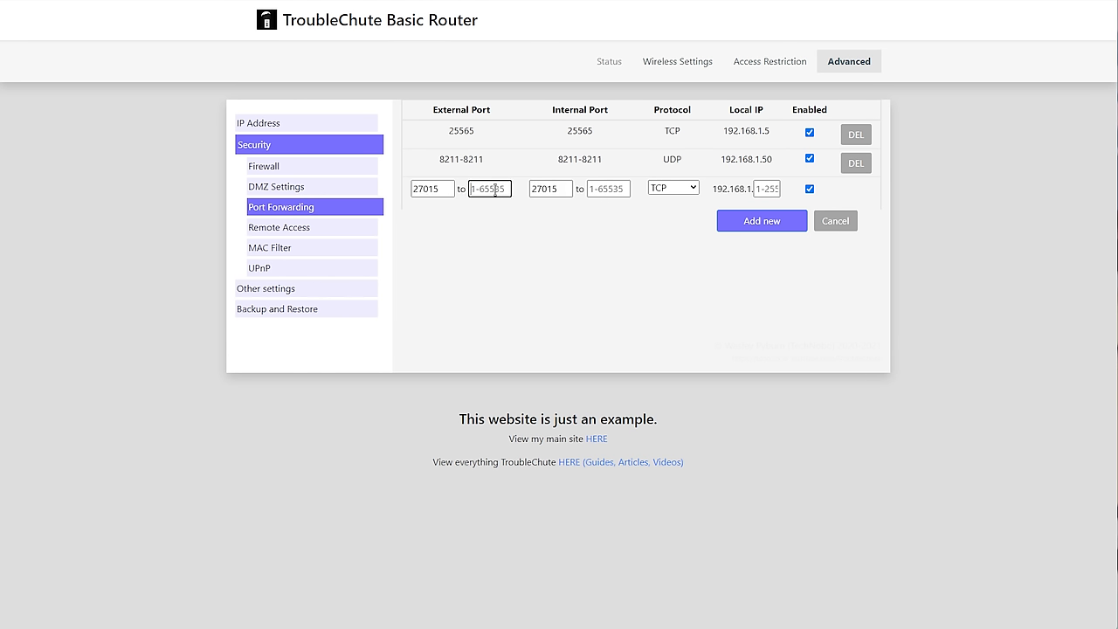
type("27016")
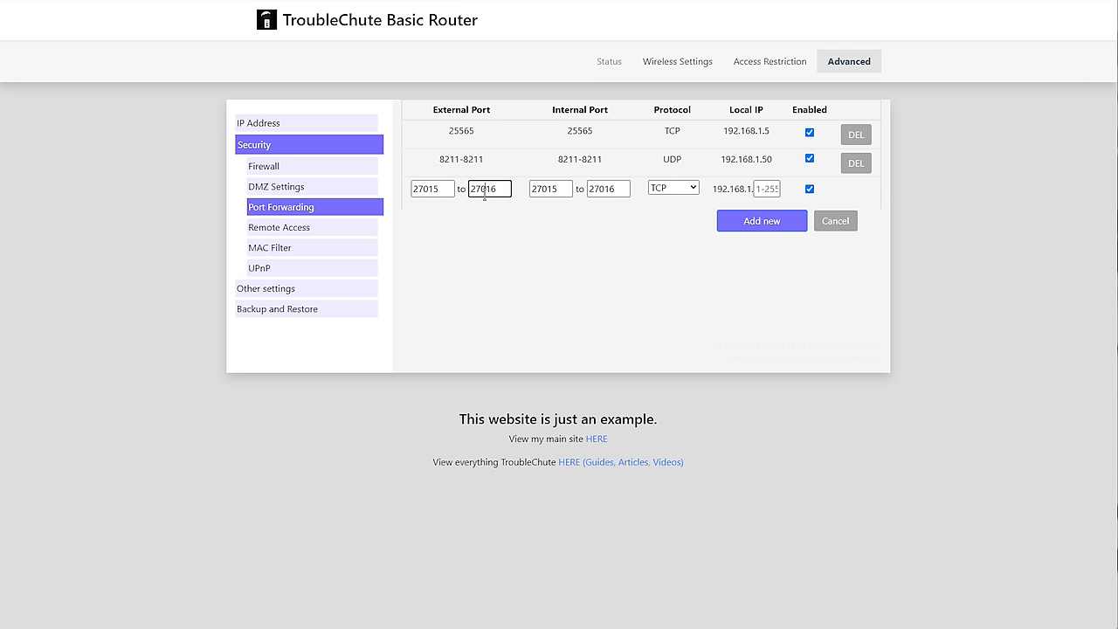
double_click(489, 189)
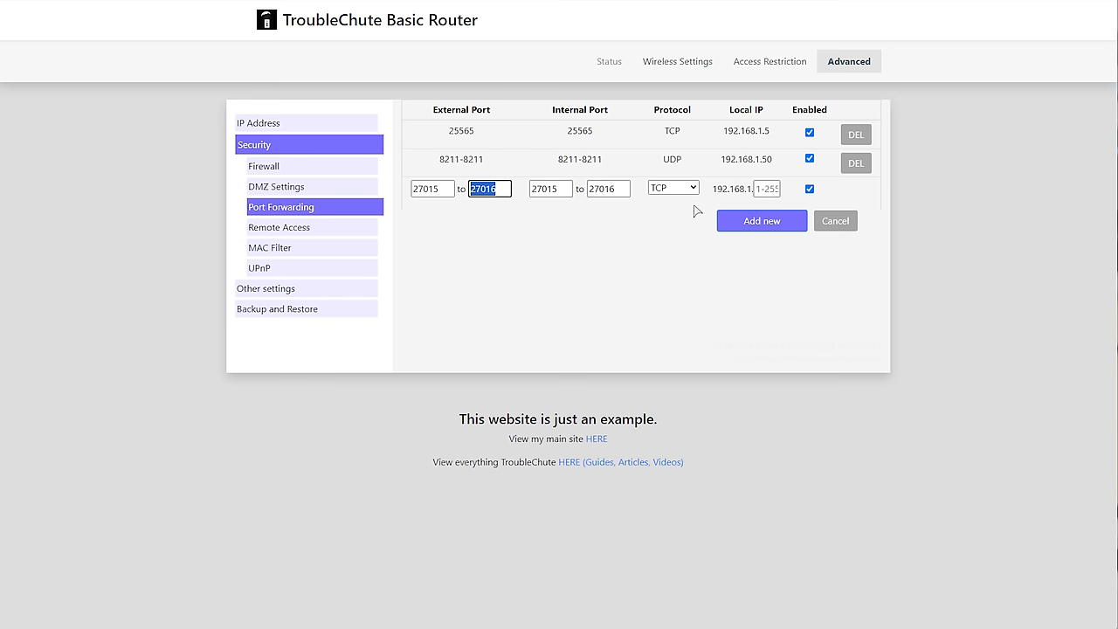
left_click(672, 187)
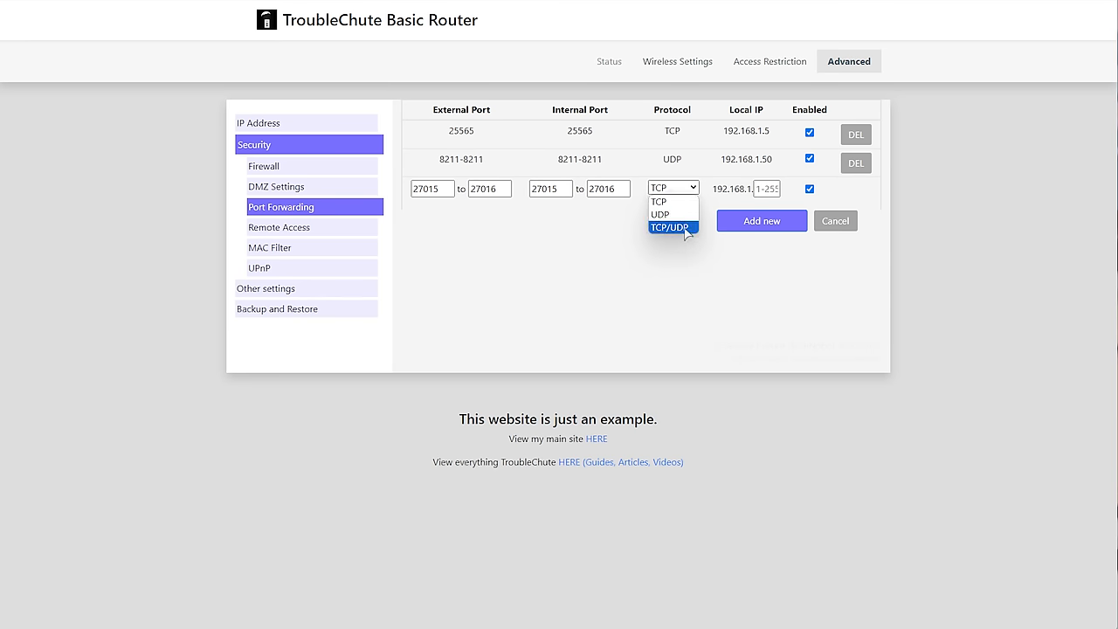
left_click(670, 227)
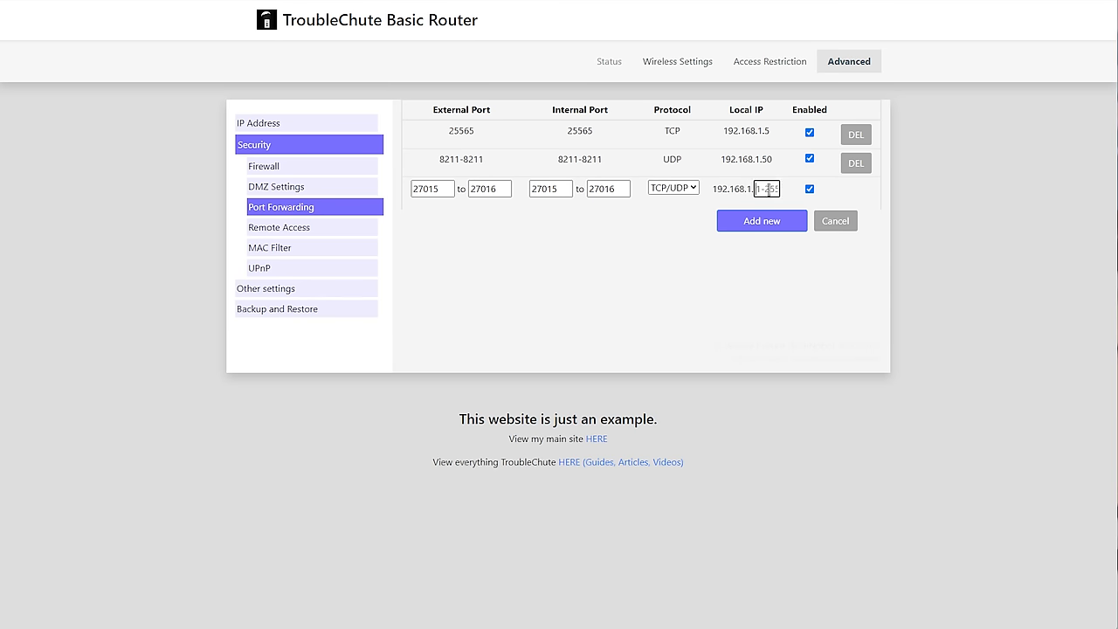
type("50")
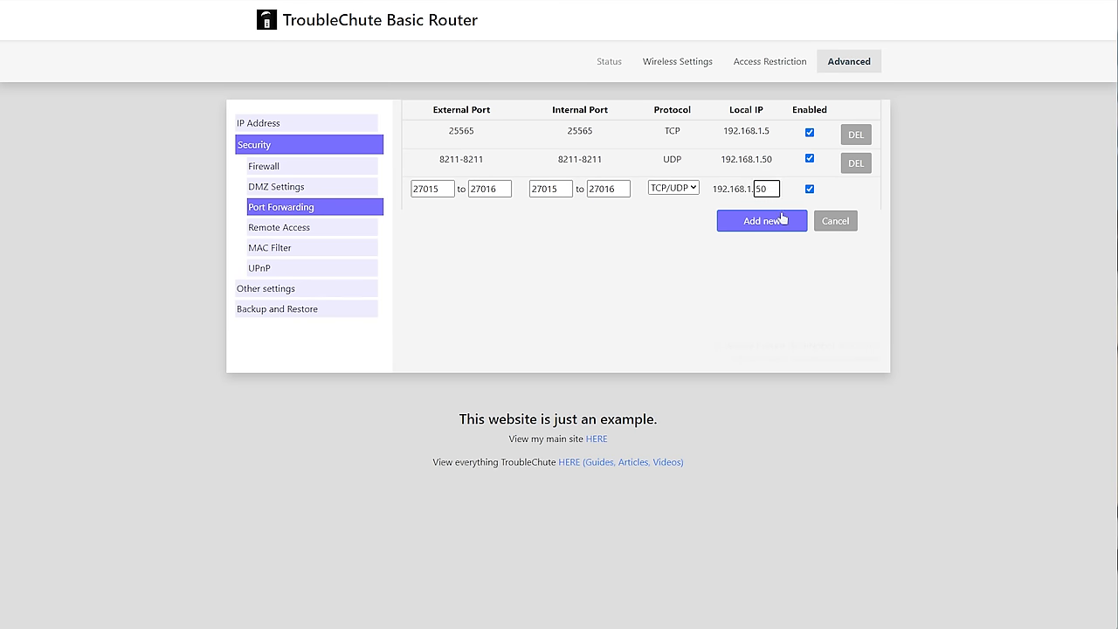
left_click(762, 220)
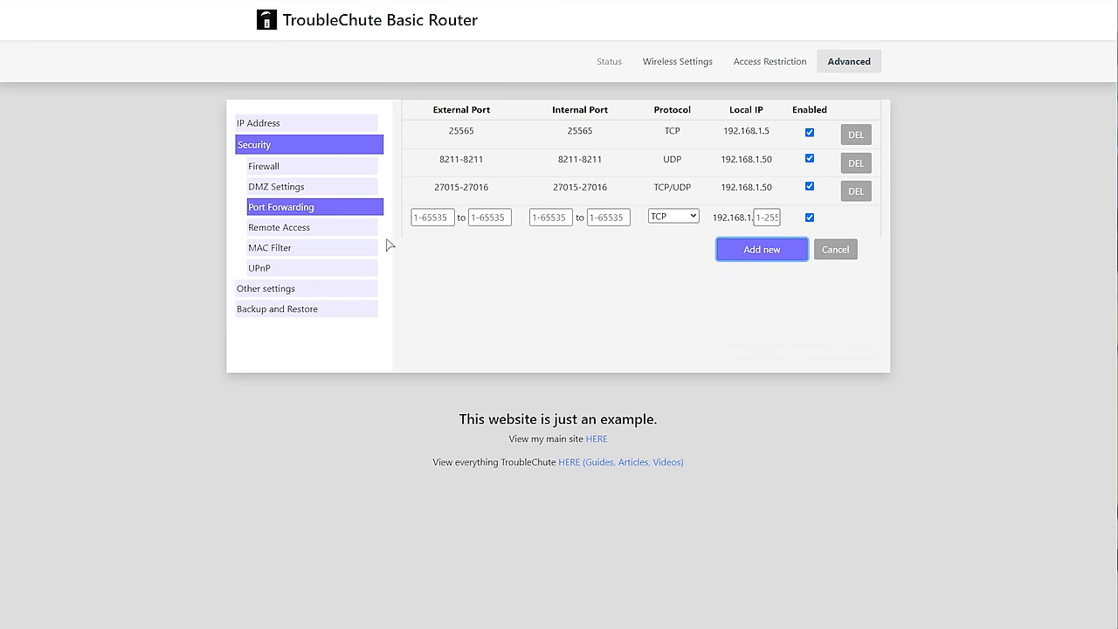
Add a TCP/UDP rule forwarding port 25575 to 192.168.1.50.
left_click(432, 216)
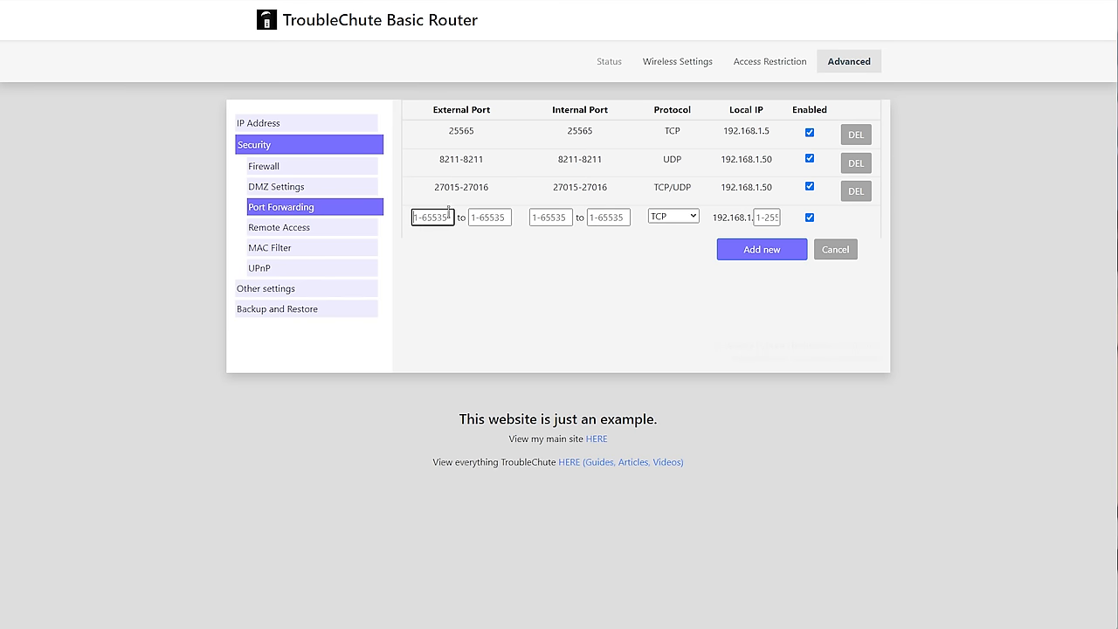
type("25575")
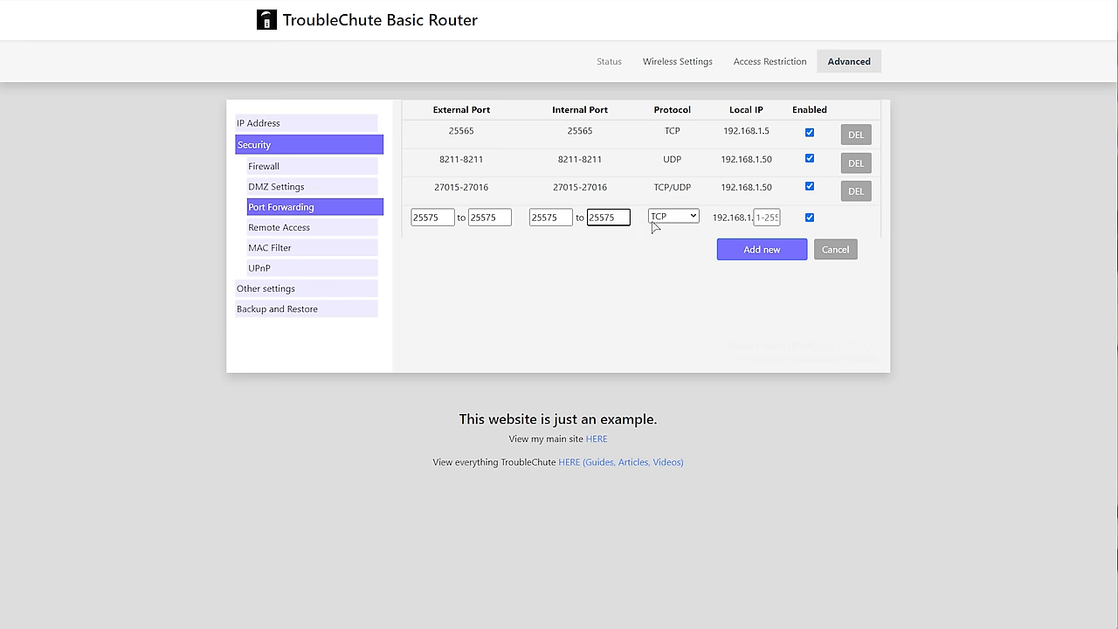
left_click(672, 216)
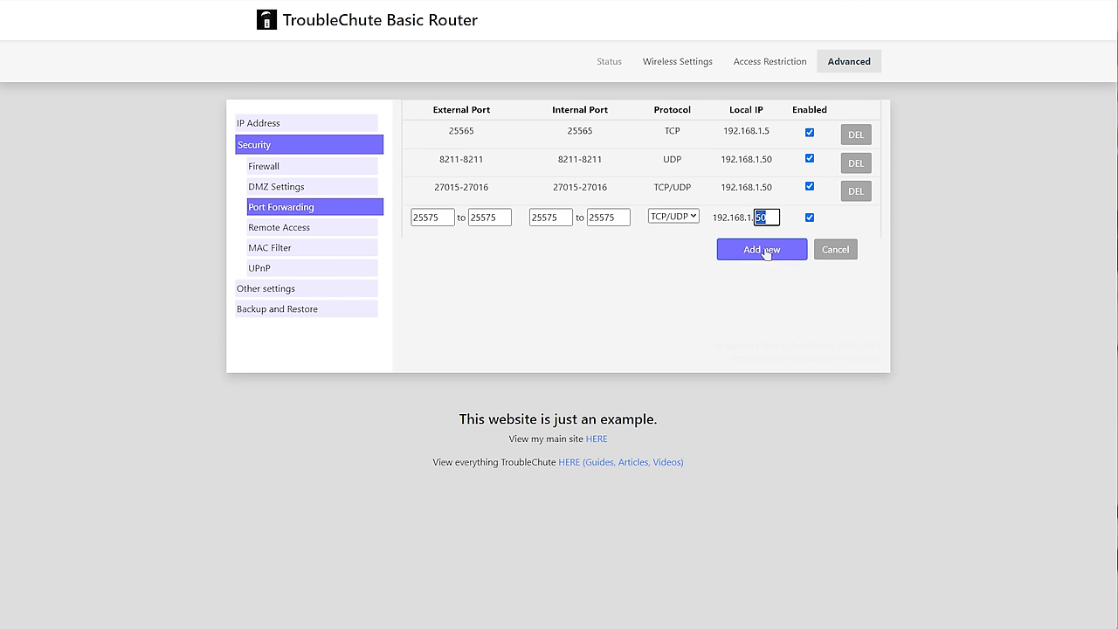
left_click(762, 248)
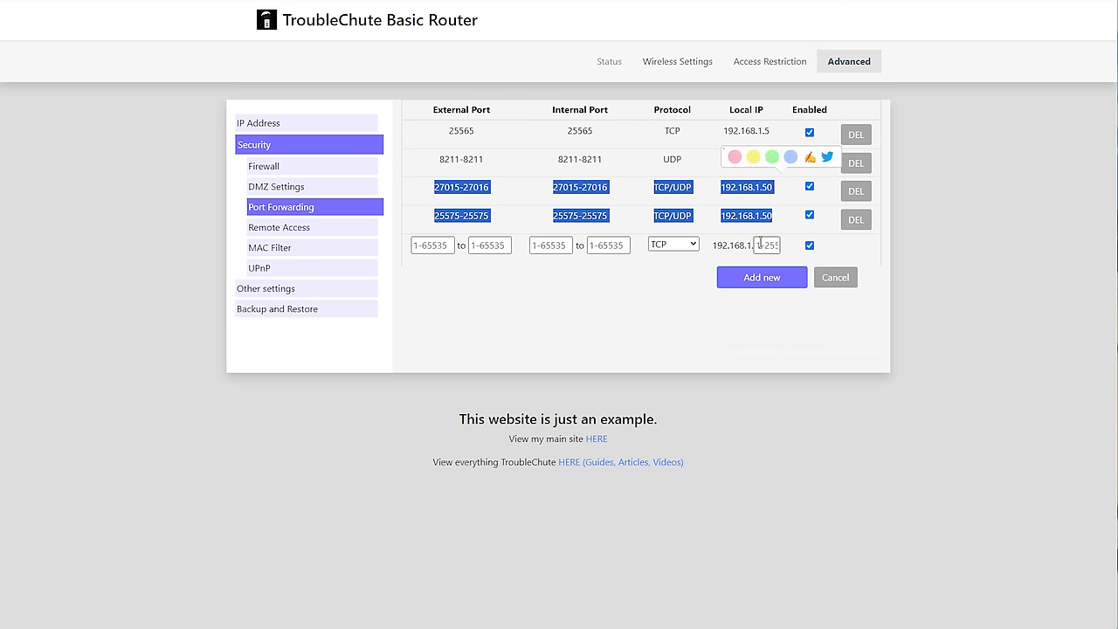
mouse_move(947, 251)
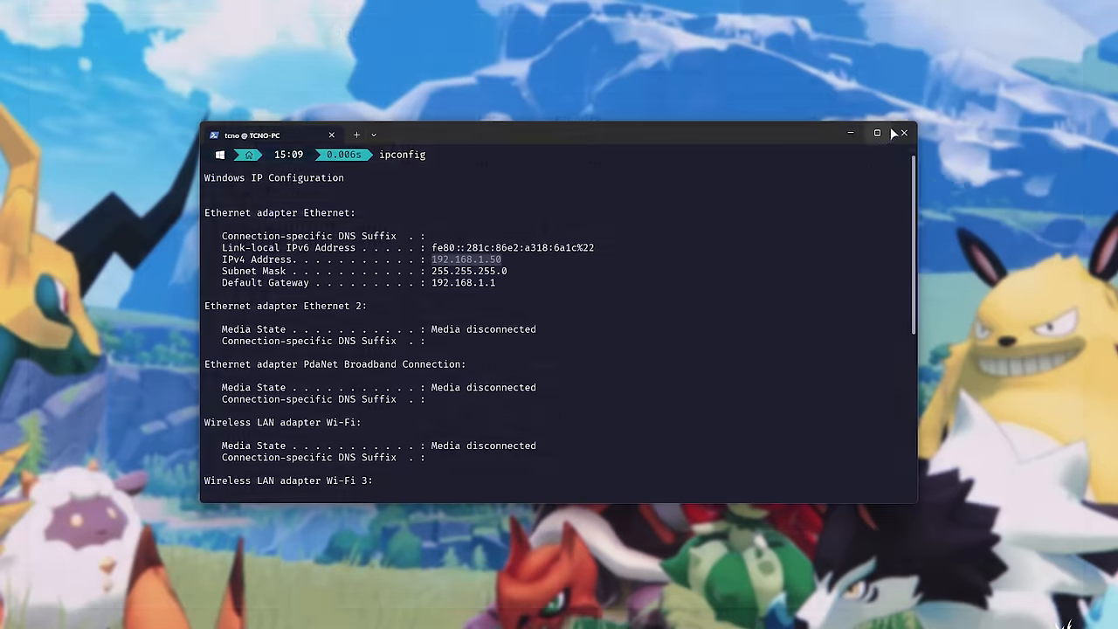
Close the terminal window, leaving the desktop with the Palworld folder showing.
left_click(905, 133)
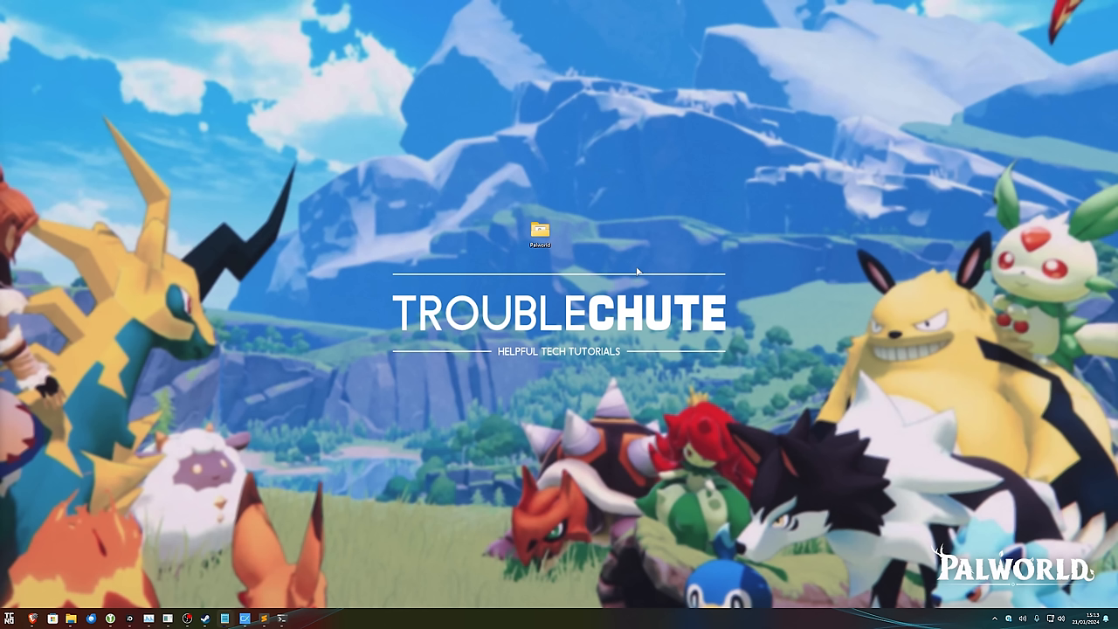
mouse_move(584, 310)
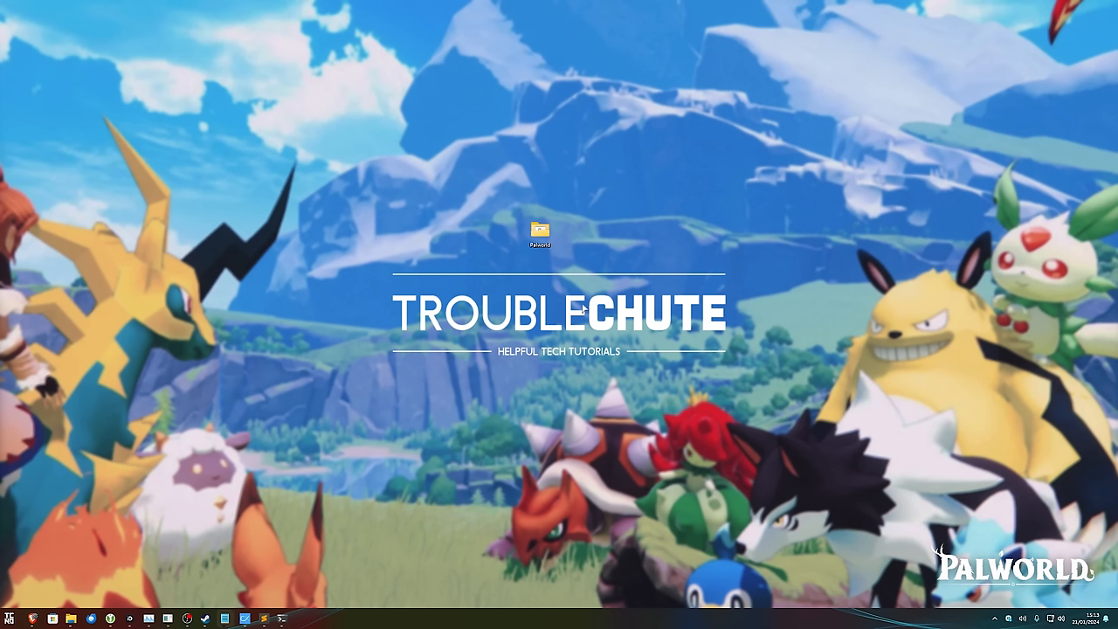
mouse_move(374, 392)
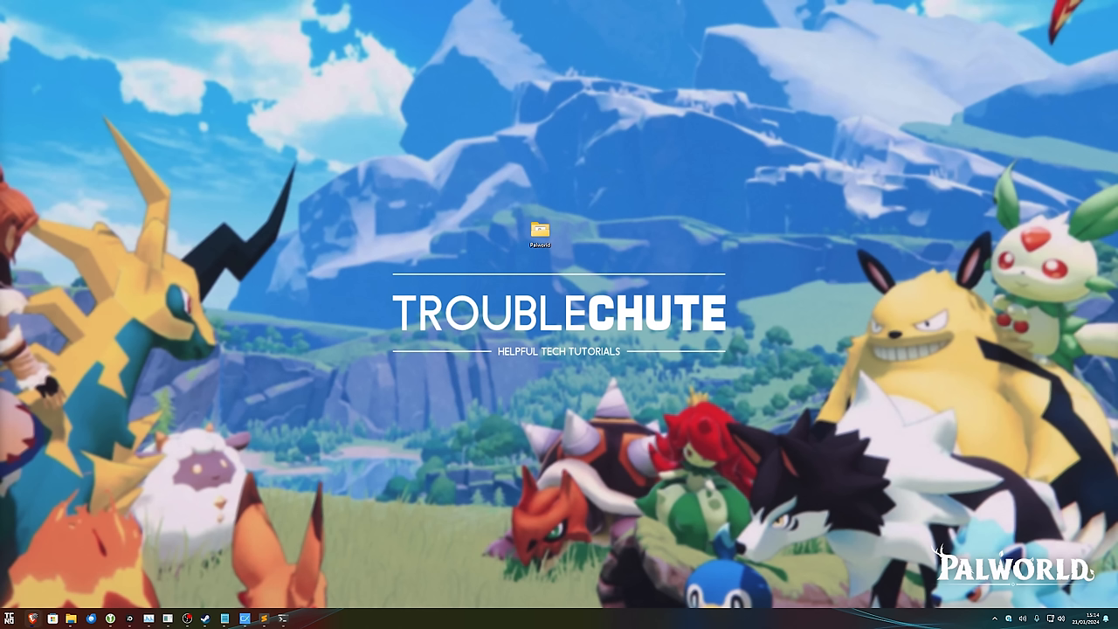
mouse_move(562, 185)
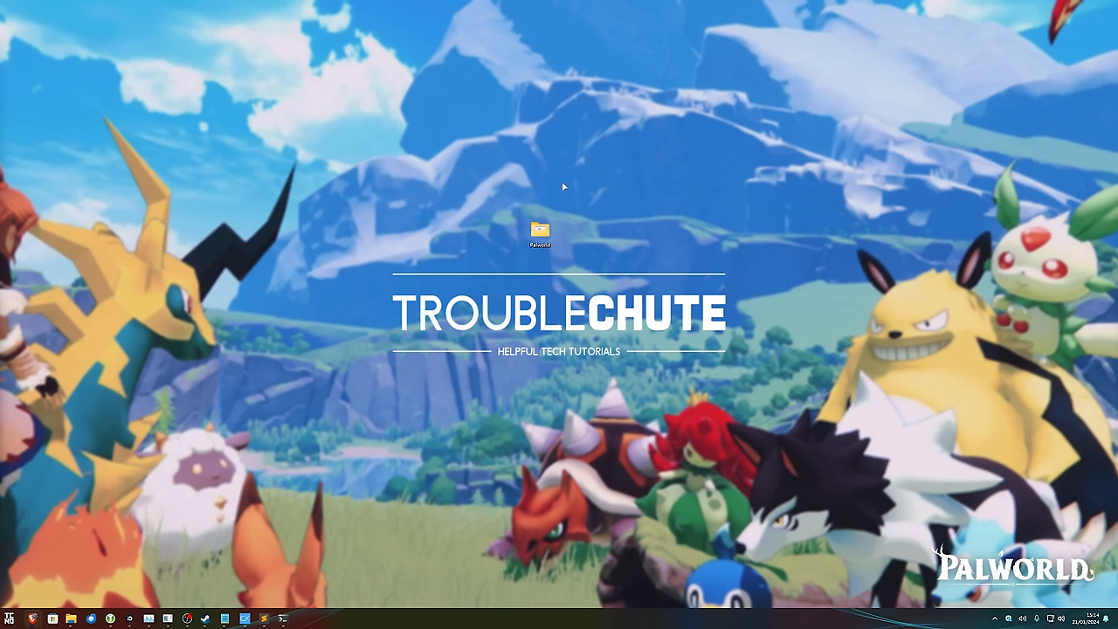
mouse_move(548, 213)
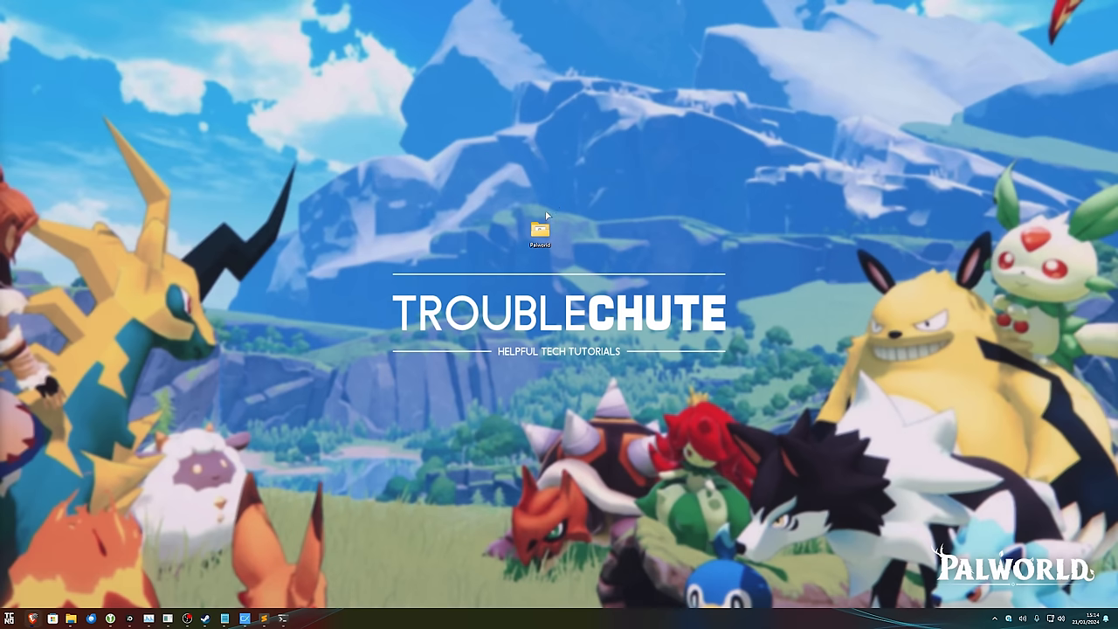
double_click(539, 217)
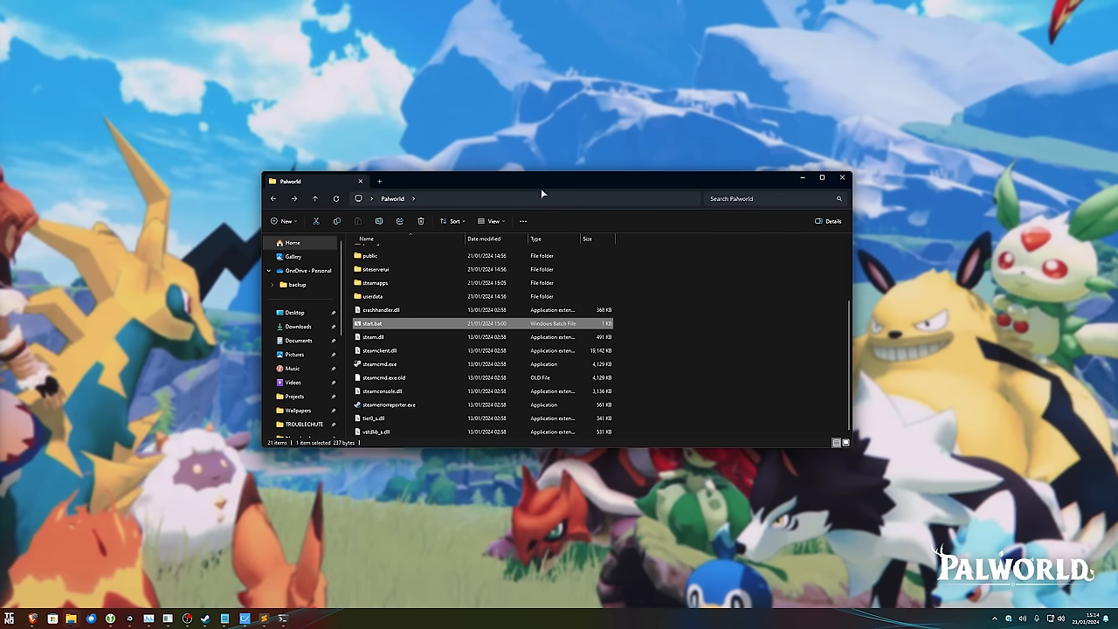
mouse_move(391, 330)
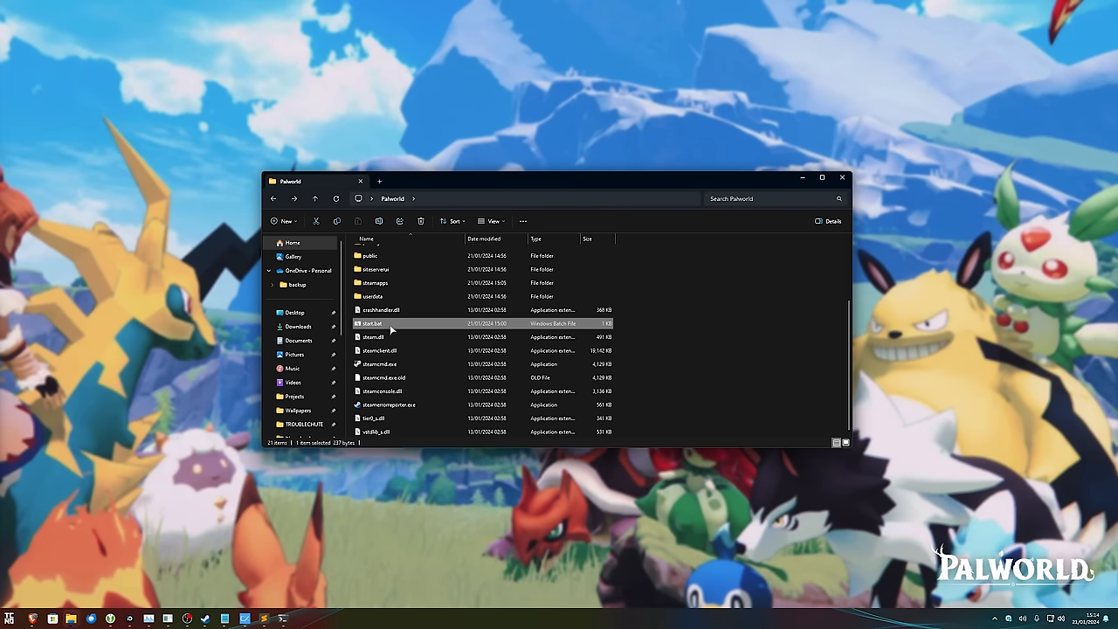
mouse_move(392, 330)
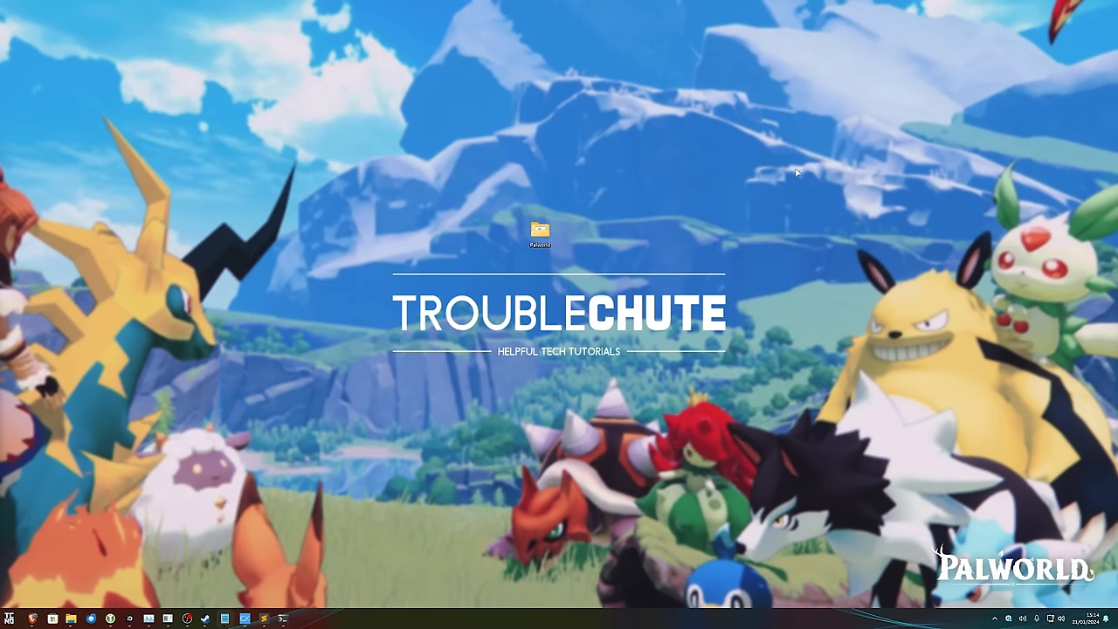
mouse_move(726, 167)
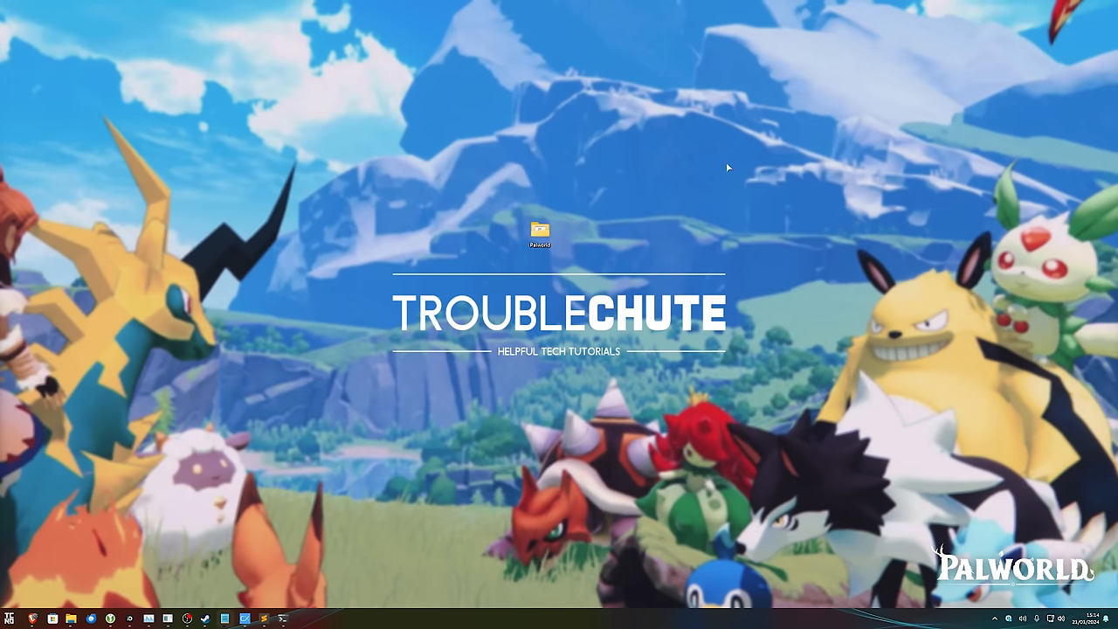
mouse_move(692, 137)
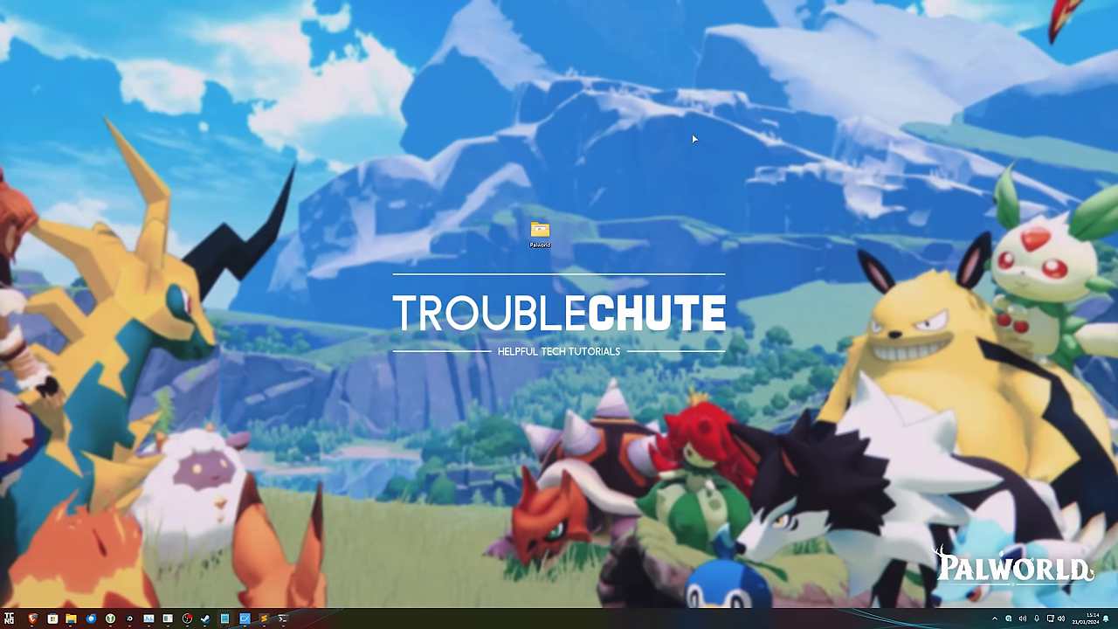
mouse_move(428, 150)
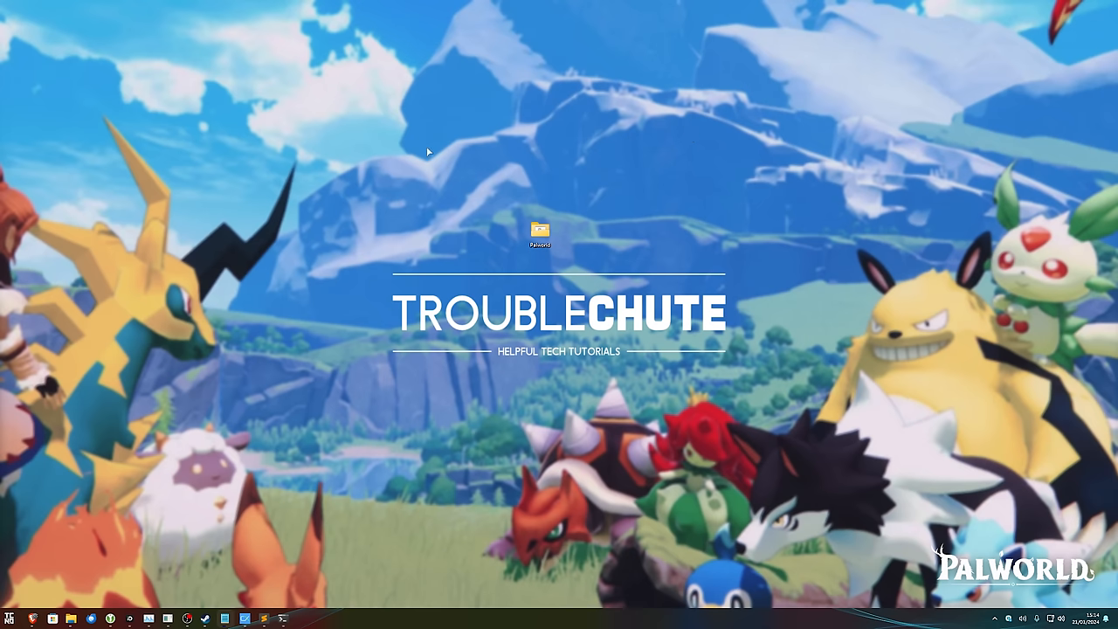
mouse_move(528, 193)
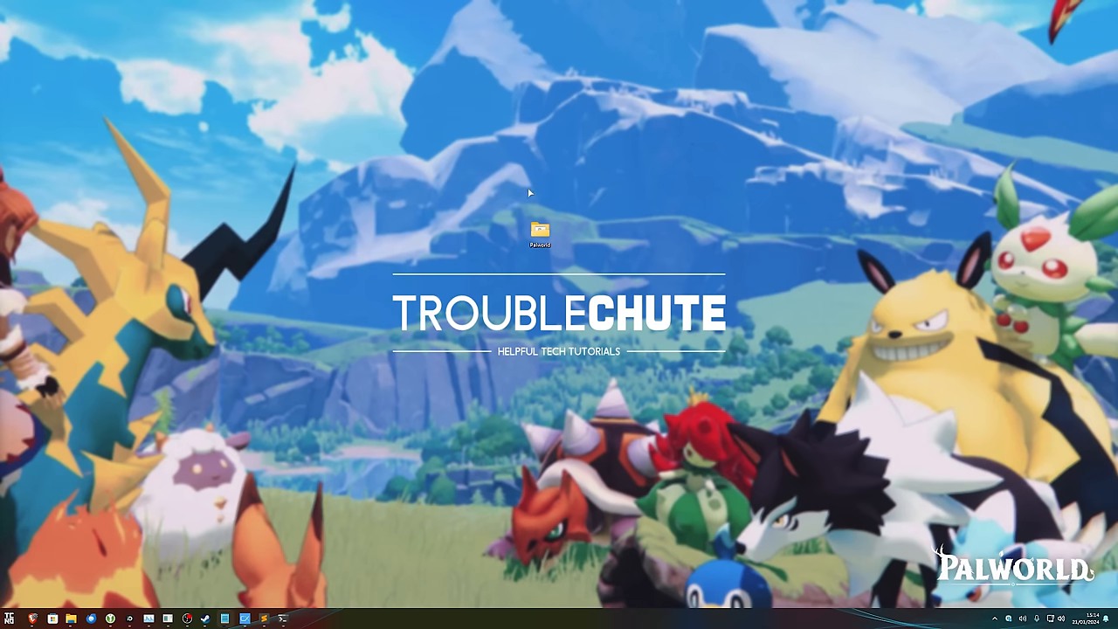